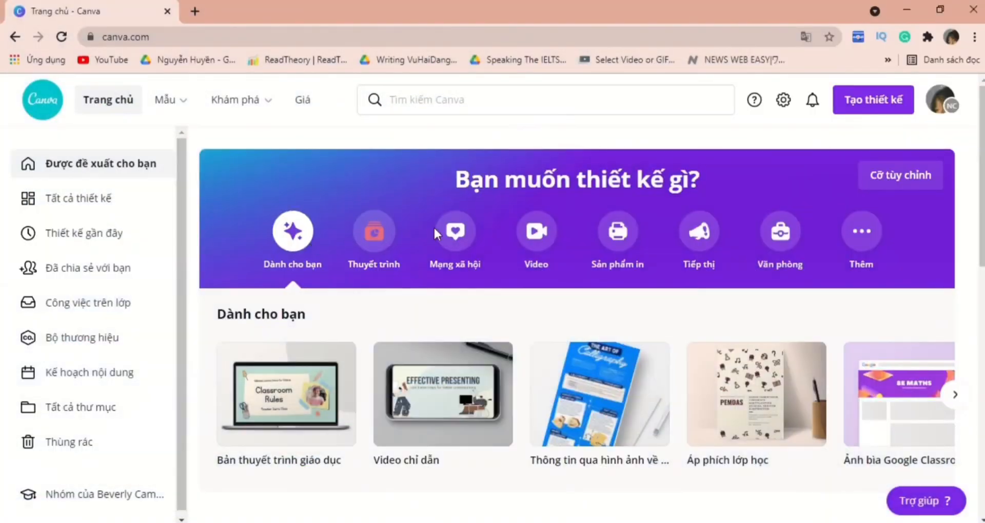
{"action": "mouse_move", "coordinate": [540, 241]}
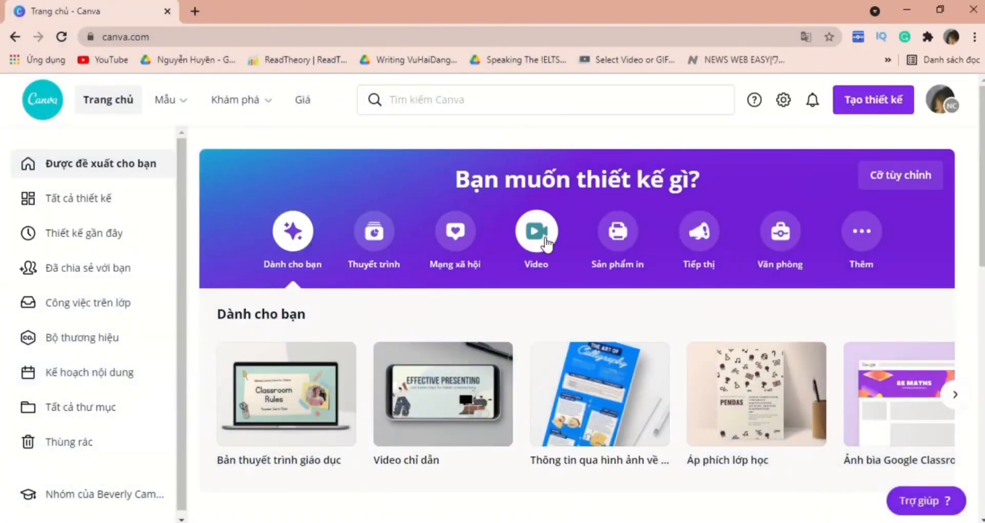
Create a new 1080p video design and tint its page background soft peach
{"action": "left_click", "coordinate": [535, 231]}
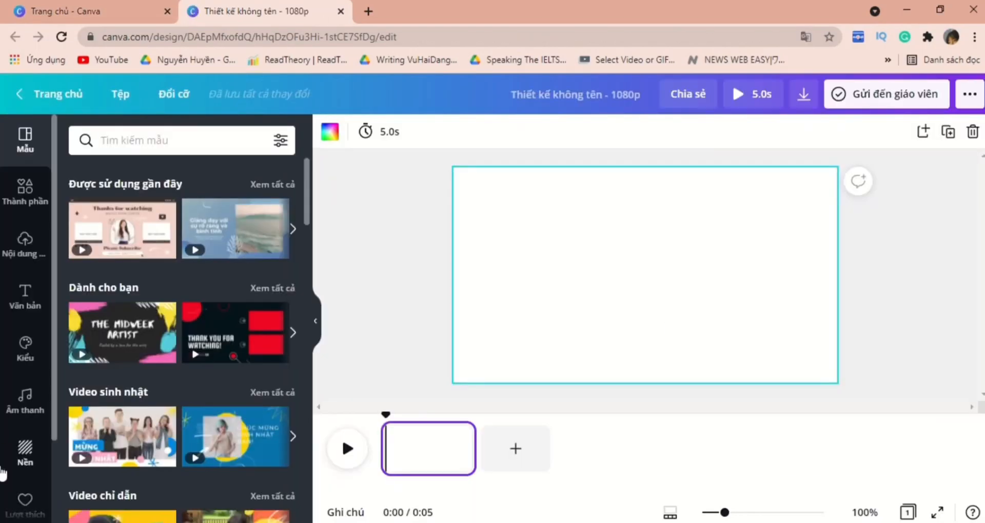
{"action": "left_click", "coordinate": [24, 451]}
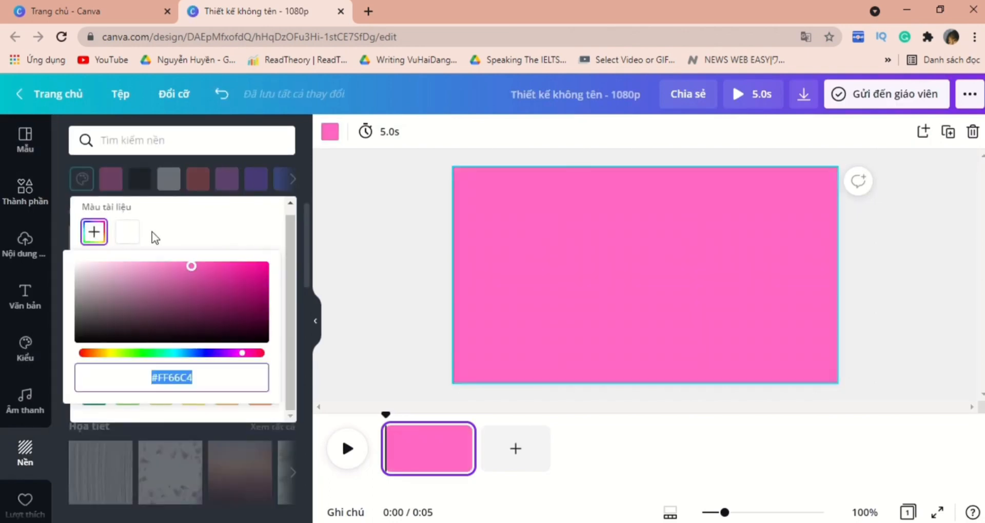
{"action": "left_click_drag", "start_coordinate": [192, 266], "coordinate": [102, 265]}
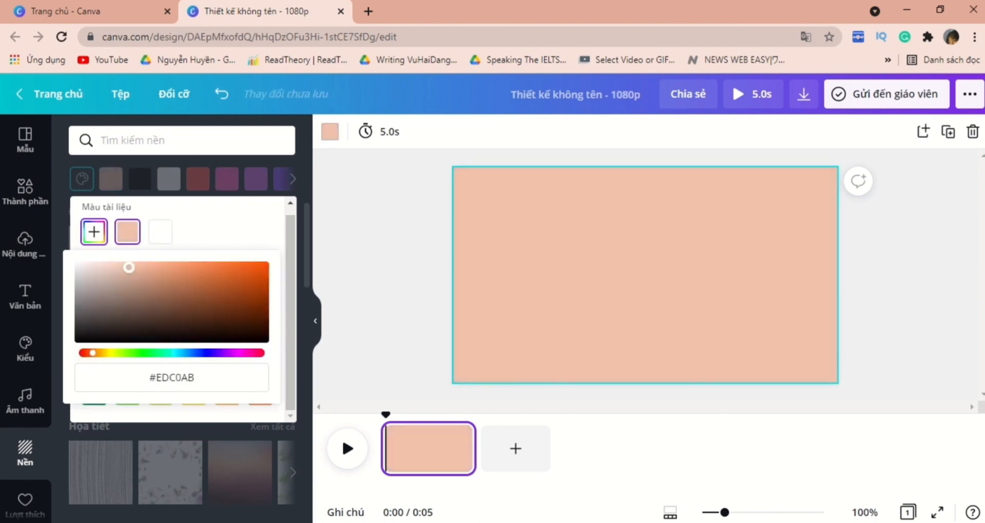
{"action": "left_click_drag", "start_coordinate": [129, 268], "coordinate": [137, 268]}
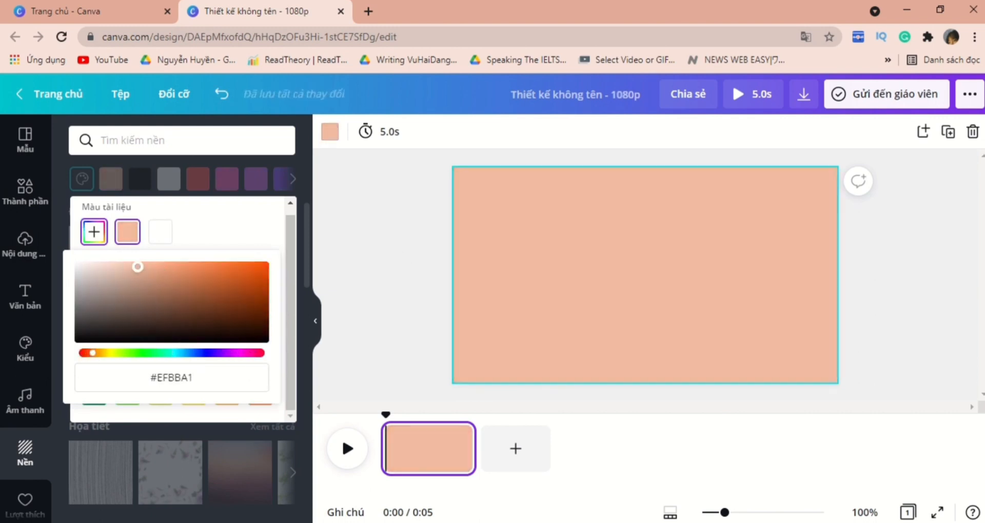
{"action": "left_click", "coordinate": [24, 189]}
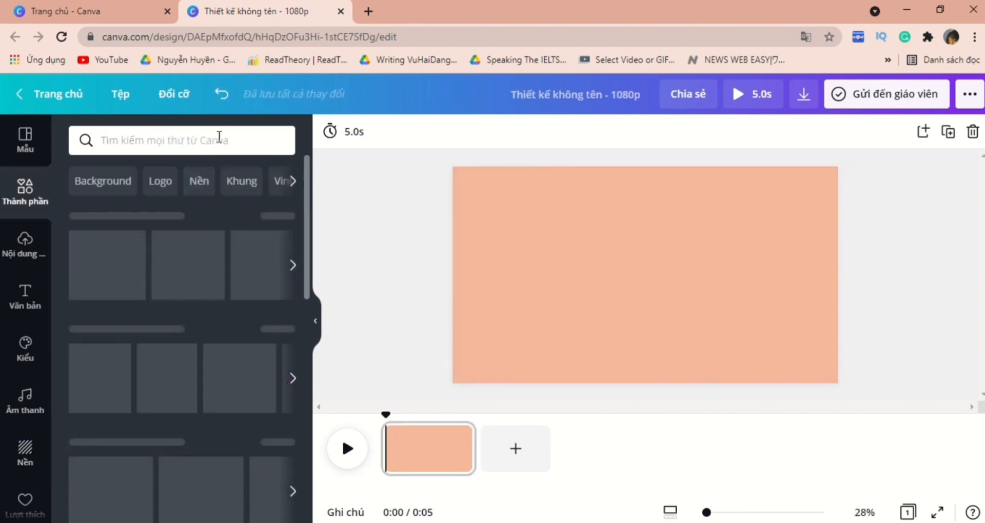
Search 'spinning peach' and add the animated peach graphic from the Graphics results
{"action": "type", "text": "s"}
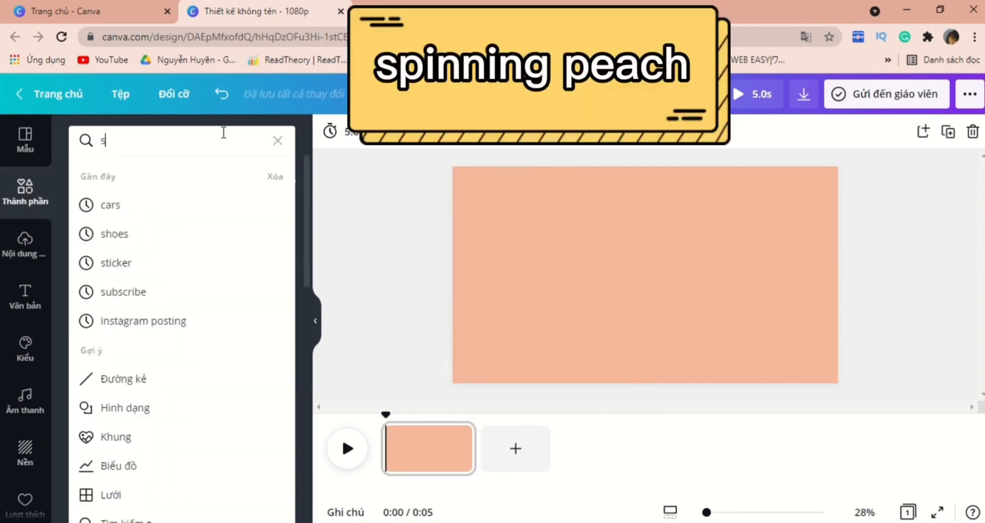
{"action": "type", "text": "pinning peach"}
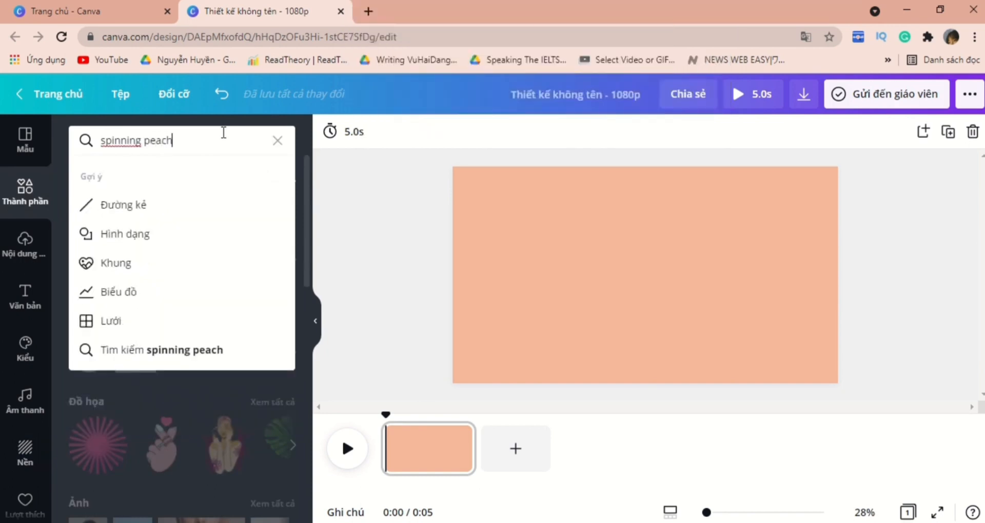
{"action": "key", "text": "Enter"}
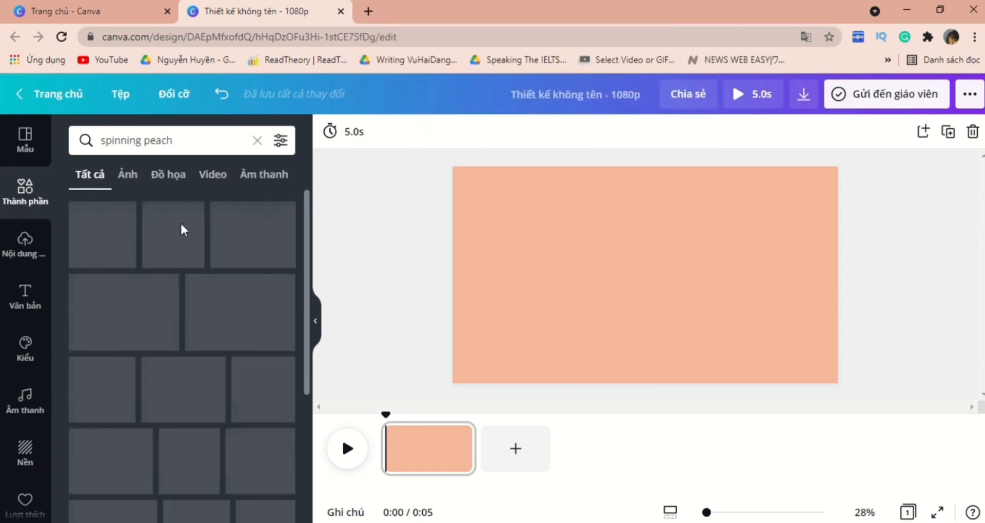
{"action": "left_click", "coordinate": [168, 174]}
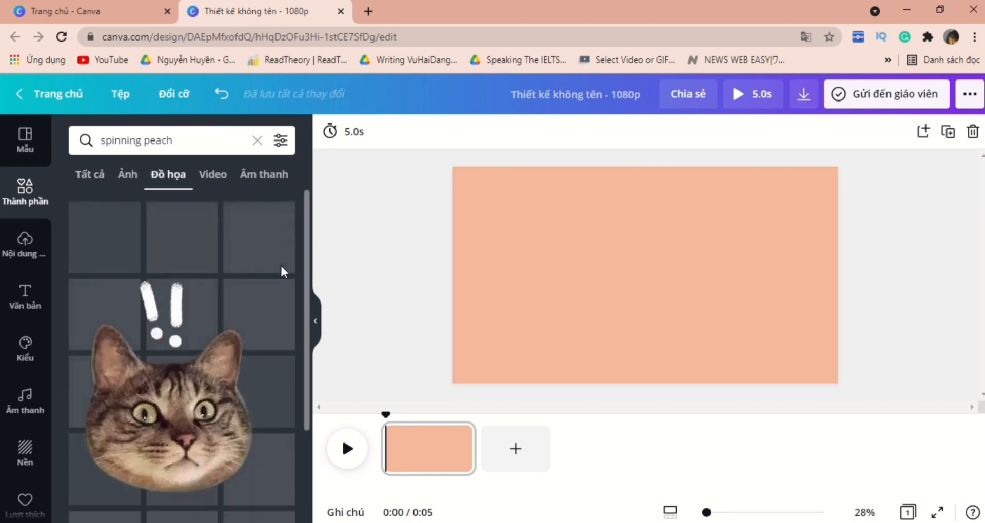
{"action": "left_click", "coordinate": [646, 274]}
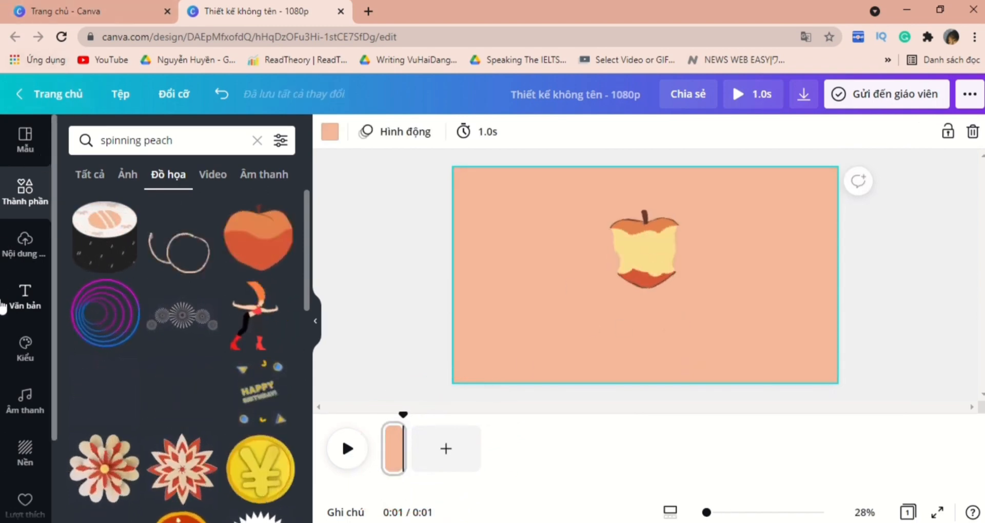
{"action": "left_click", "coordinate": [25, 296]}
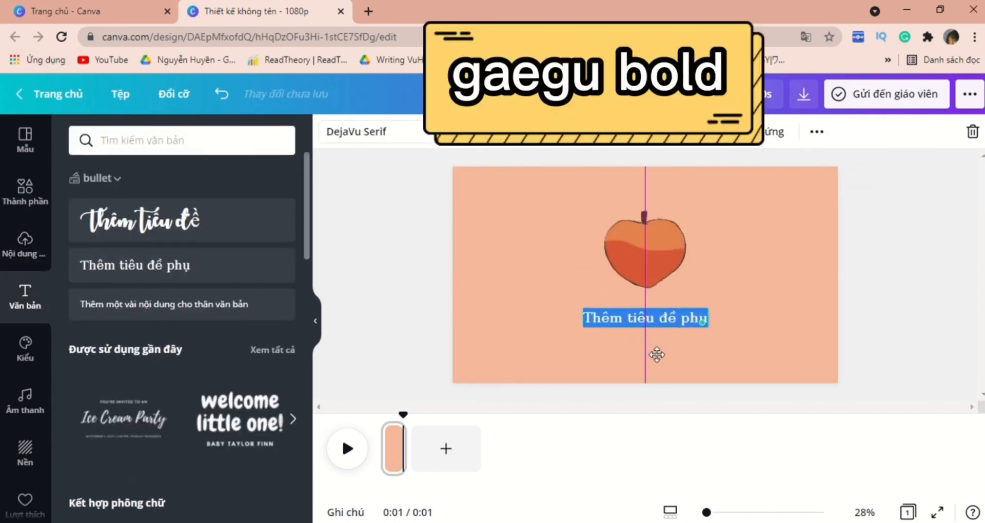
Style the 'loading' caption in Gaegu Bold at size 67 with a reddish-brown colour
{"action": "type", "text": "gaegu bold"}
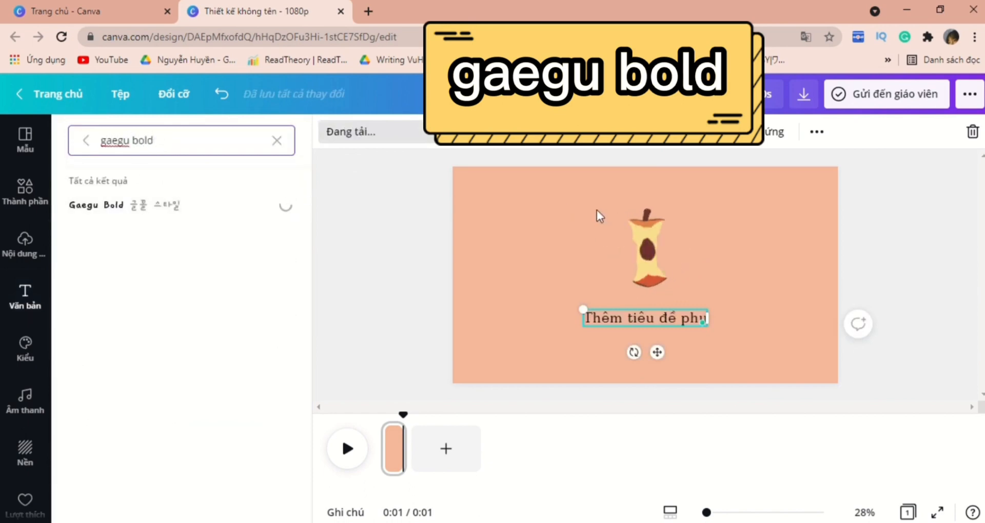
{"action": "left_click", "coordinate": [95, 206]}
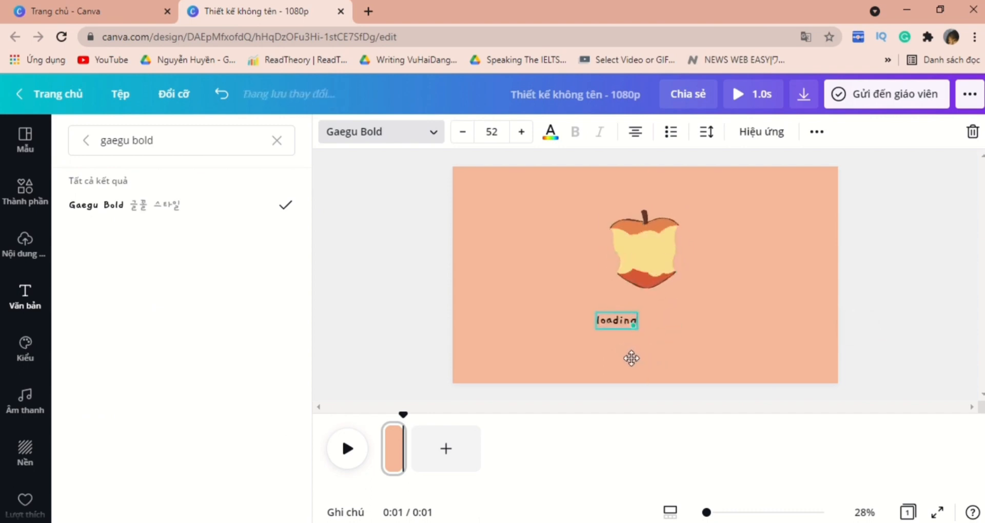
{"action": "left_click", "coordinate": [520, 132]}
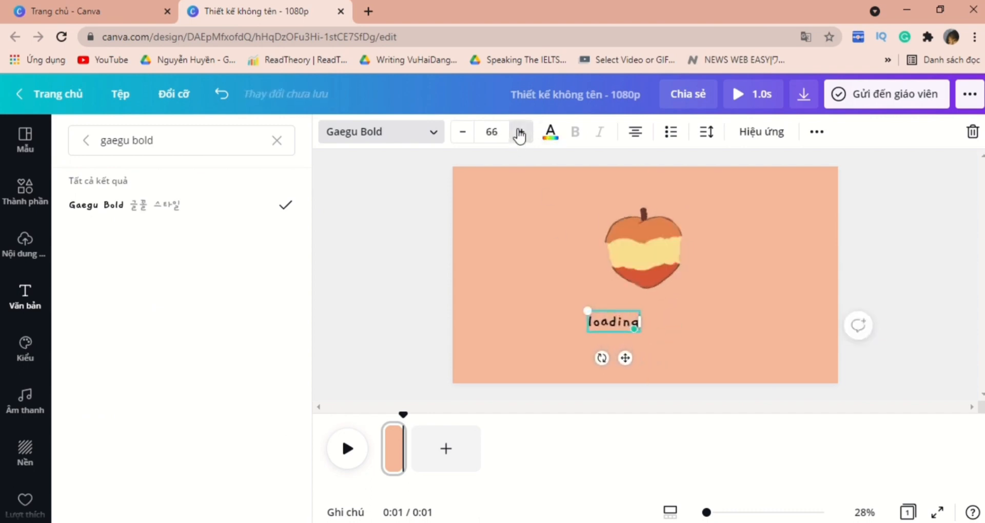
{"action": "left_click", "coordinate": [550, 132]}
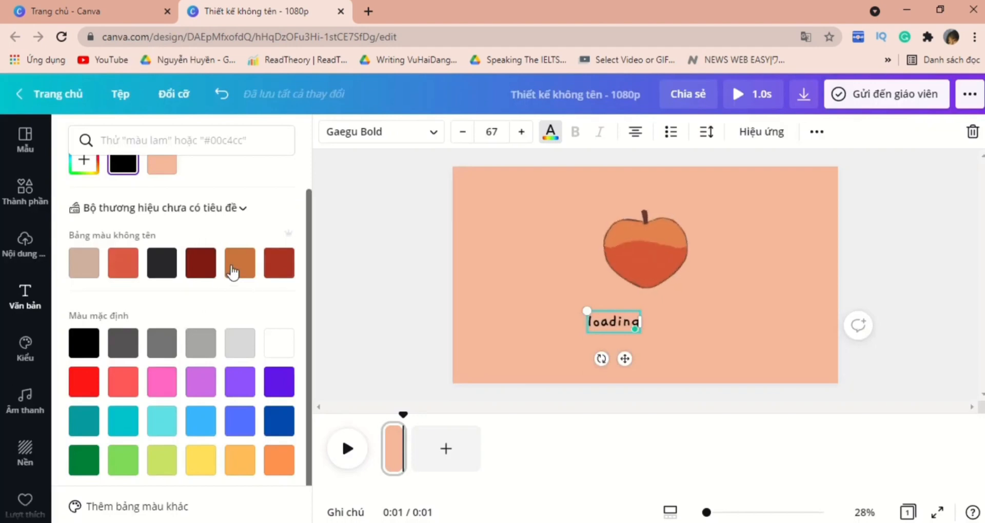
{"action": "left_click", "coordinate": [279, 262]}
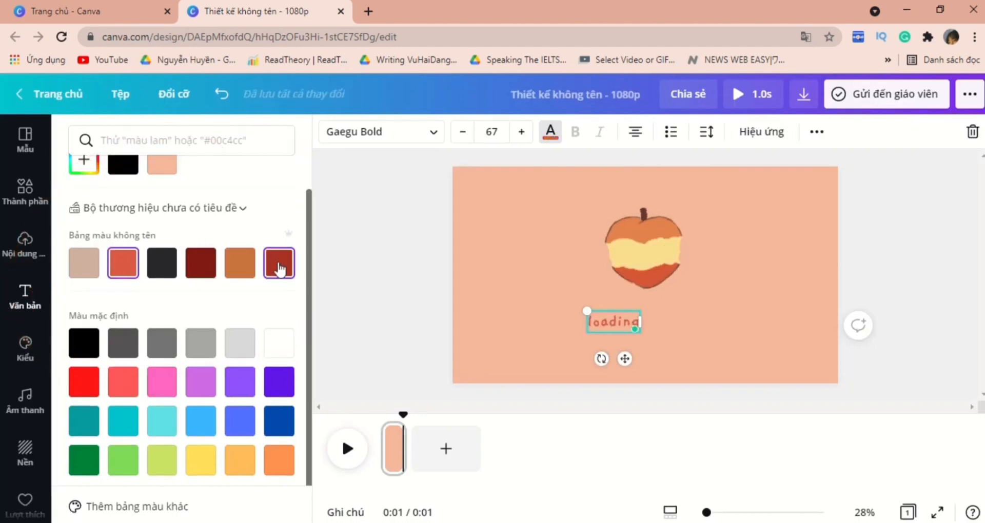
{"action": "left_click", "coordinate": [279, 263]}
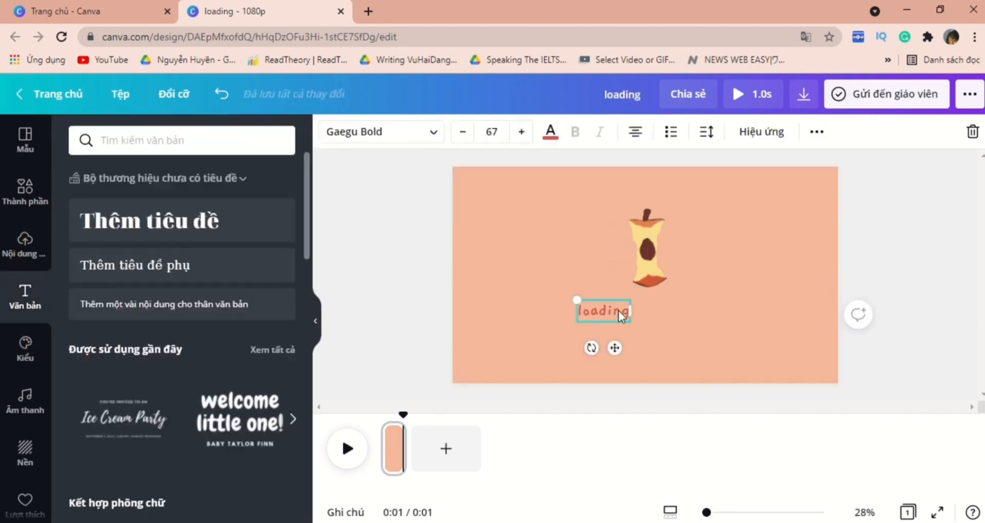
Add three dots after 'loading' and duplicate into three pages, each enlarging a different dot
{"action": "key", "text": "ctrl+v"}
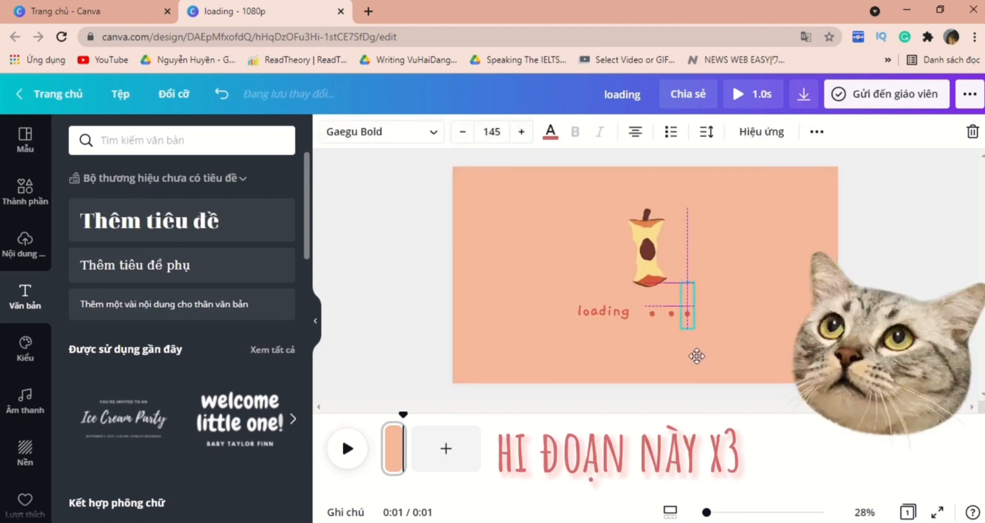
{"action": "left_click", "coordinate": [646, 245]}
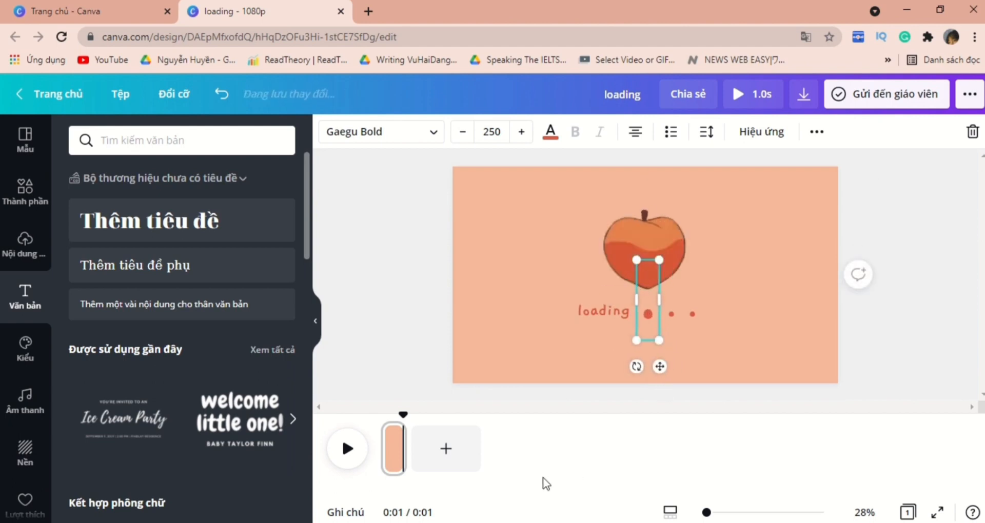
{"action": "key", "text": "ctrl+d"}
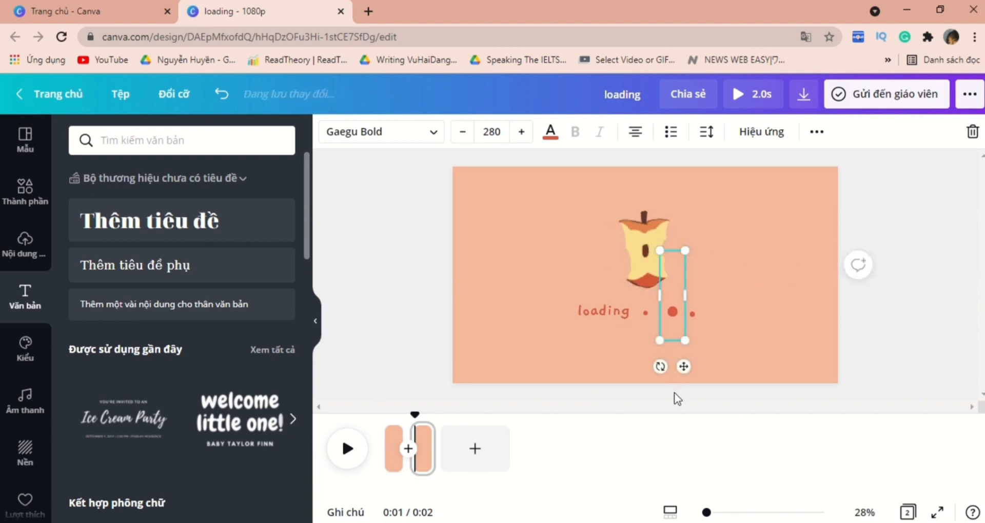
{"action": "key", "text": "ctrl+d"}
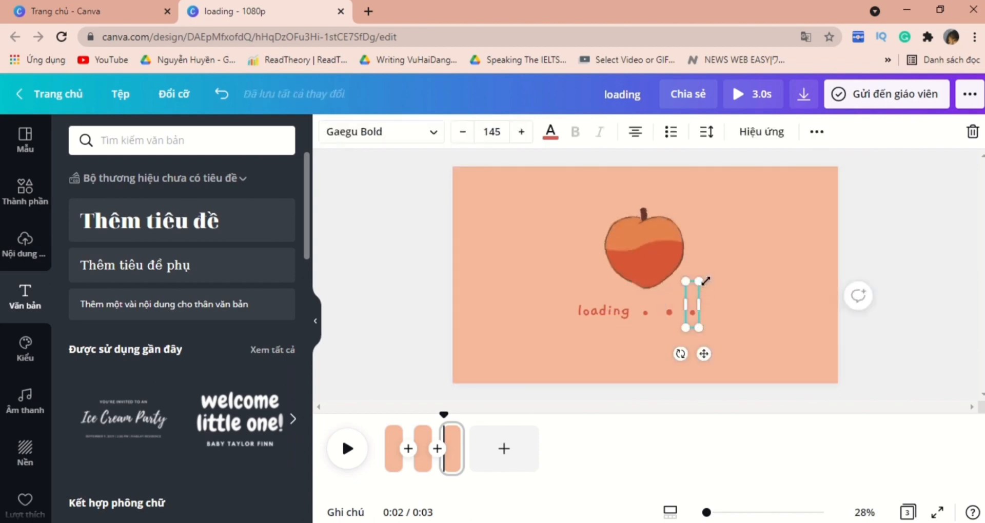
{"action": "left_click_drag", "start_coordinate": [705, 280], "coordinate": [719, 235]}
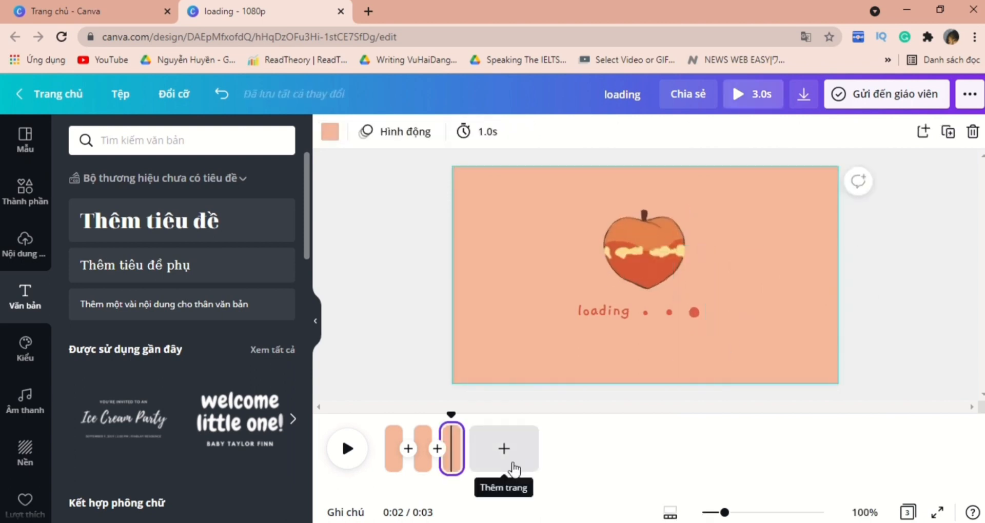
Add a fourth page with a coral 'Your title is here' script heading and drop shadow
{"action": "left_click", "coordinate": [503, 448]}
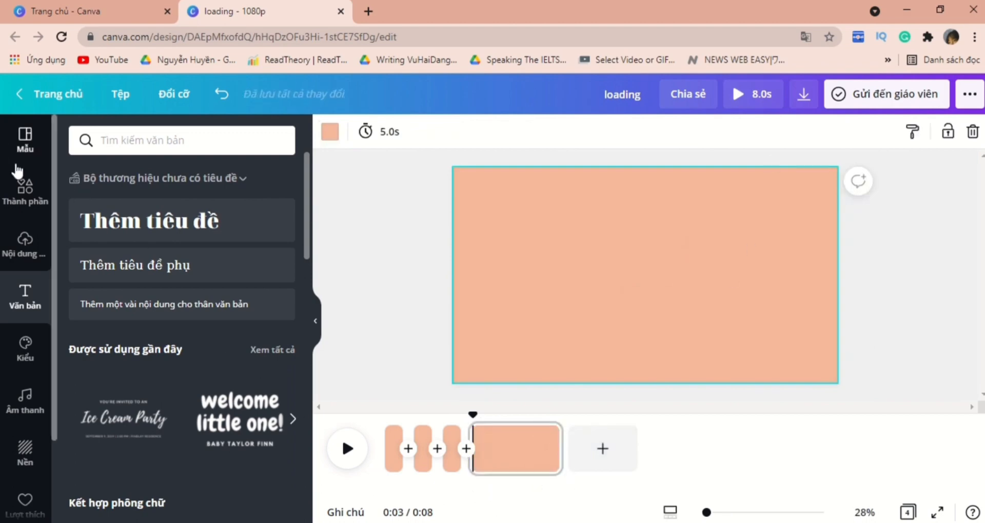
{"action": "left_click", "coordinate": [161, 177]}
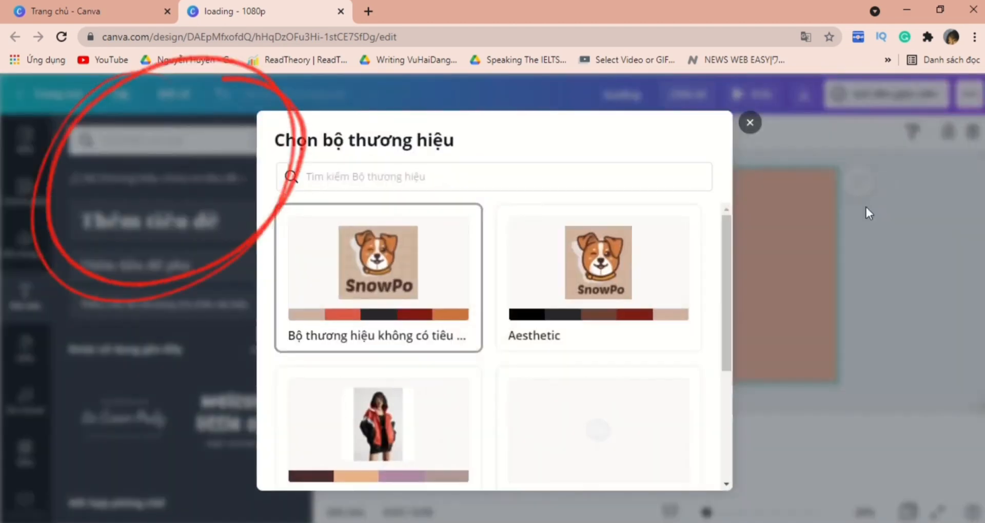
{"action": "scroll", "scroll_direction": "down", "scroll_amount": 3}
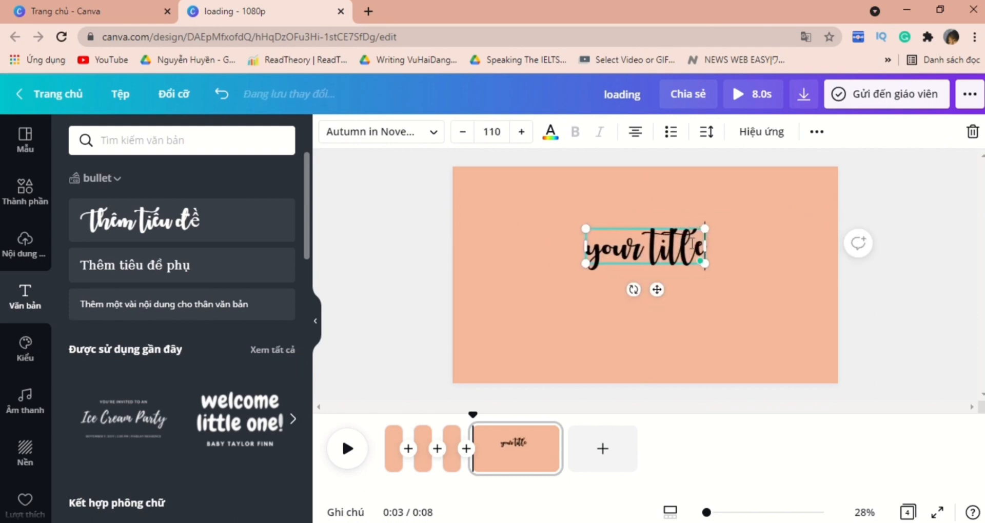
{"action": "type", "text": "Your title is here"}
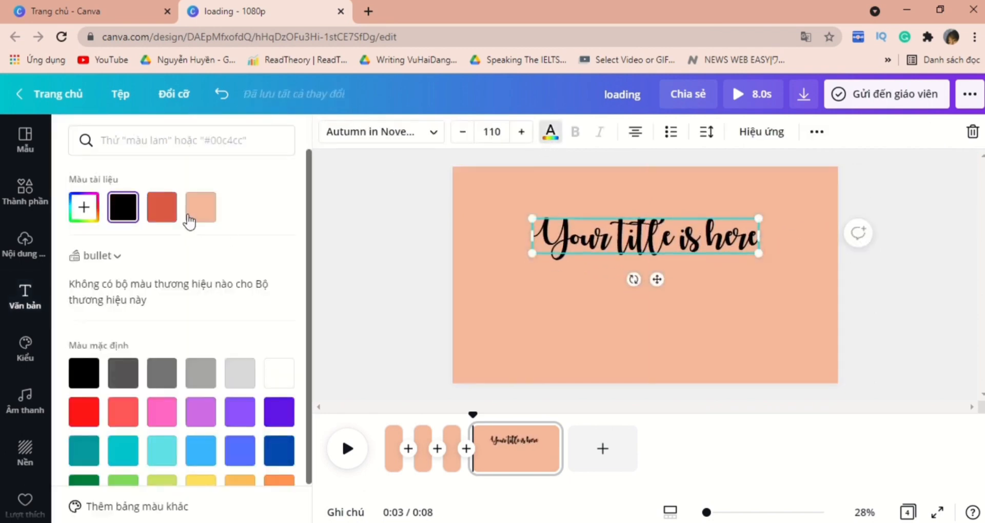
{"action": "left_click", "coordinate": [761, 131]}
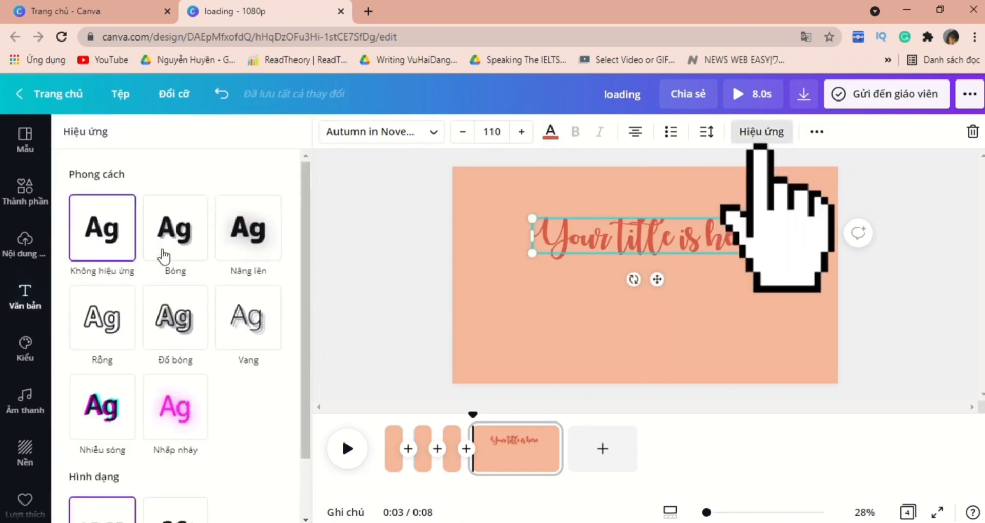
{"action": "left_click", "coordinate": [248, 228]}
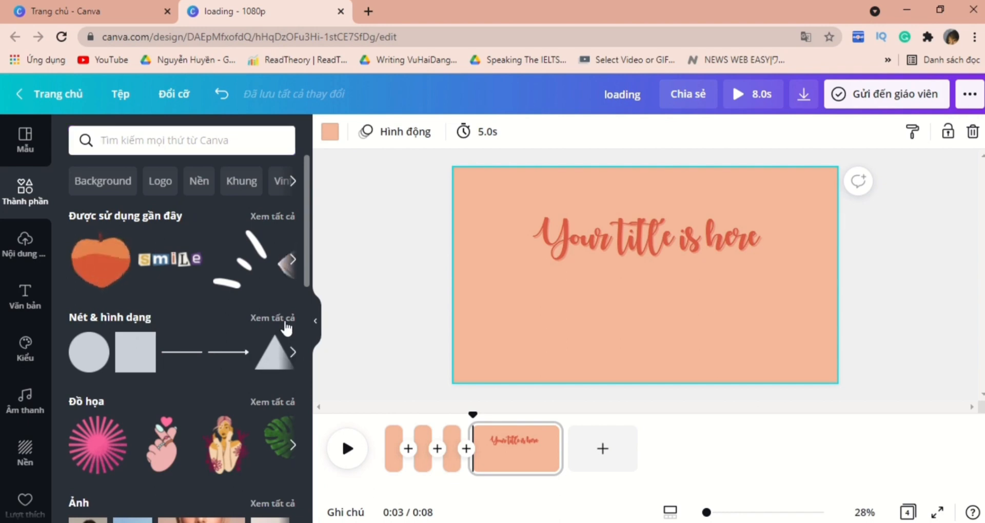
Center the orange bar under the title and layer a lighter offset copy as its shadow
{"action": "left_click", "coordinate": [272, 318]}
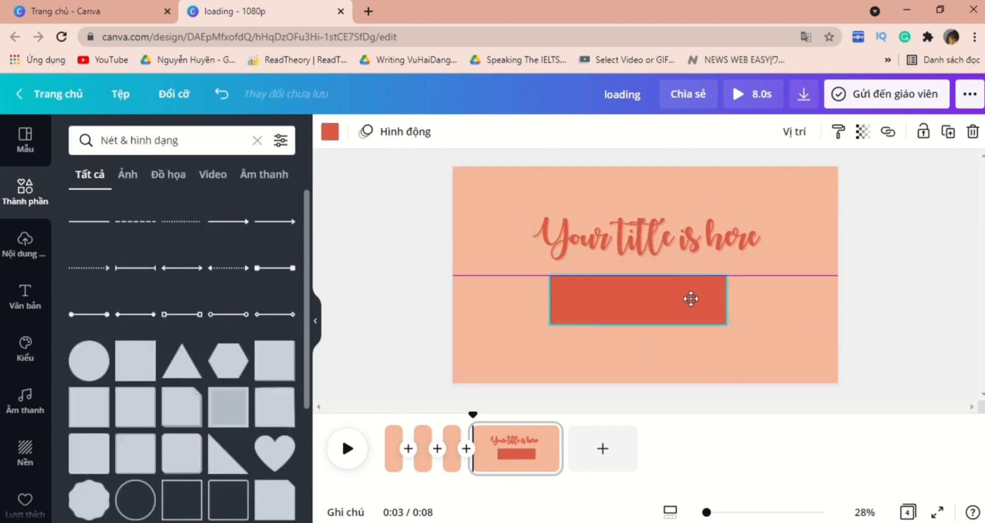
{"action": "left_click_drag", "start_coordinate": [690, 299], "coordinate": [639, 297]}
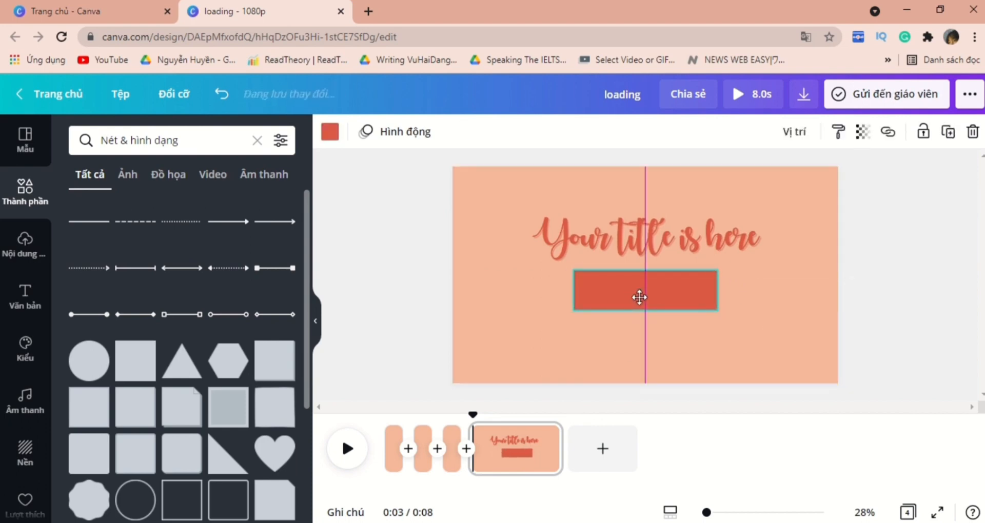
{"action": "left_click", "coordinate": [329, 131]}
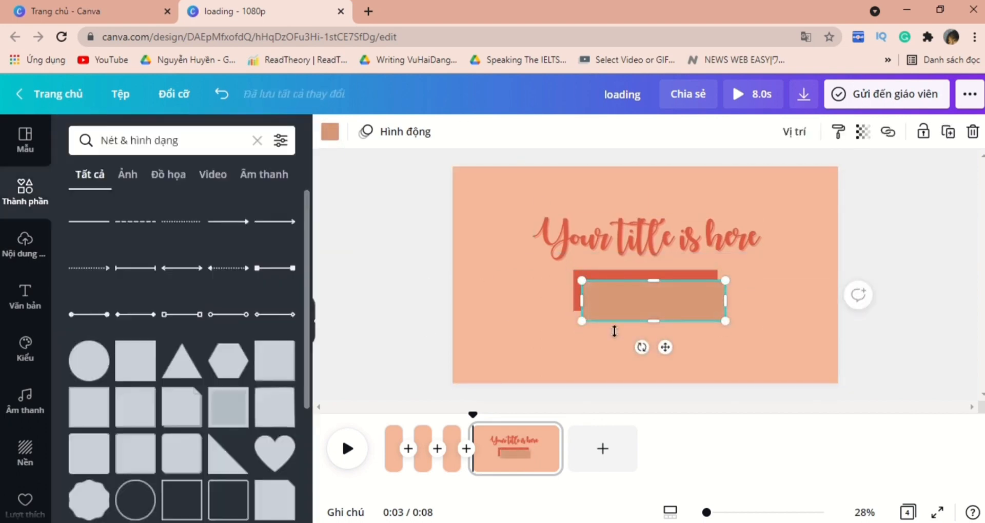
{"action": "key", "text": "ctrl+["}
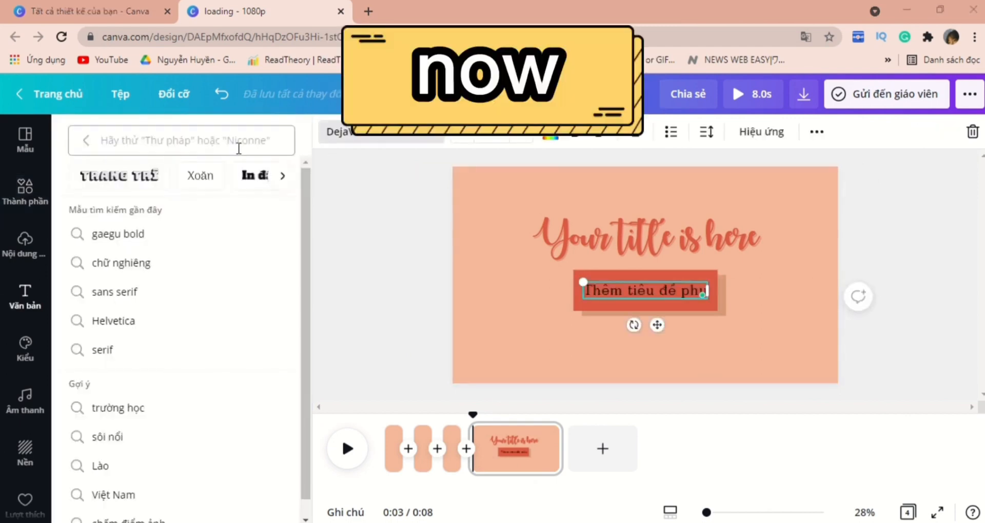
Label the button 'subscribe' in the Now font
{"action": "type", "text": "now"}
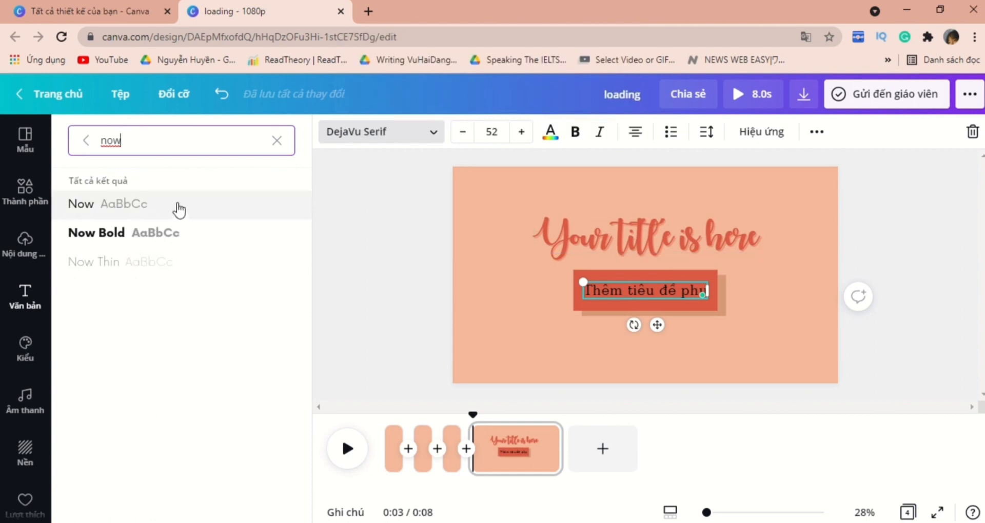
{"action": "left_click", "coordinate": [108, 204]}
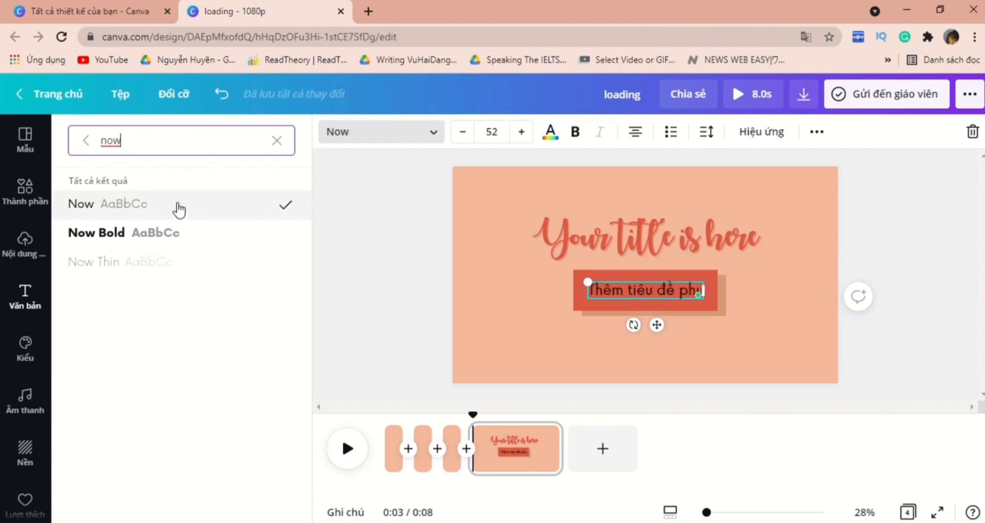
{"action": "type", "text": "subscribe"}
{"action": "type", "text": "click"}
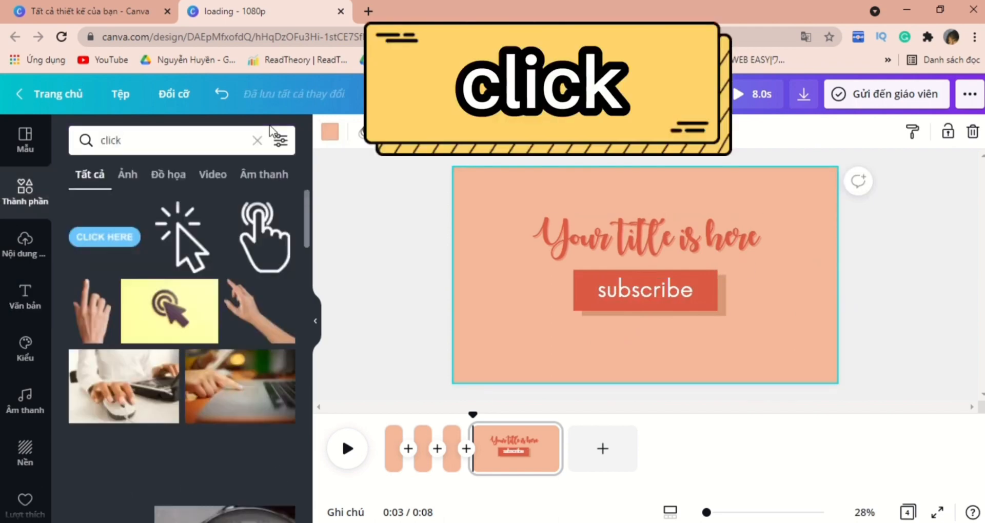
Place the white cursor arrow below the subscribe button and bring it in front
{"action": "scroll", "scroll_direction": "down", "scroll_amount": 3}
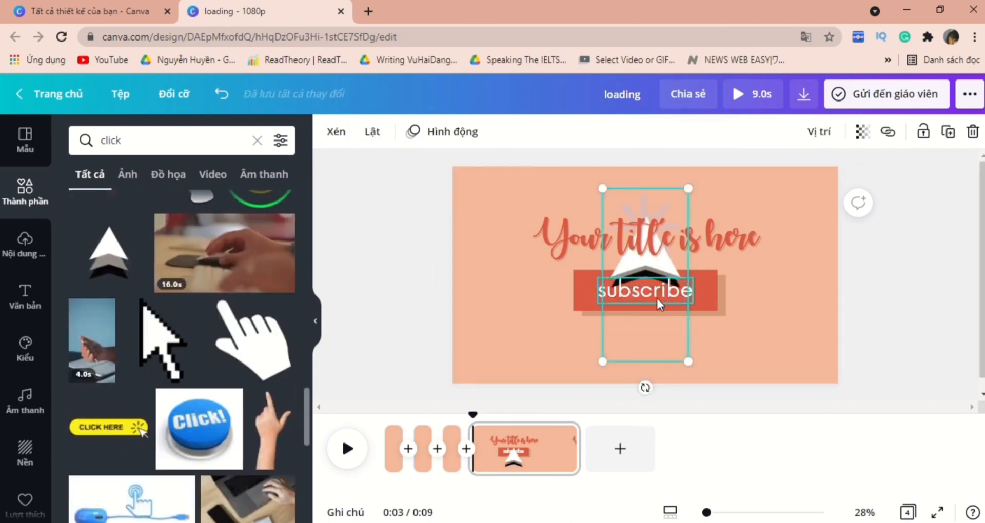
{"action": "key", "text": "ctrl+]"}
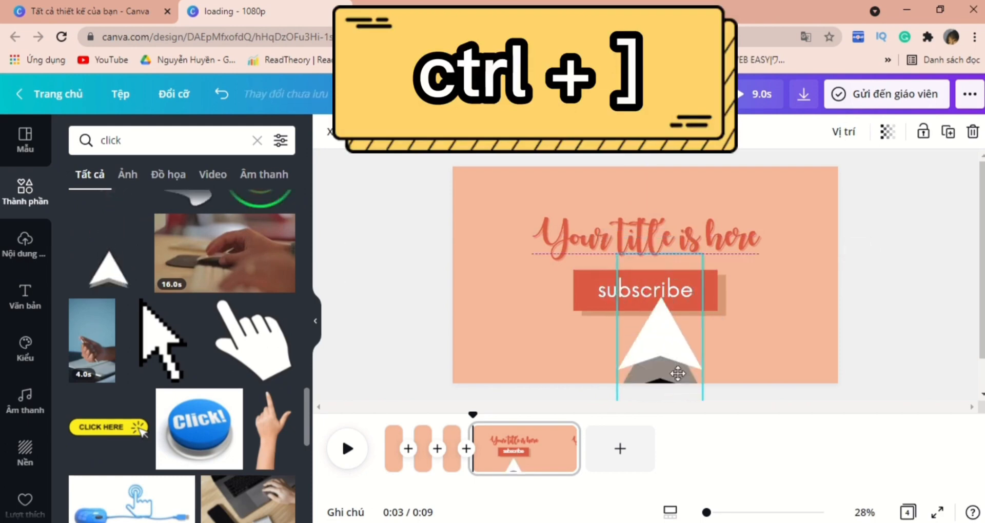
{"action": "key", "text": "ctrl+]"}
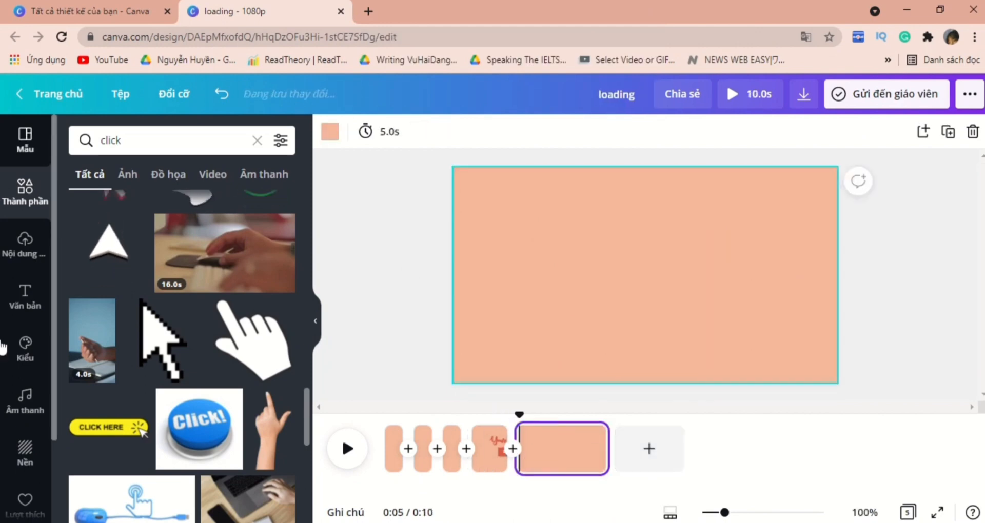
Search 'piece of peach' graphics and add a peach half, whole peach and slice
{"action": "left_click", "coordinate": [256, 140]}
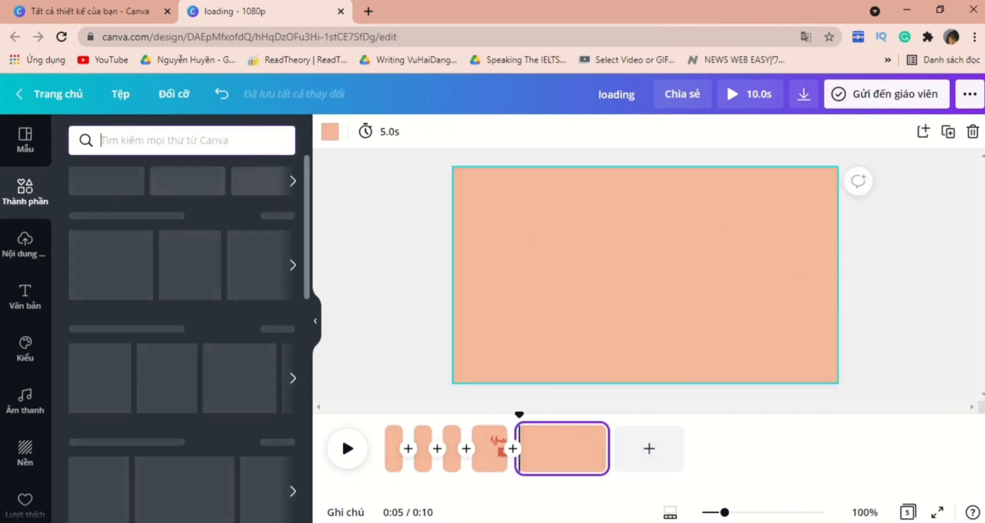
{"action": "type", "text": "piece of peach"}
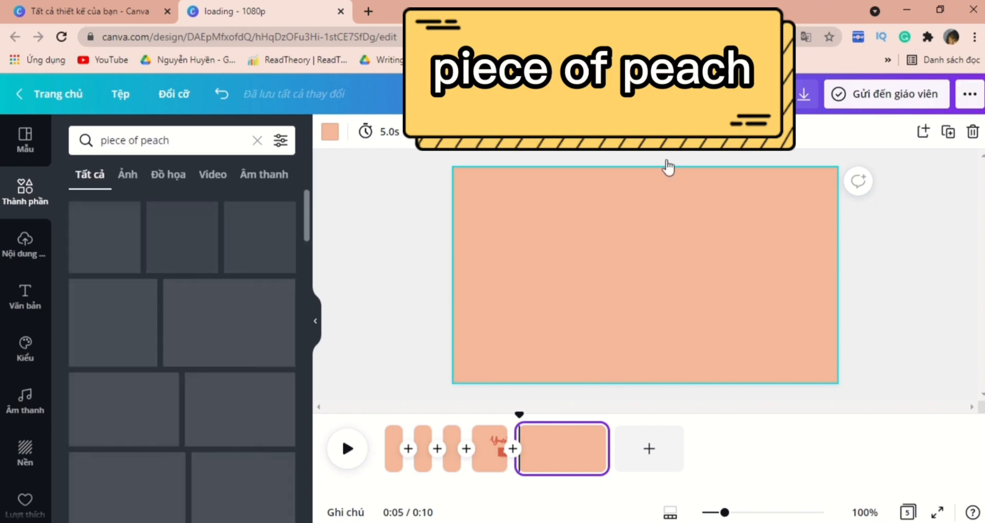
{"action": "left_click", "coordinate": [168, 175]}
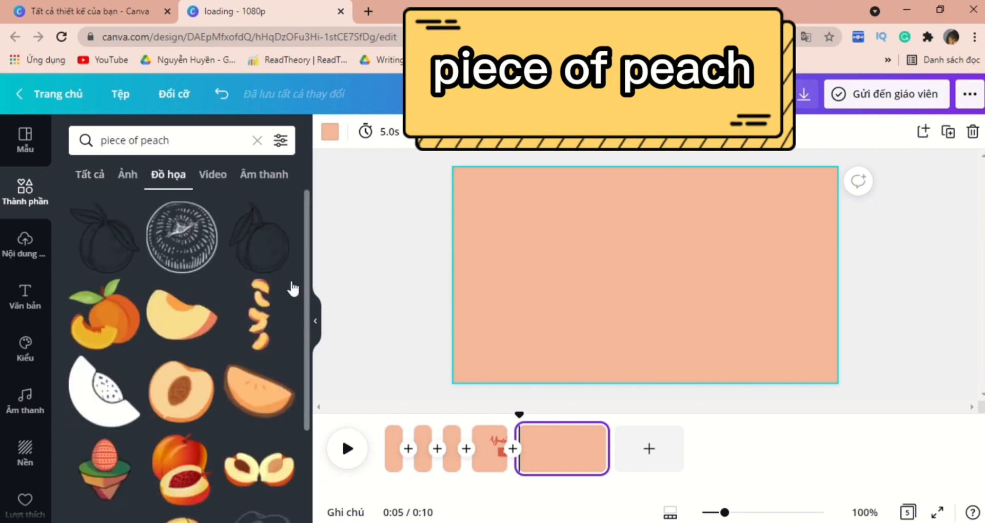
{"action": "scroll", "scroll_direction": "down", "scroll_amount": 3}
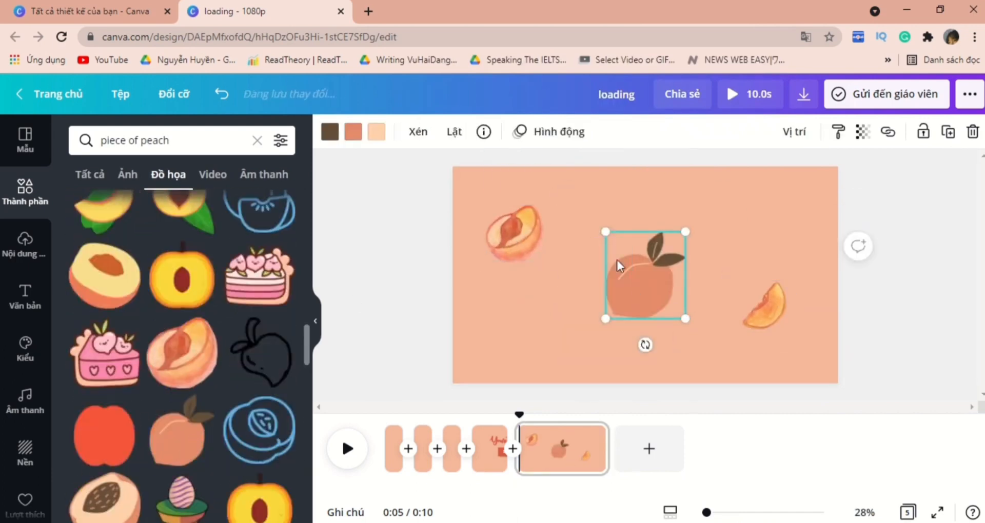
Drag another peach illustration into place to fill out the pattern
{"action": "left_click_drag", "start_coordinate": [644, 274], "coordinate": [714, 230]}
{"action": "type", "text": "leaves"}
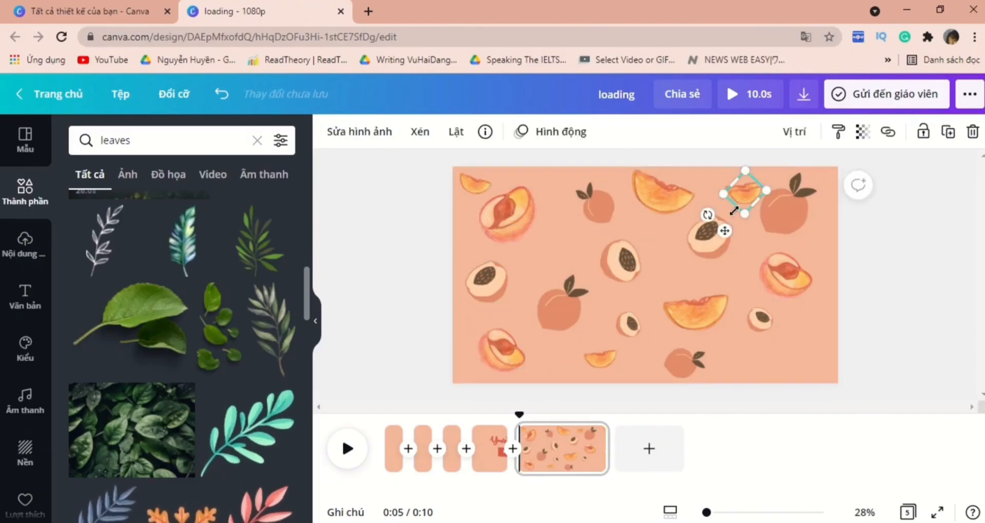
Give every peach the Drift animation and set the page duration to 10 seconds
{"action": "key", "text": "ctrl+a"}
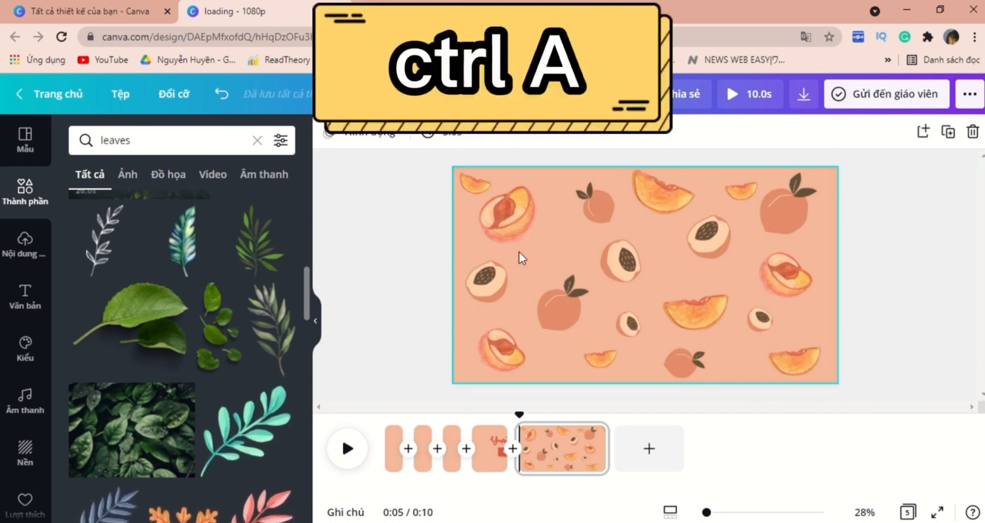
{"action": "key", "text": "ctrl+a"}
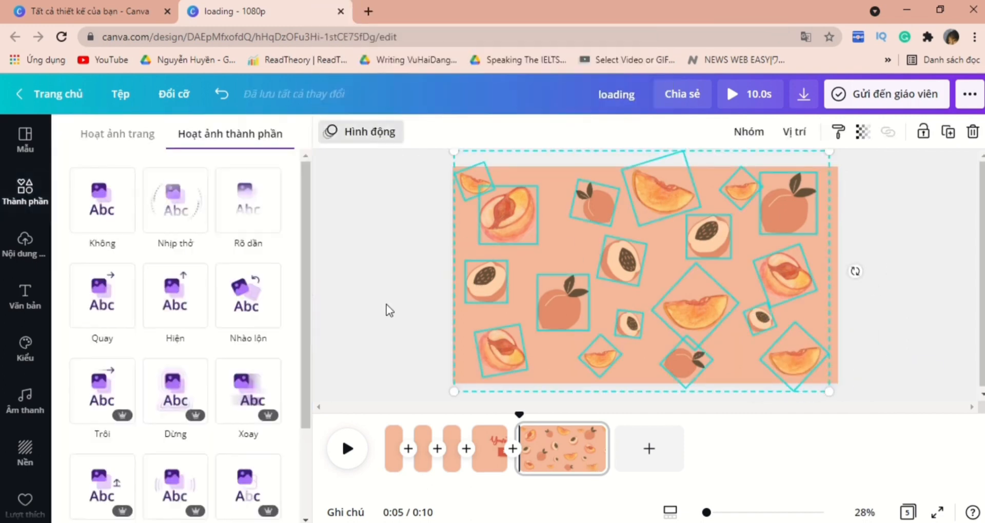
{"action": "left_click", "coordinate": [102, 391]}
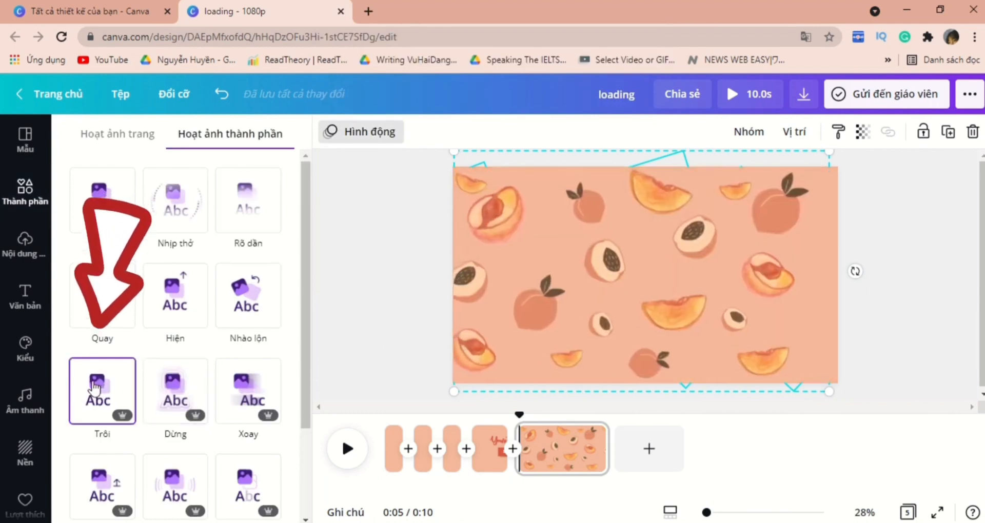
{"action": "left_click", "coordinate": [102, 392]}
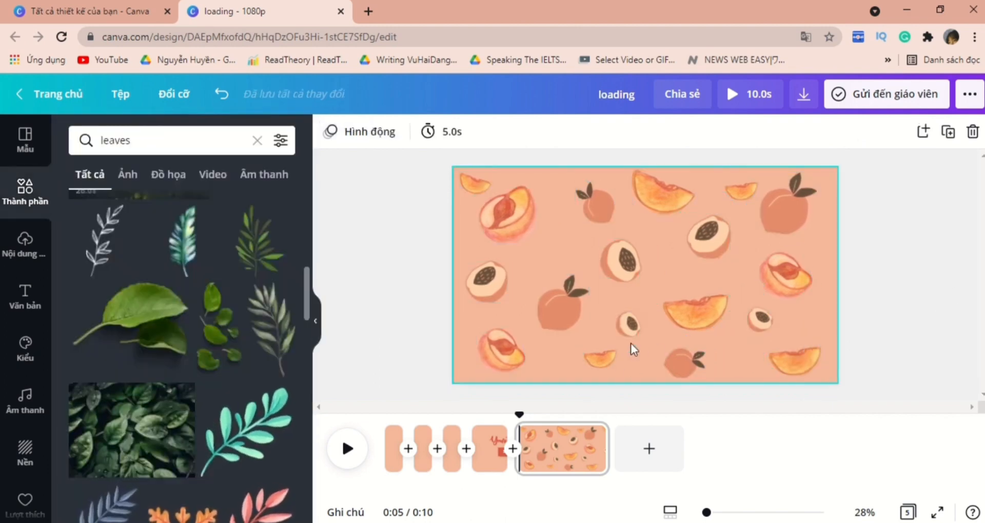
{"action": "left_click", "coordinate": [420, 131]}
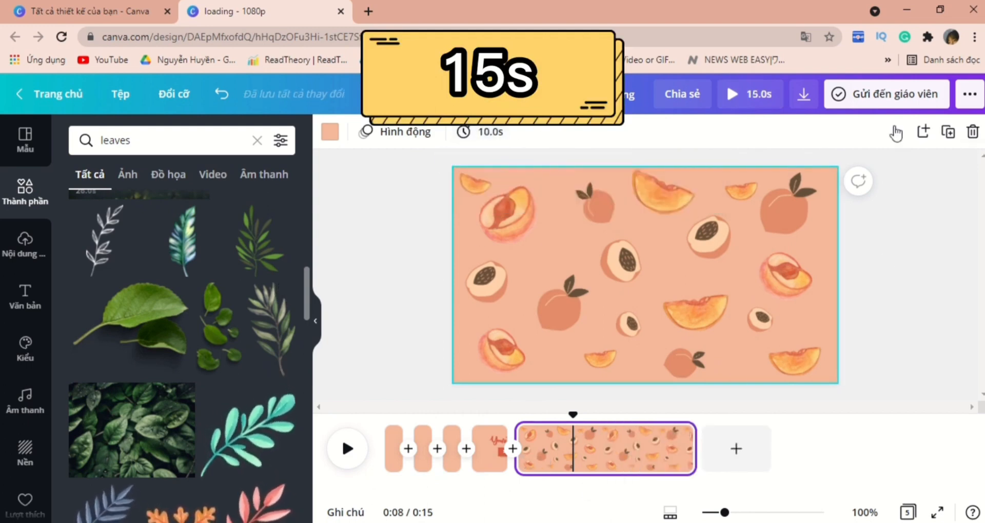
Lengthen the peach page to 13 seconds and download only page 5 as MP4
{"action": "left_click", "coordinate": [463, 131]}
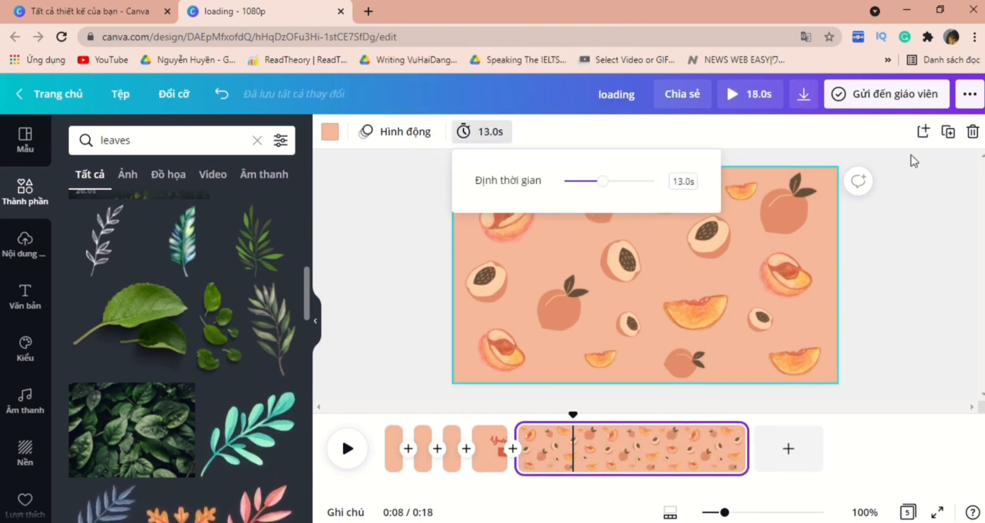
{"action": "left_click", "coordinate": [802, 94]}
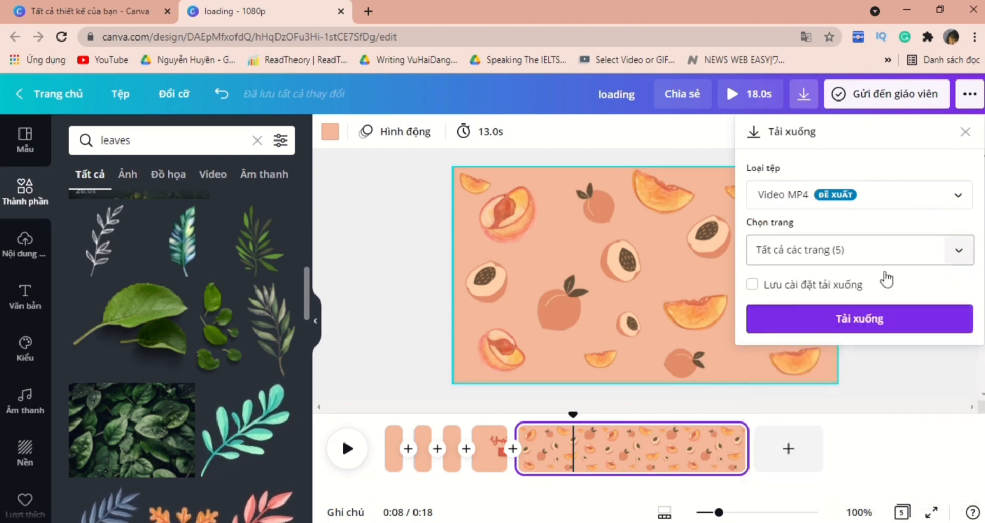
{"action": "left_click", "coordinate": [859, 249]}
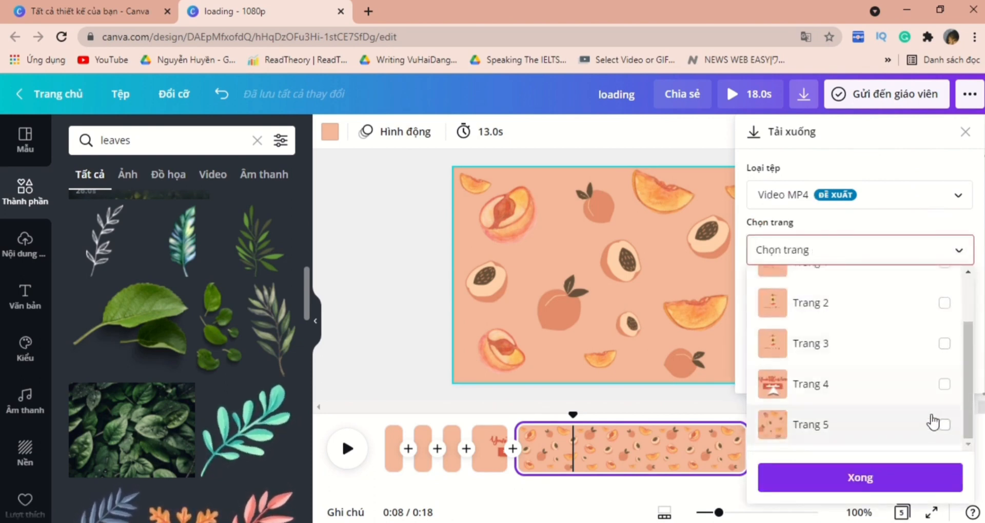
{"action": "left_click", "coordinate": [944, 424]}
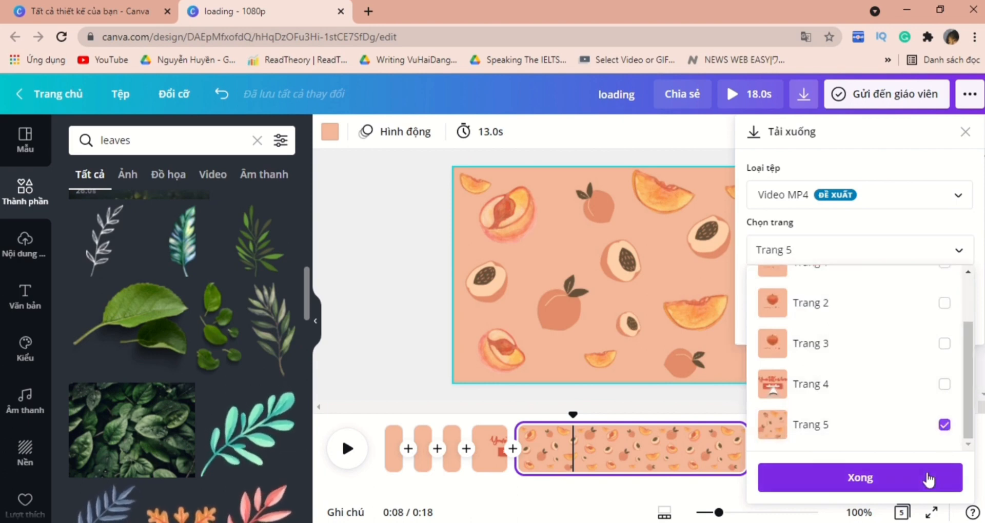
{"action": "left_click", "coordinate": [859, 478]}
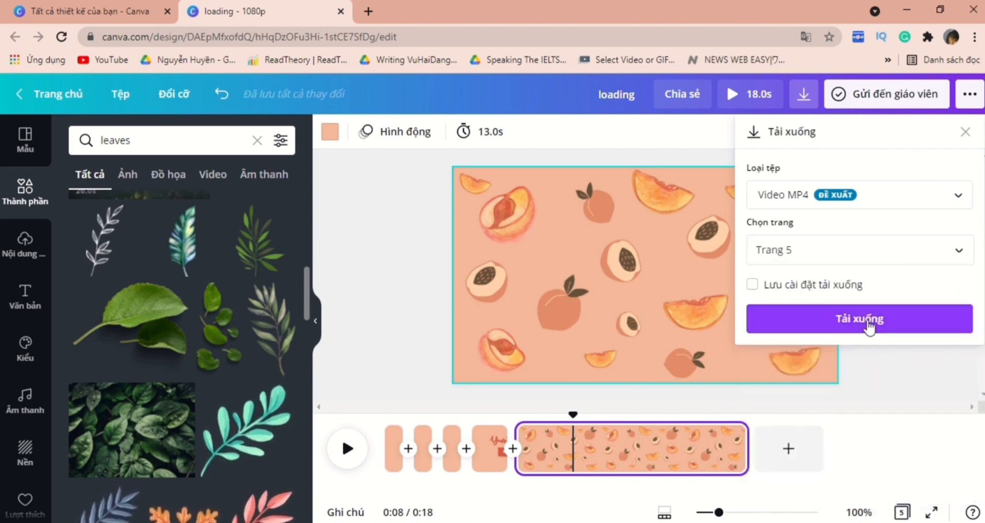
{"action": "left_click", "coordinate": [859, 318]}
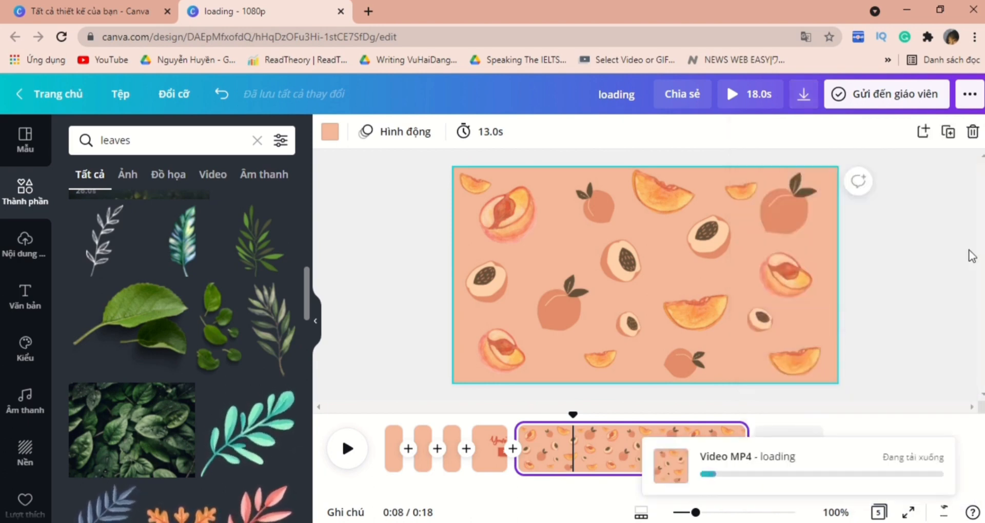
Upload the downloaded peach MP4 from the device through Uploads
{"action": "left_click", "coordinate": [26, 244]}
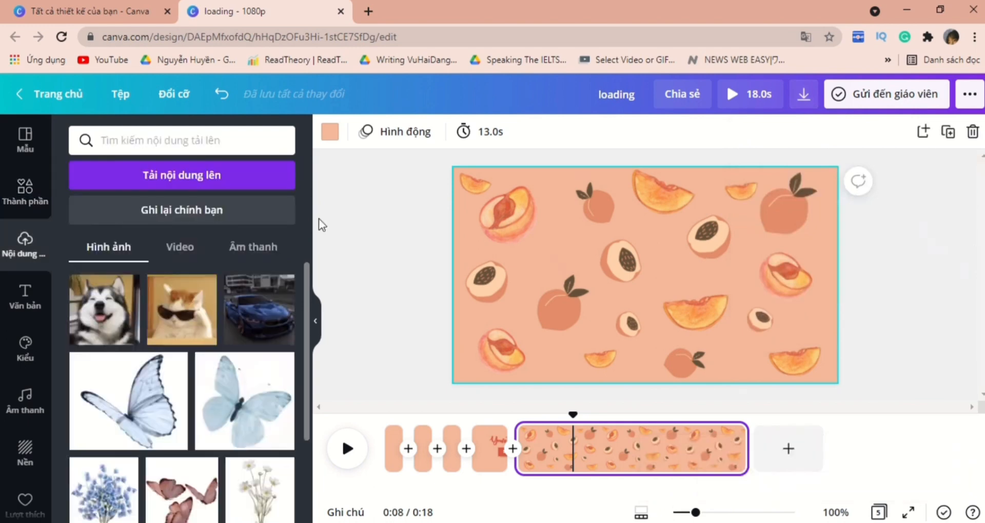
{"action": "left_click", "coordinate": [181, 175]}
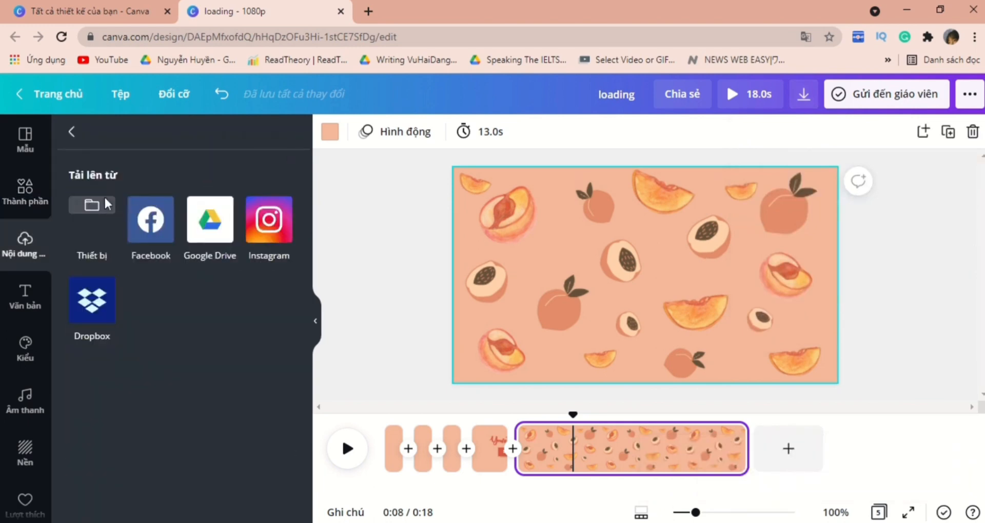
{"action": "left_click", "coordinate": [91, 204]}
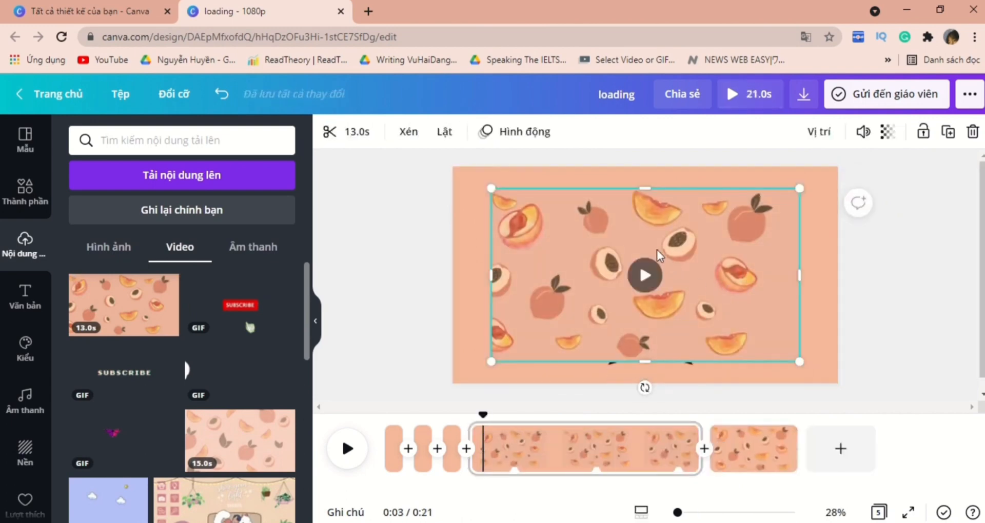
Lower the peach video's transparency and send it behind the title, button and arrow
{"action": "left_click", "coordinate": [887, 132]}
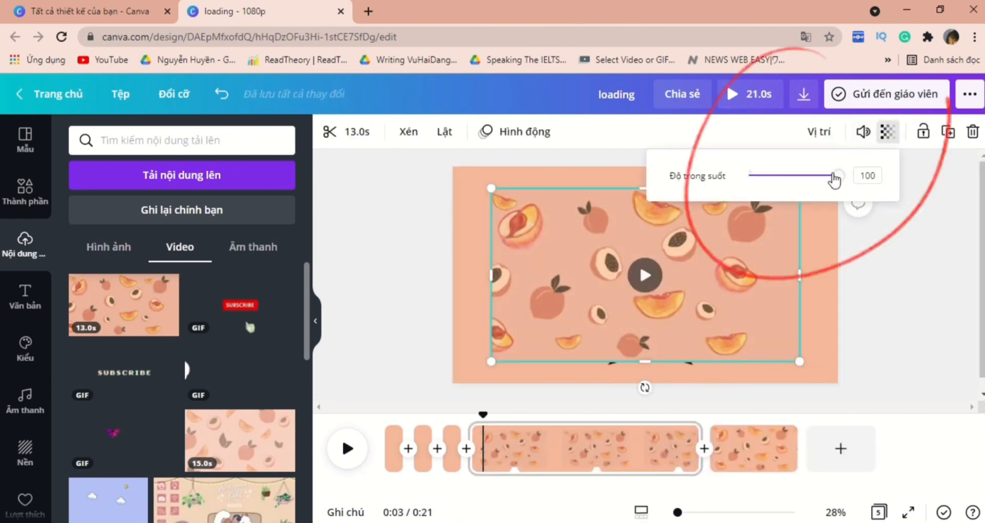
{"action": "left_click_drag", "start_coordinate": [836, 176], "coordinate": [803, 176]}
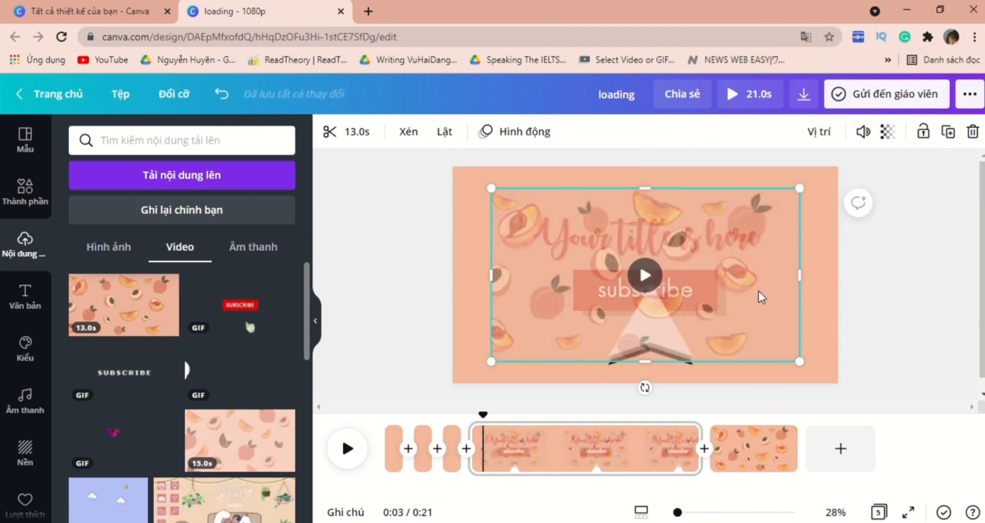
{"action": "key", "text": "ctrl+]"}
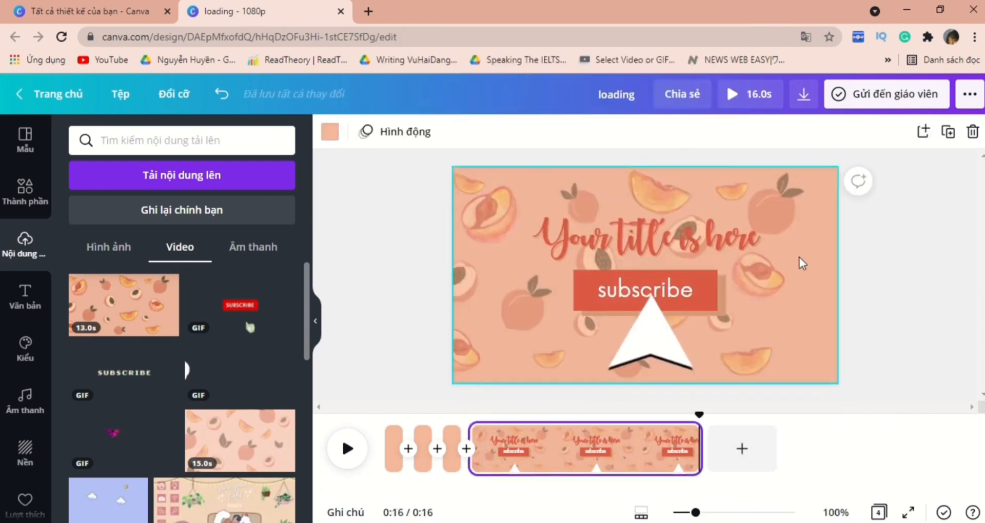
{"action": "mouse_move", "coordinate": [398, 149]}
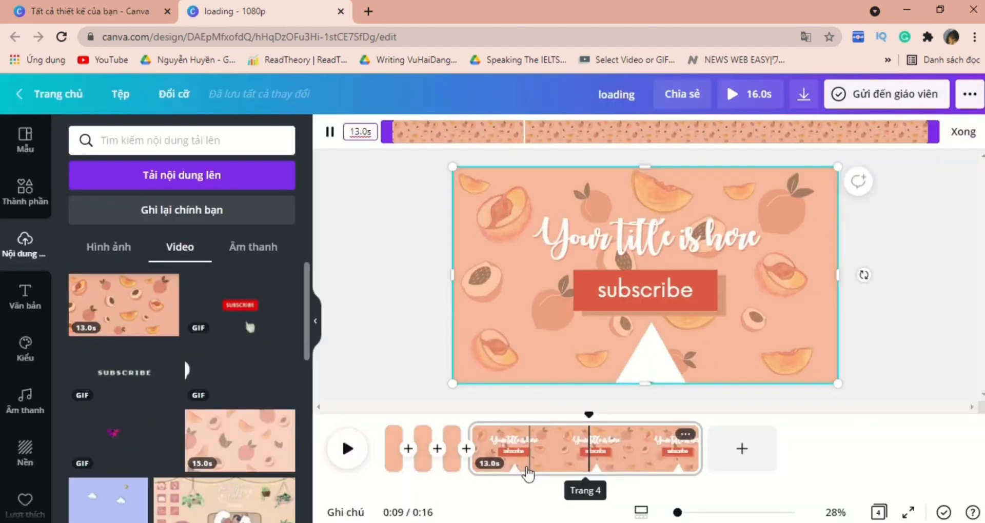
Duplicate the subscribe page and trim the first page's video to about 6 seconds
{"action": "left_click", "coordinate": [741, 449]}
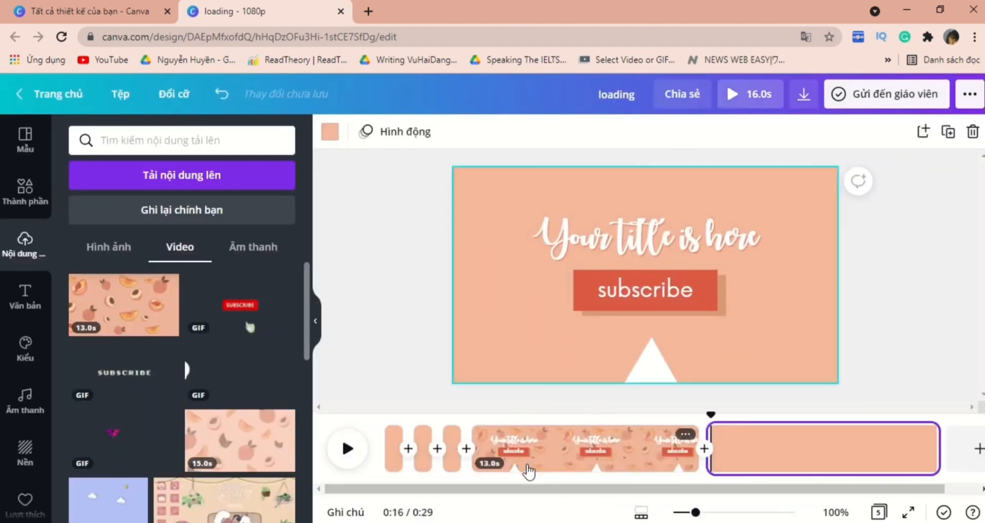
{"action": "key", "text": "ctrl+d"}
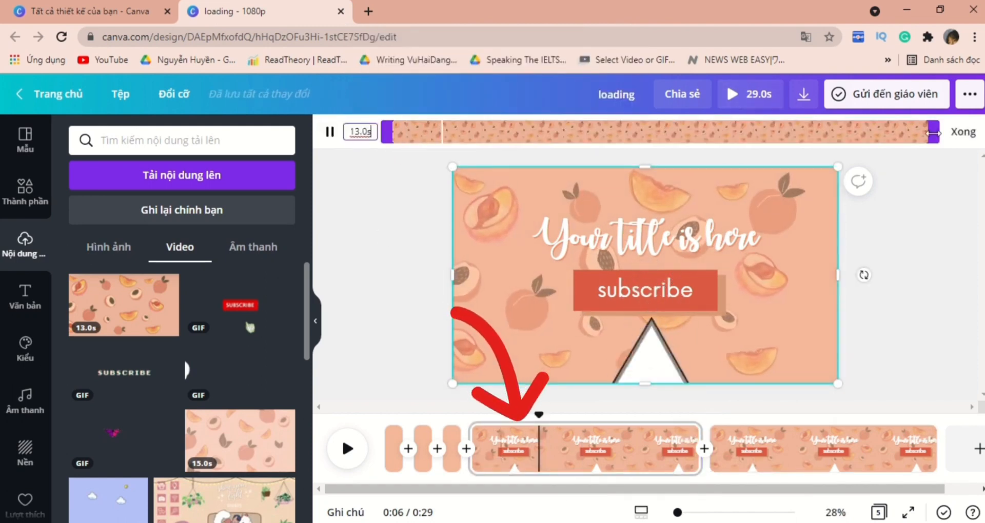
{"action": "left_click_drag", "start_coordinate": [929, 133], "coordinate": [641, 132]}
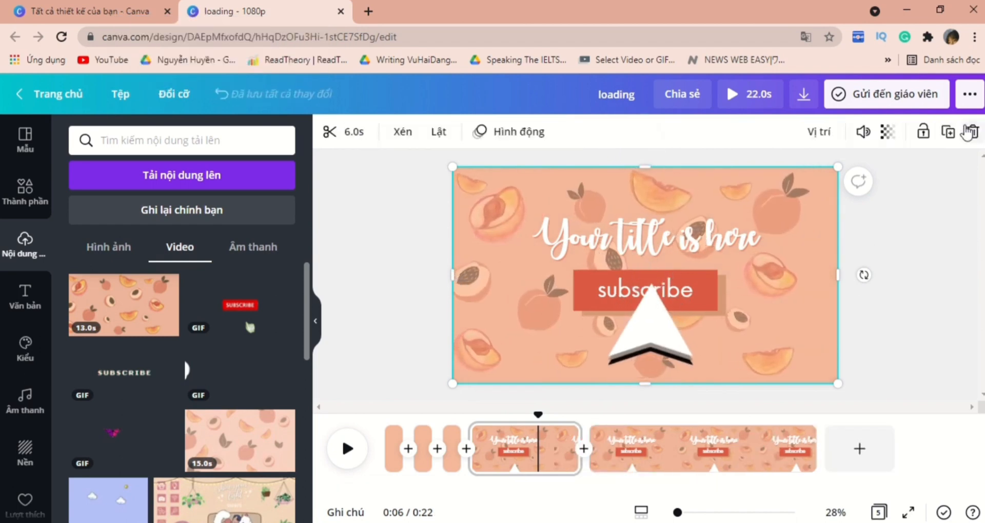
{"action": "left_click", "coordinate": [711, 448]}
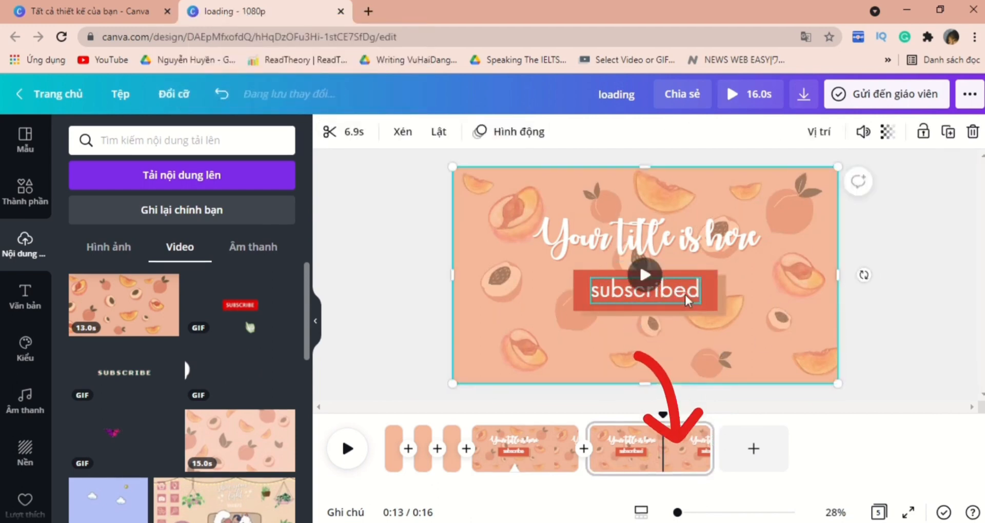
Give the second page's subscribed button a light peach fill
{"action": "left_click", "coordinate": [646, 291]}
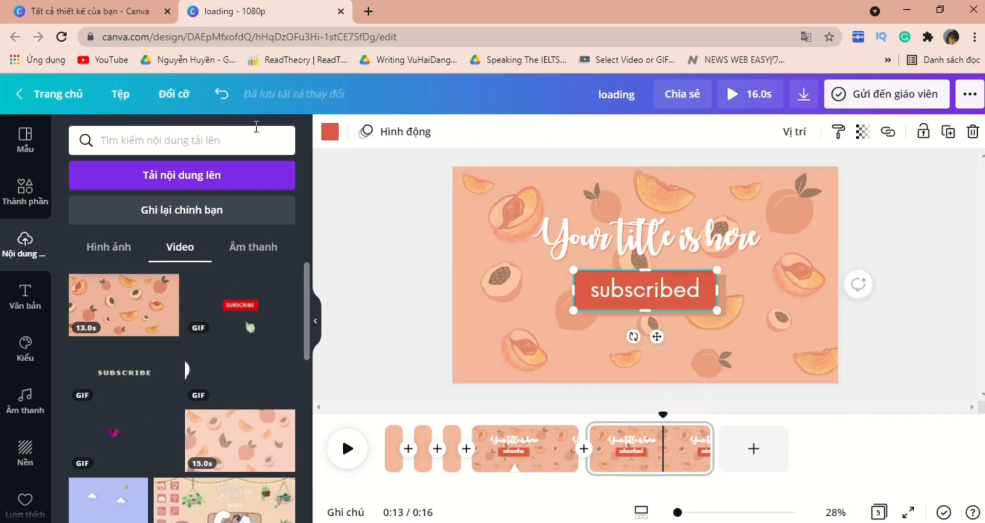
{"action": "left_click", "coordinate": [329, 131]}
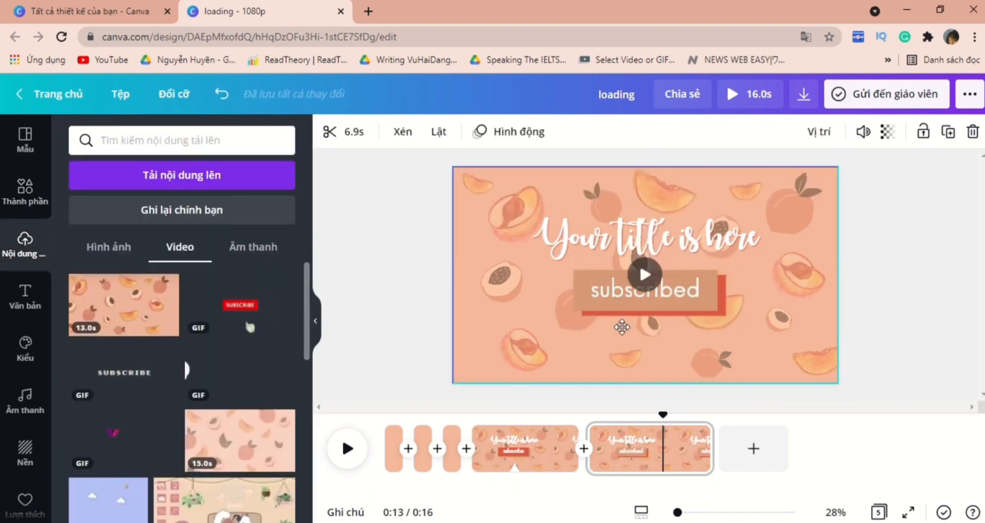
{"action": "left_click", "coordinate": [645, 290]}
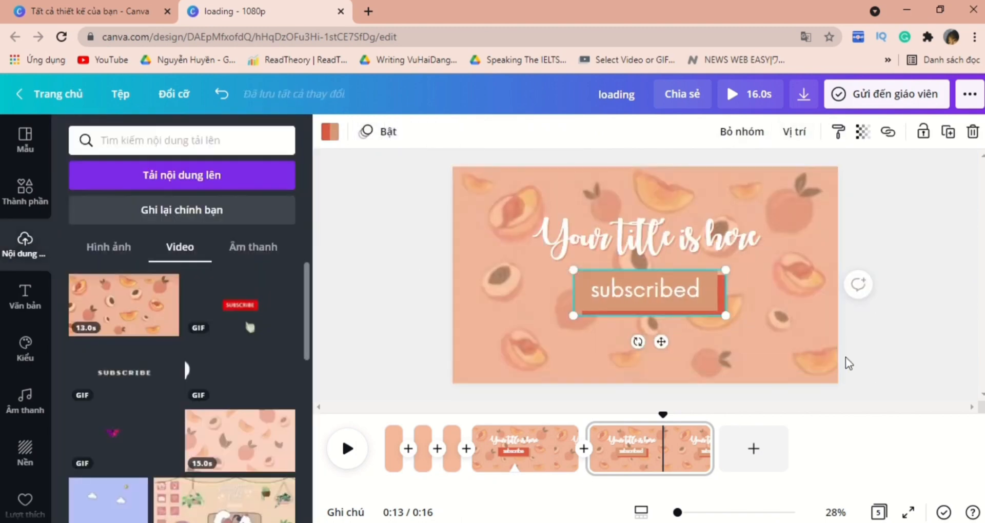
{"action": "mouse_move", "coordinate": [533, 456]}
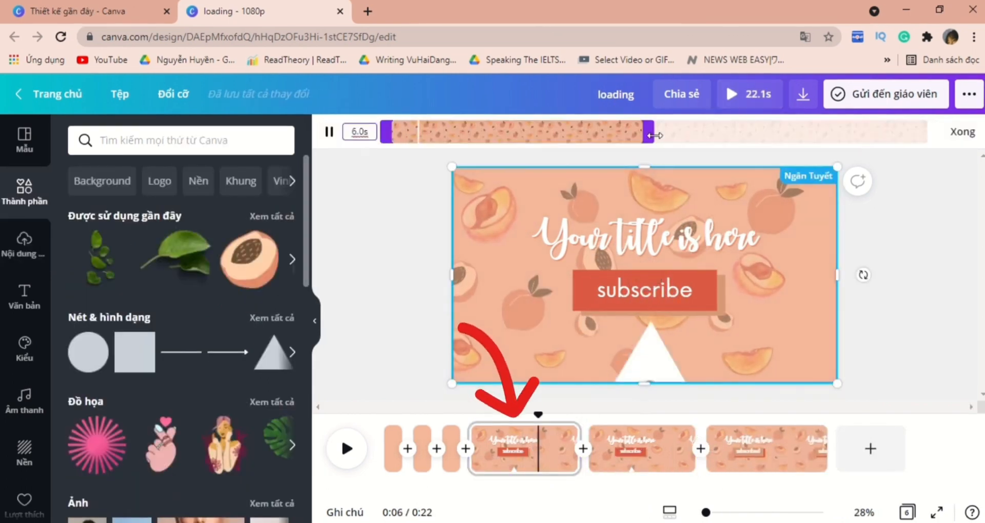
Trim the first subscribe page's video down to 3.0 seconds
{"action": "left_click_drag", "start_coordinate": [647, 132], "coordinate": [540, 132]}
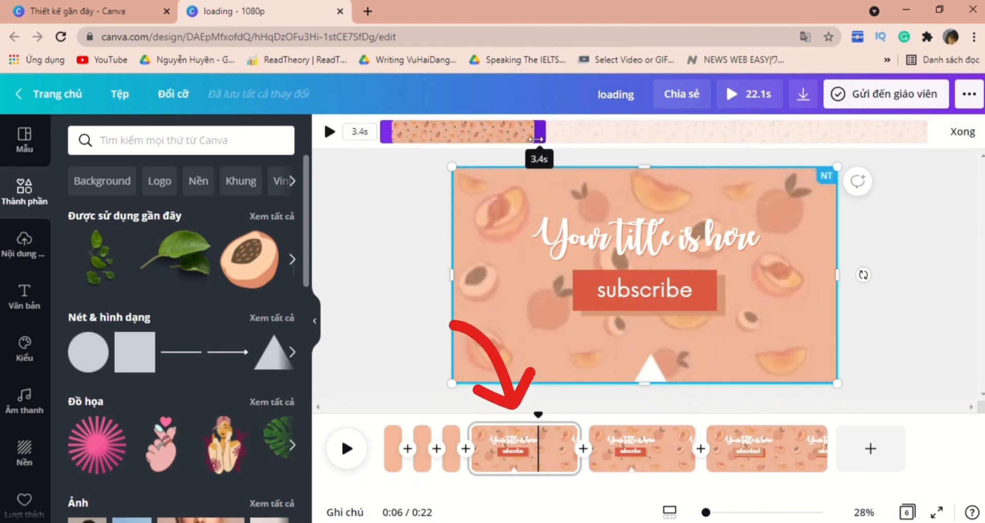
{"action": "left_click_drag", "start_coordinate": [541, 132], "coordinate": [525, 132]}
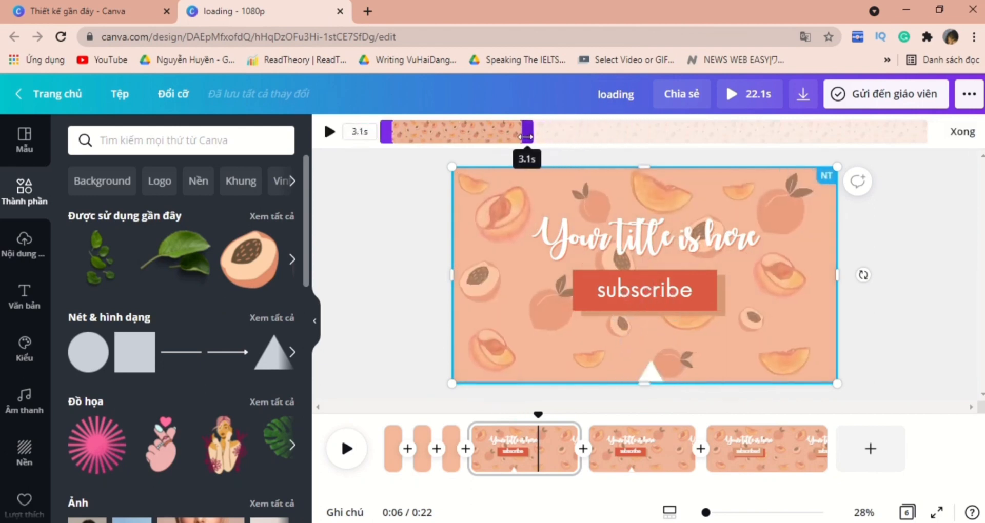
{"action": "left_click_drag", "start_coordinate": [527, 133], "coordinate": [521, 133]}
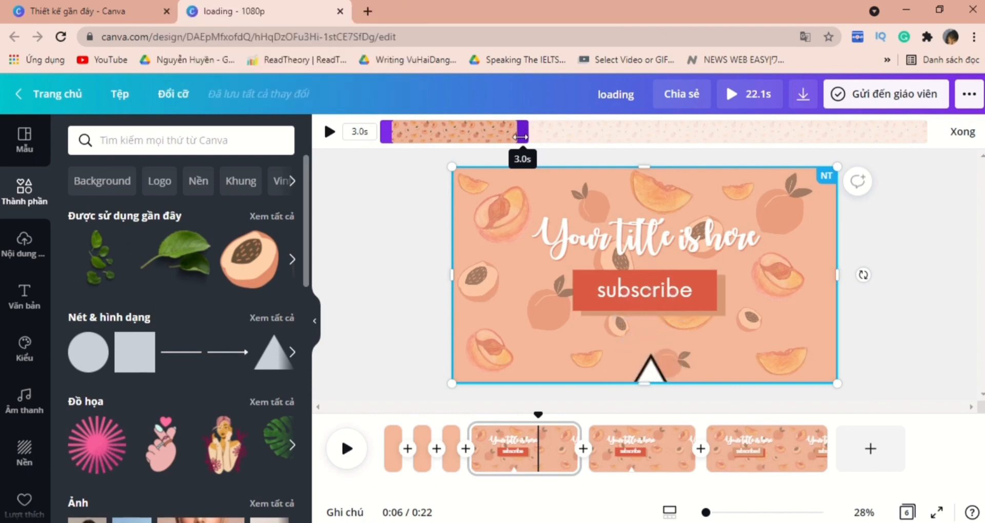
{"action": "left_click", "coordinate": [329, 132]}
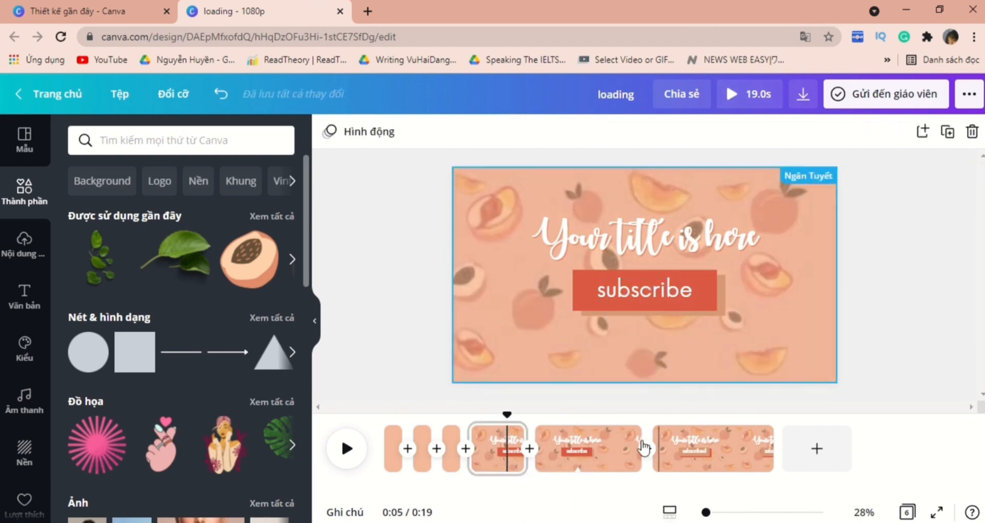
{"action": "left_click", "coordinate": [587, 448]}
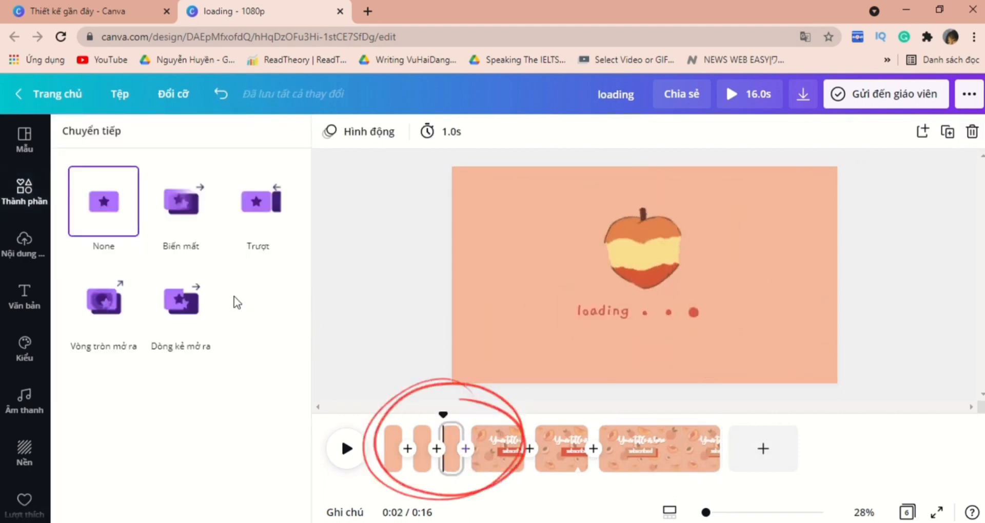
Add a 0.5 s dissolve transition after the loading page and preview the intro
{"action": "left_click", "coordinate": [258, 202]}
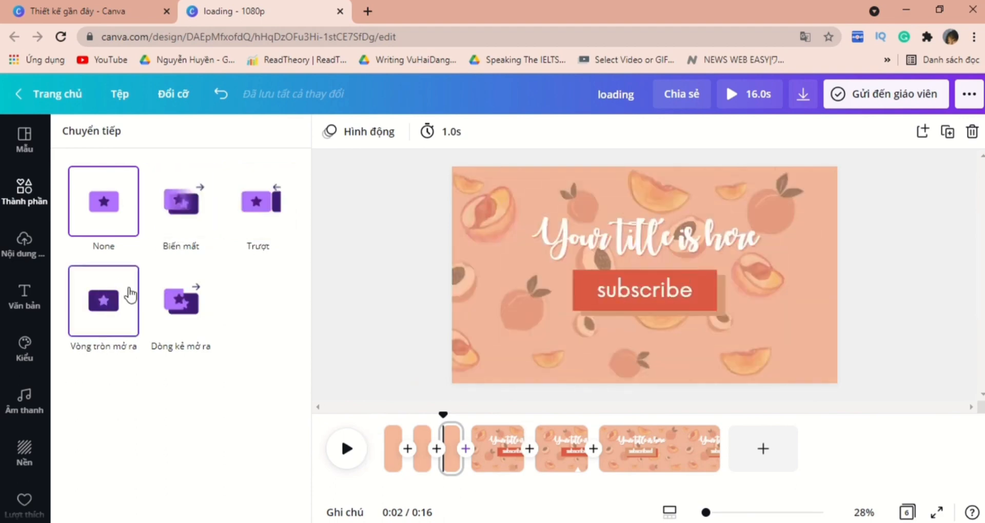
{"action": "left_click", "coordinate": [180, 202]}
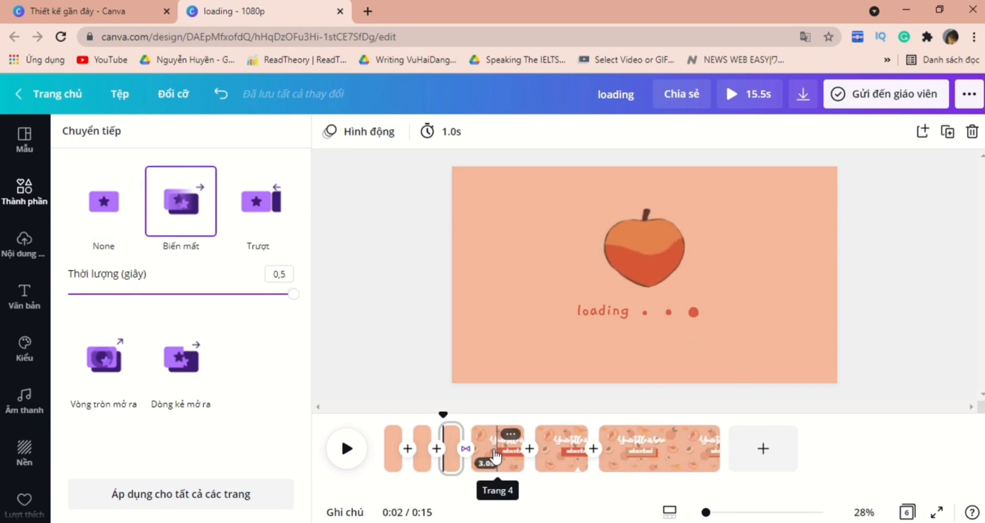
{"action": "left_click", "coordinate": [497, 452]}
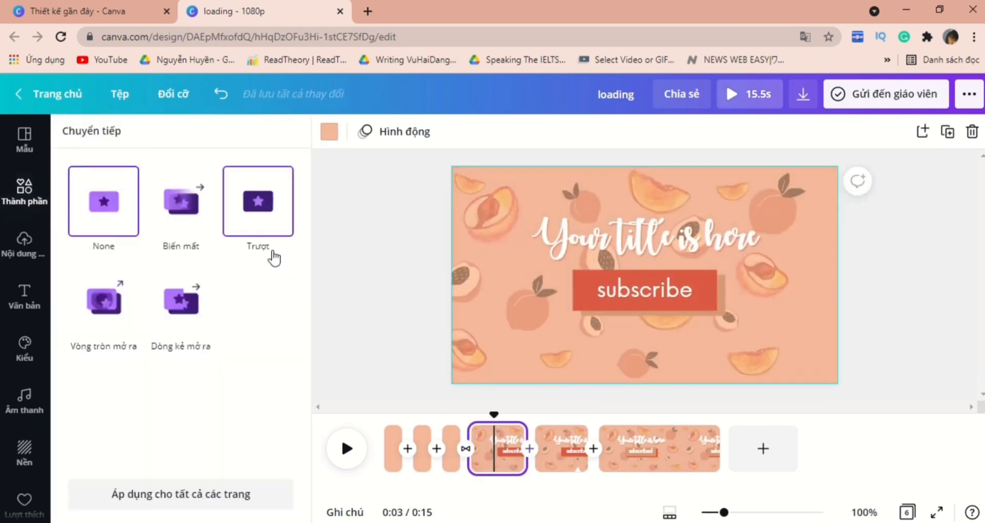
{"action": "left_click", "coordinate": [181, 200]}
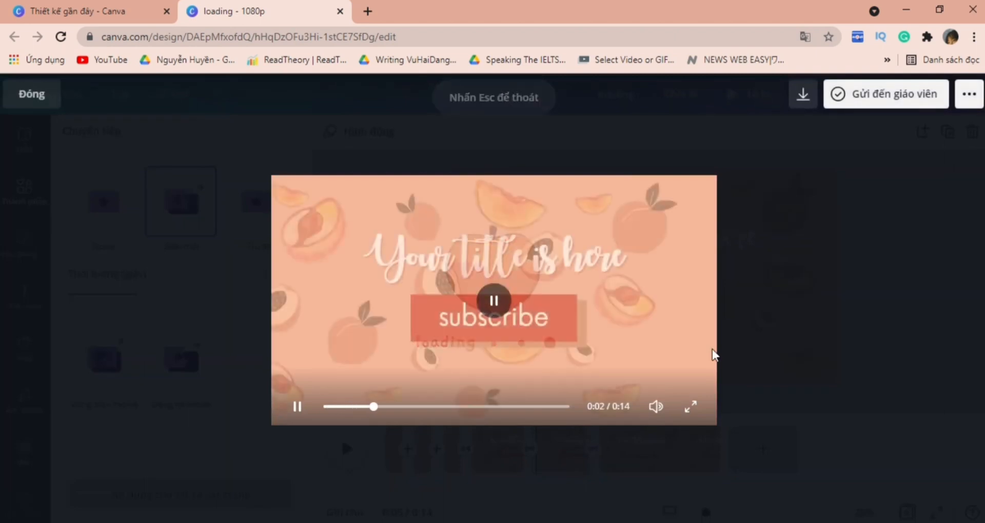
{"action": "left_click", "coordinate": [494, 300]}
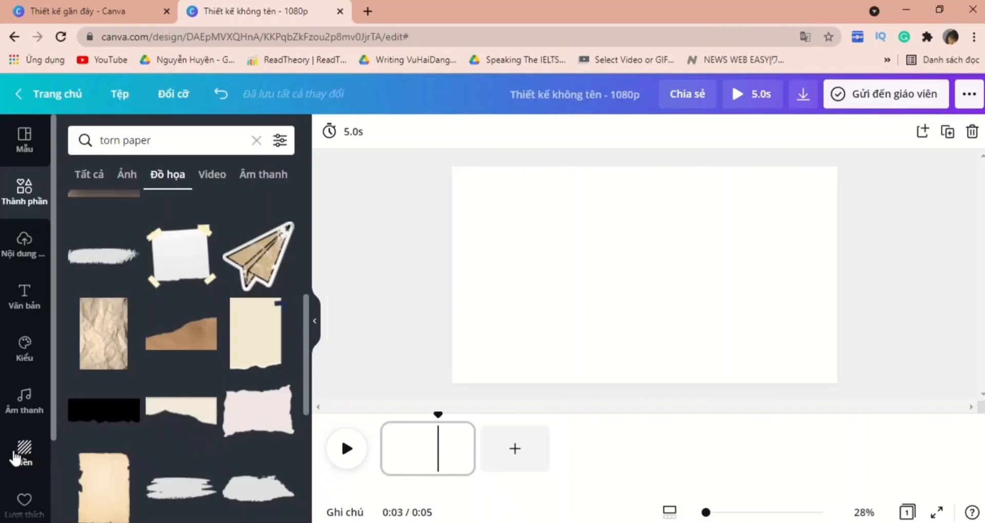
Apply a crumpled peach paper background and browse the torn-paper results
{"action": "left_click", "coordinate": [23, 450]}
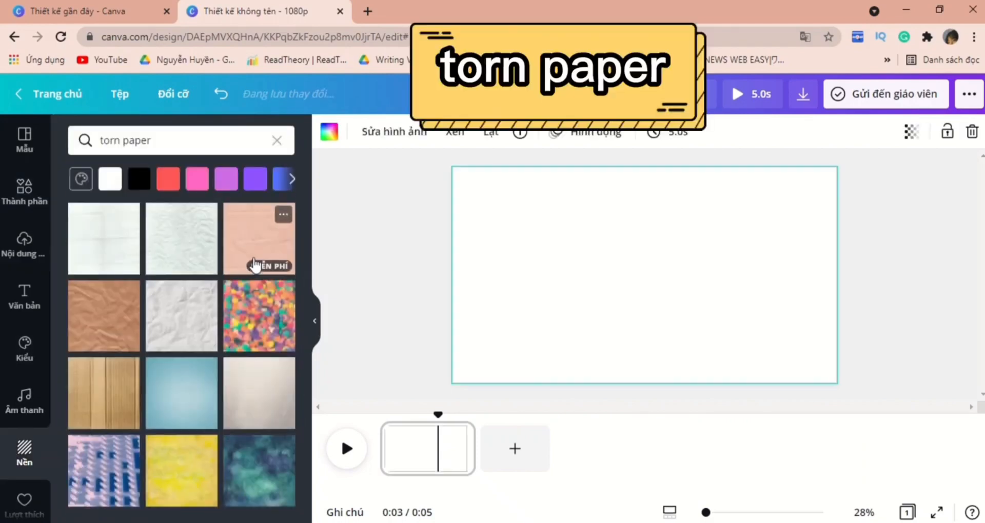
{"action": "left_click", "coordinate": [258, 238]}
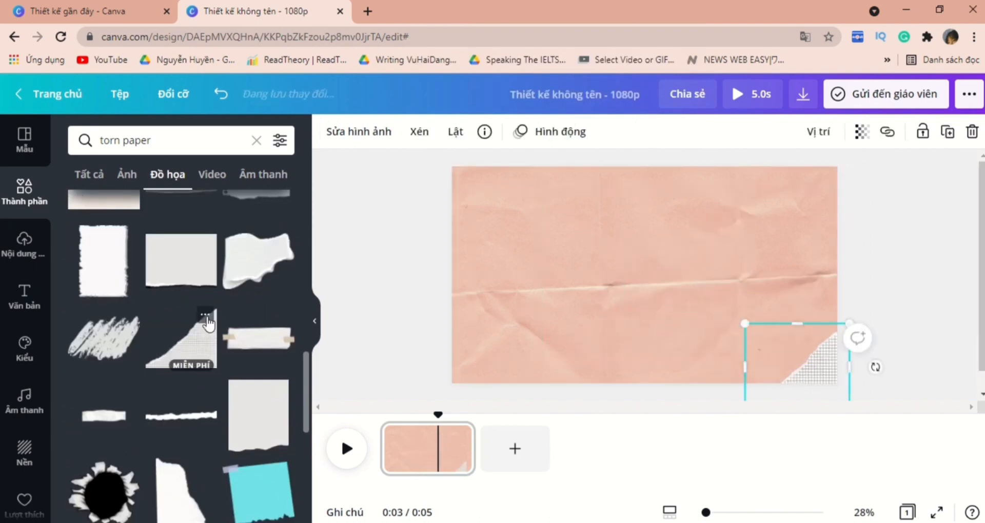
{"action": "scroll", "scroll_direction": "down", "scroll_amount": 3}
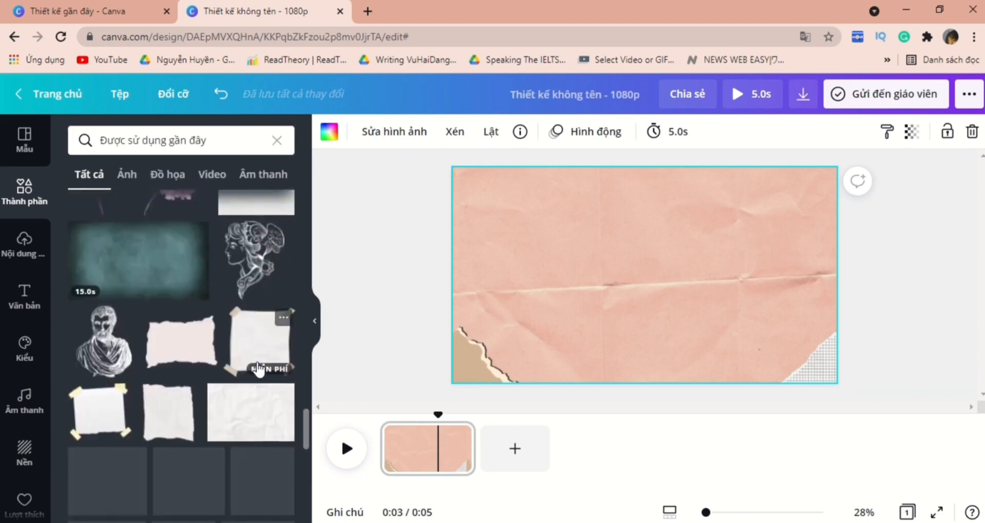
{"action": "scroll", "scroll_direction": "down", "scroll_amount": 3}
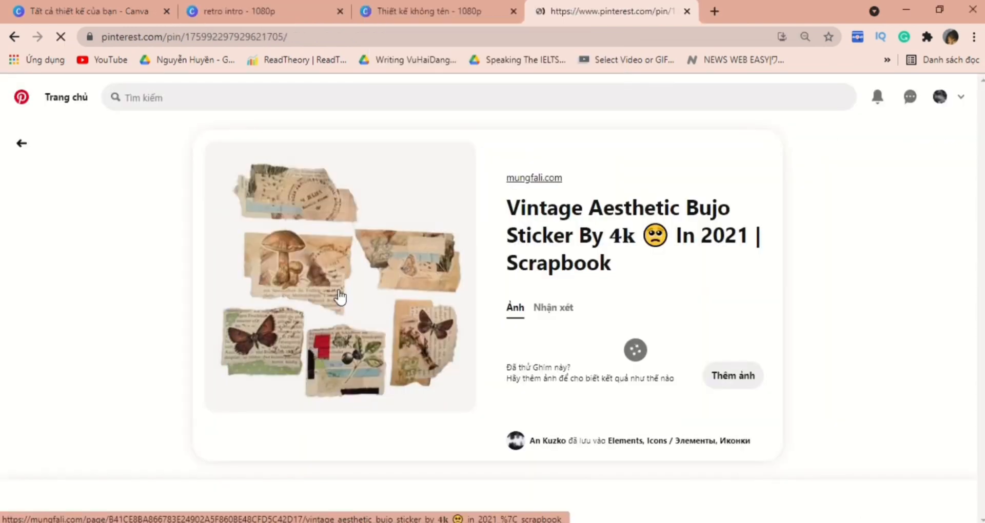
Copy the Vintage Aesthetic Bujo sticker image from the Pinterest pin
{"action": "right_click", "coordinate": [339, 295]}
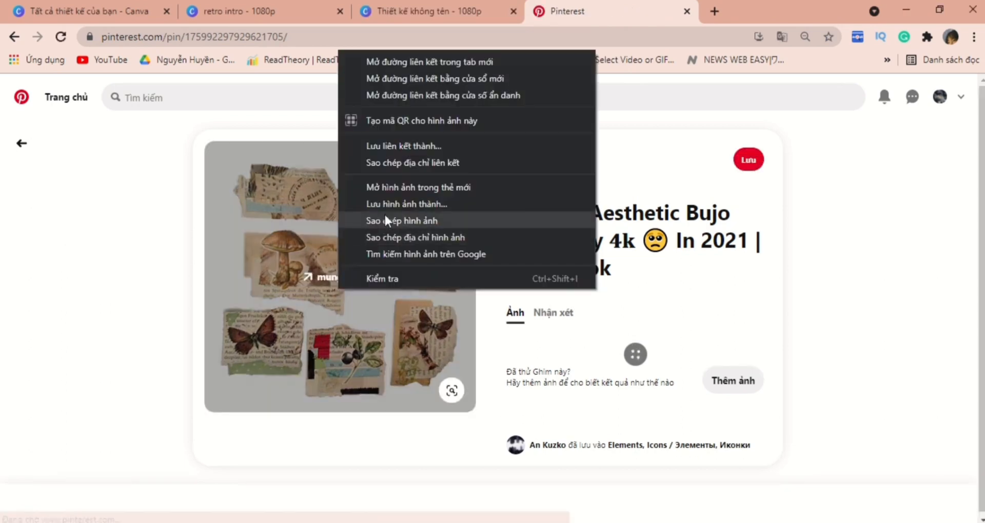
{"action": "left_click", "coordinate": [401, 220]}
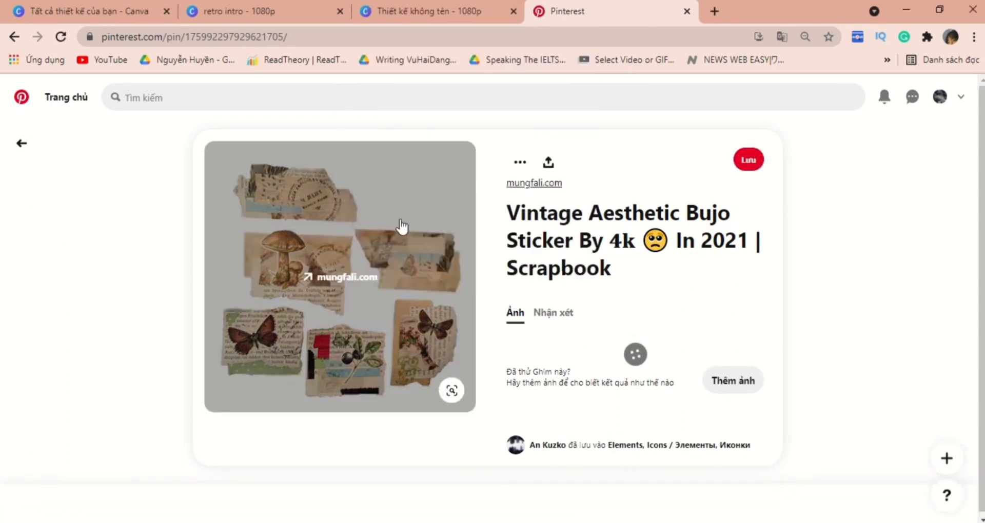
Paste the sticker sheet into the collage, enlarge it and crop to the butterfly piece
{"action": "left_click", "coordinate": [433, 11]}
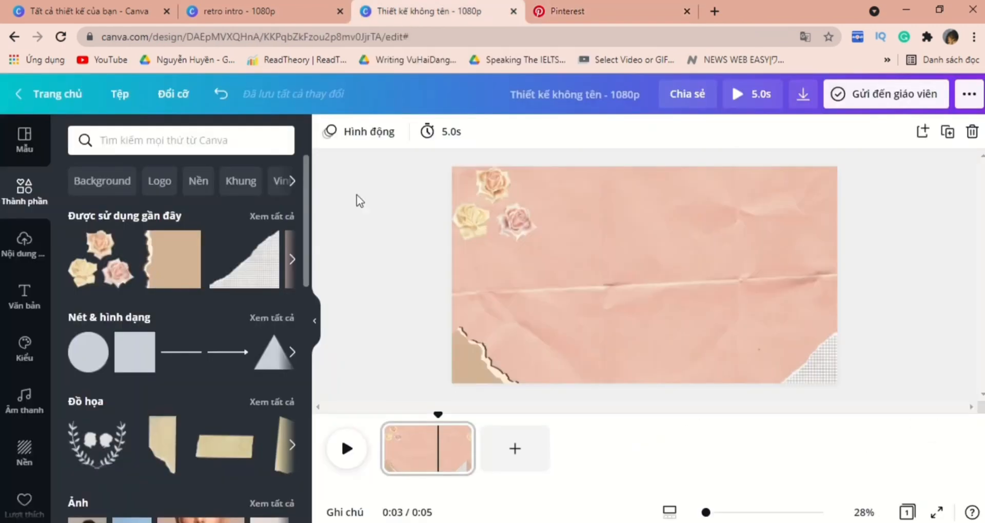
{"action": "right_click", "coordinate": [643, 276]}
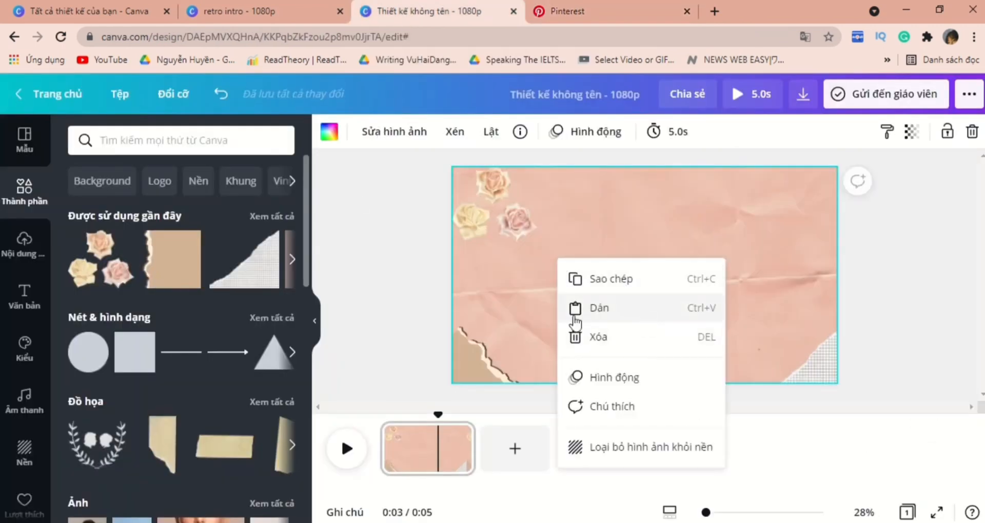
{"action": "left_click", "coordinate": [559, 319]}
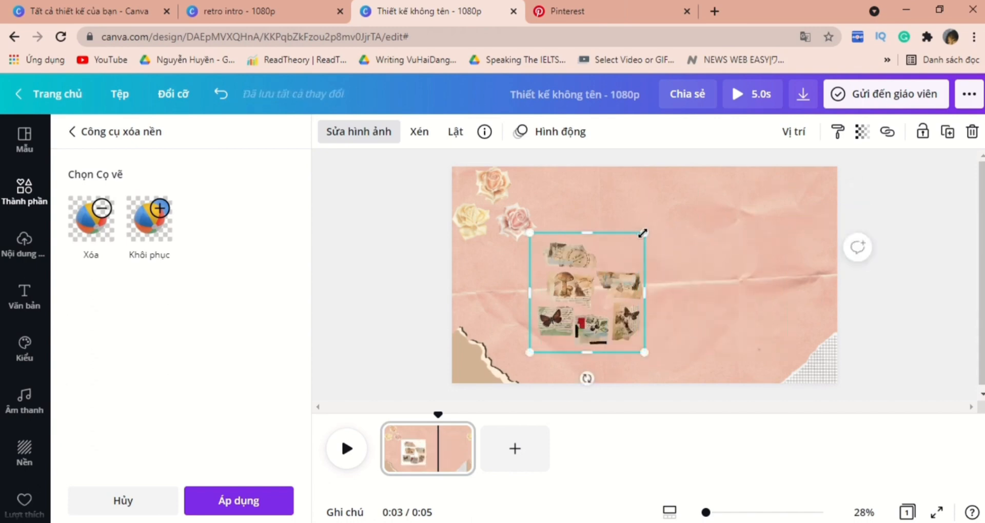
{"action": "left_click_drag", "start_coordinate": [644, 232], "coordinate": [671, 204]}
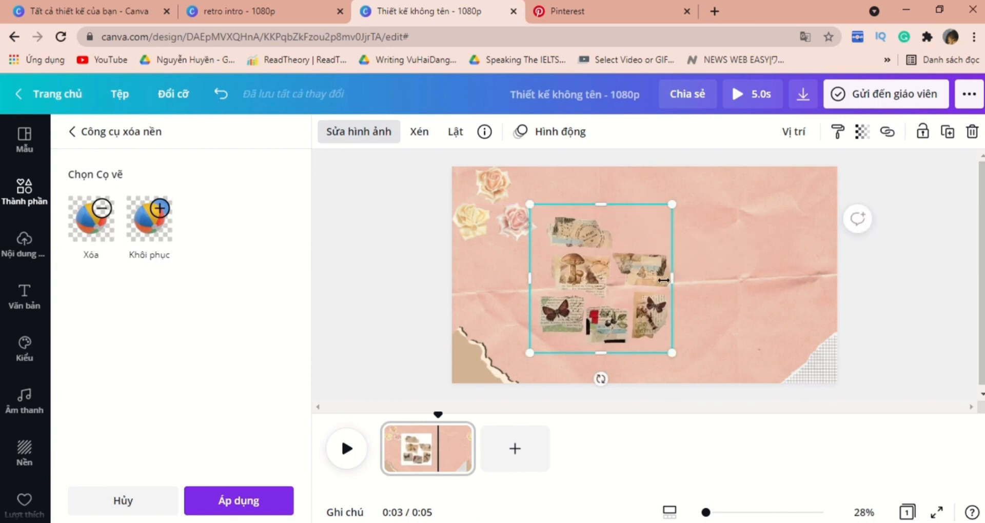
{"action": "left_click_drag", "start_coordinate": [671, 278], "coordinate": [582, 289]}
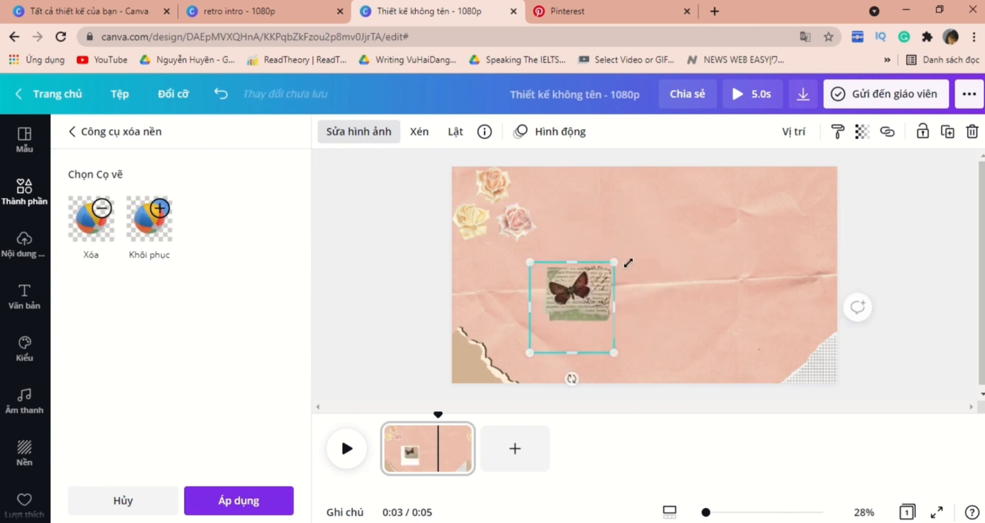
{"action": "left_click", "coordinate": [239, 500]}
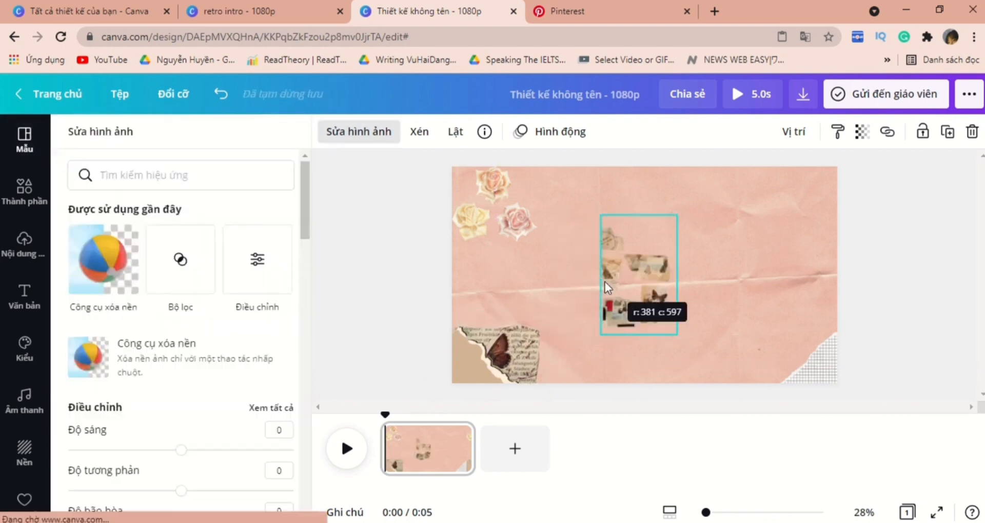
Place cutouts in the bottom-right corner, top-right corner and along the top-left edge
{"action": "left_click_drag", "start_coordinate": [638, 270], "coordinate": [619, 314]}
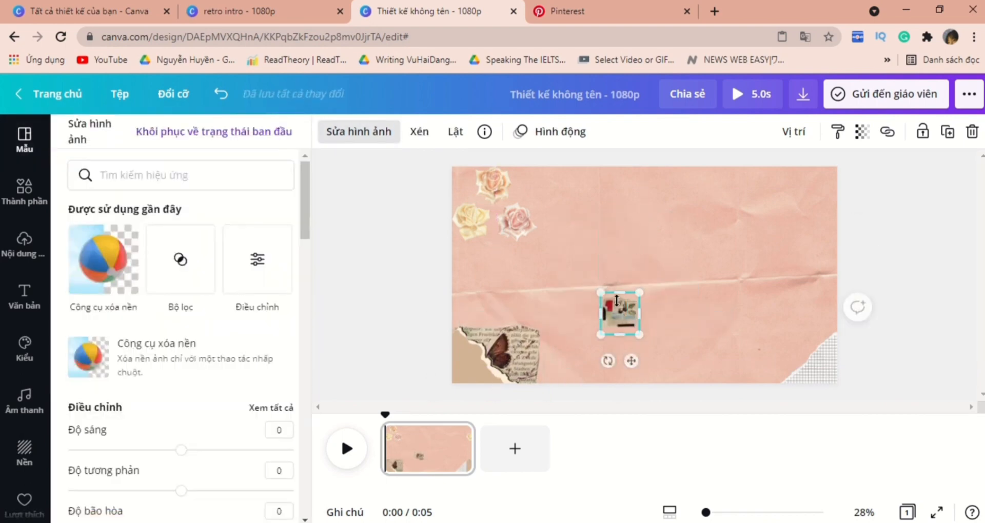
{"action": "left_click_drag", "start_coordinate": [619, 314], "coordinate": [764, 342]}
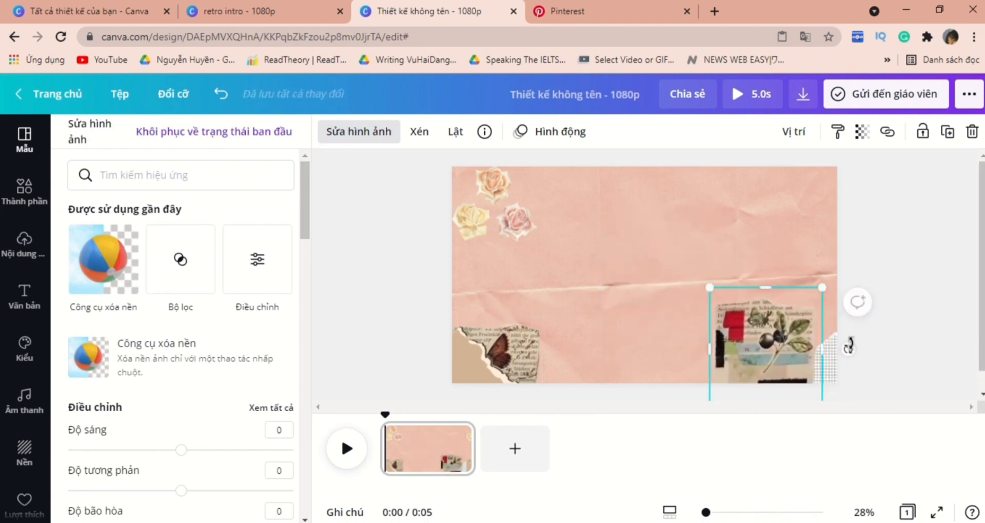
{"action": "left_click_drag", "start_coordinate": [847, 345], "coordinate": [750, 324]}
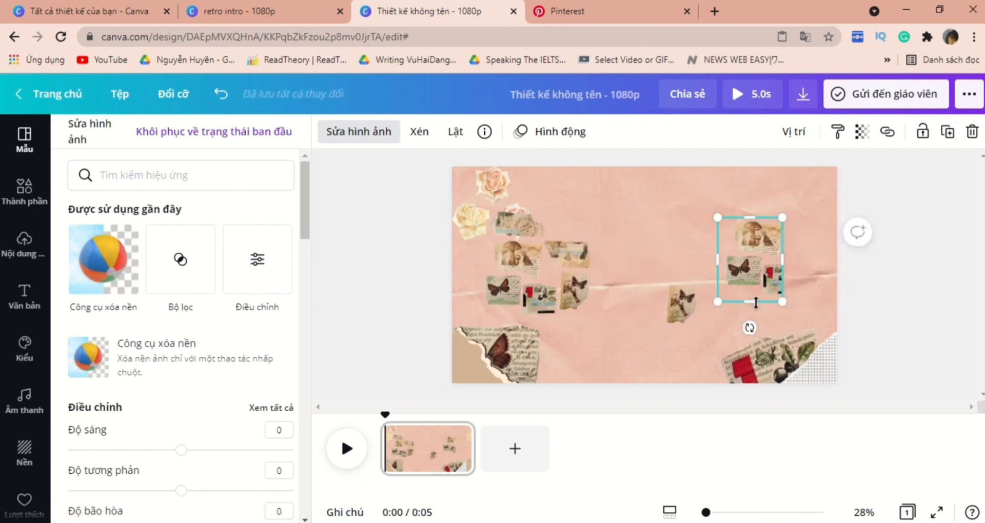
{"action": "left_click_drag", "start_coordinate": [749, 260], "coordinate": [542, 261]}
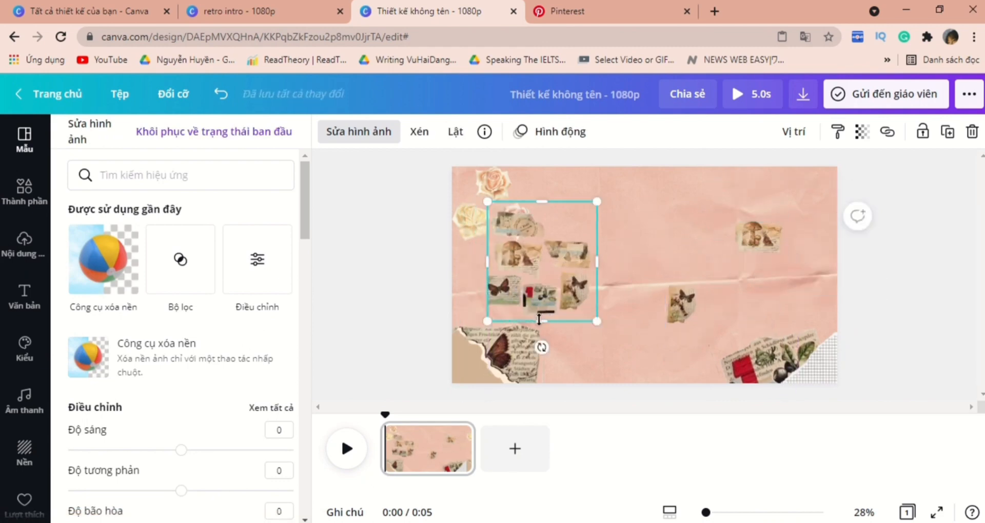
{"action": "left_click_drag", "start_coordinate": [541, 261], "coordinate": [461, 188]}
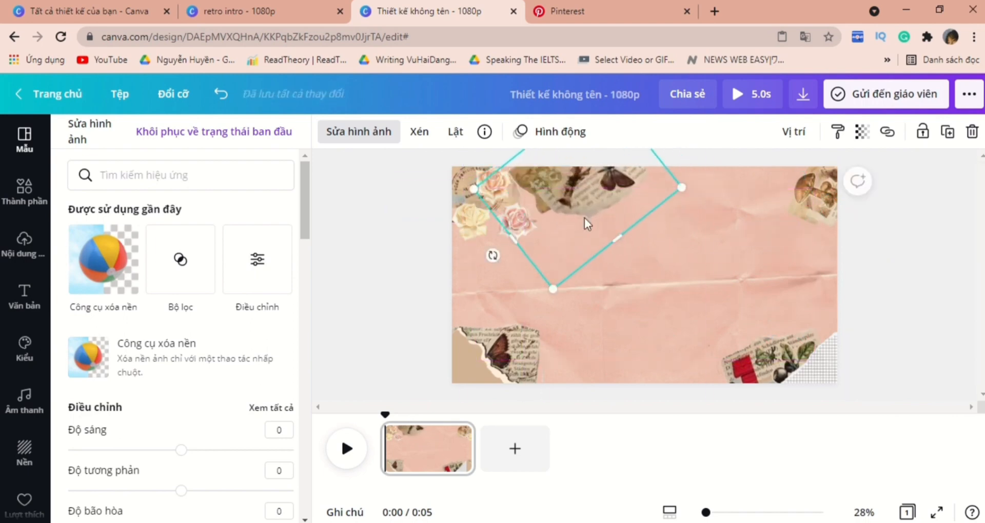
Add the numbered barcode, shrunk and tilted into the bottom-right corner
{"action": "type", "text": "barcode"}
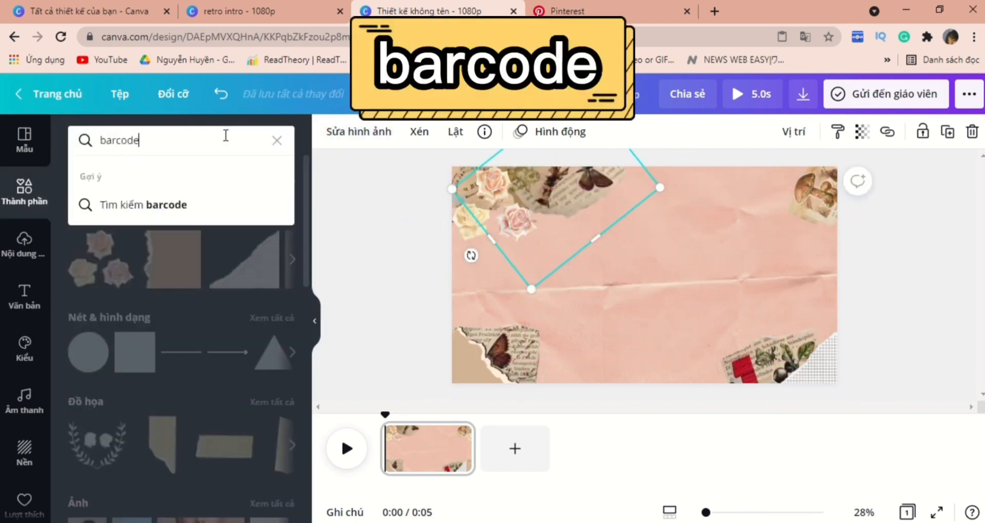
{"action": "key", "text": "Enter"}
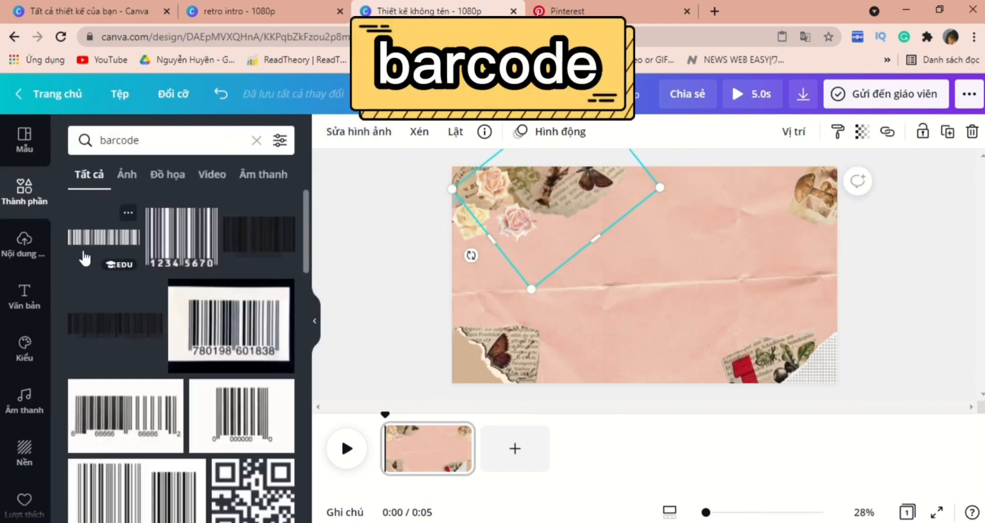
{"action": "left_click", "coordinate": [230, 325]}
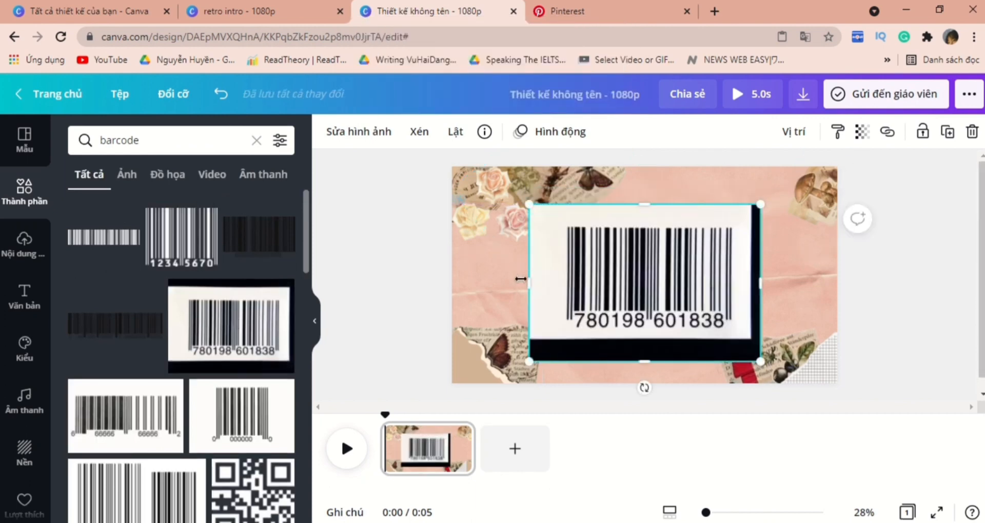
{"action": "left_click_drag", "start_coordinate": [760, 361], "coordinate": [622, 339]}
{"action": "type", "text": "stamp"}
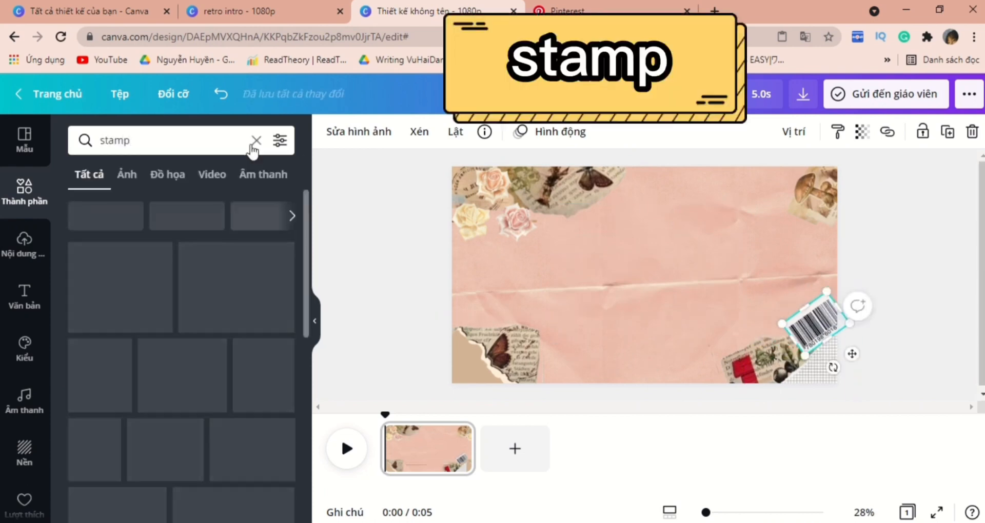
Place the old camera near the bottom and start a Pinterest search for a cat
{"action": "left_click", "coordinate": [168, 174]}
{"action": "type", "text": "old camera"}
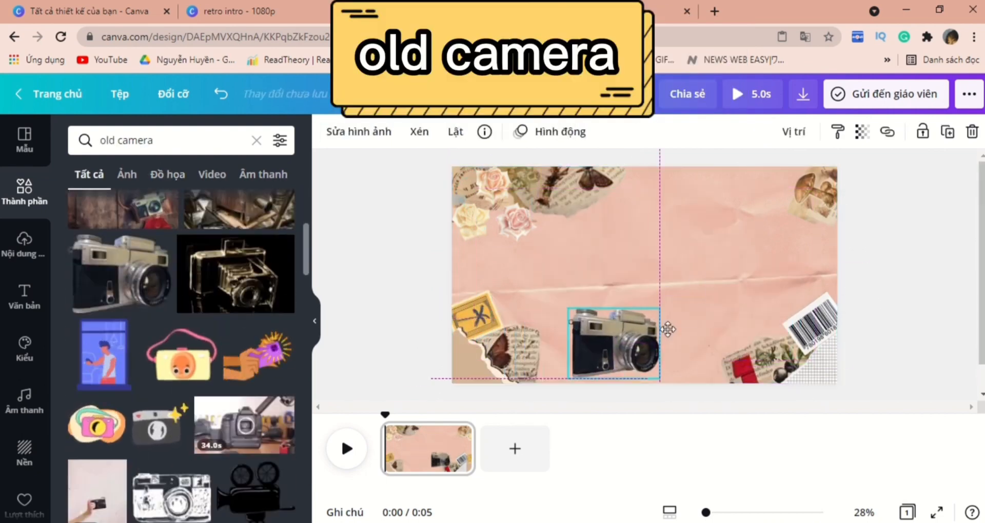
{"action": "left_click_drag", "start_coordinate": [612, 342], "coordinate": [806, 364]}
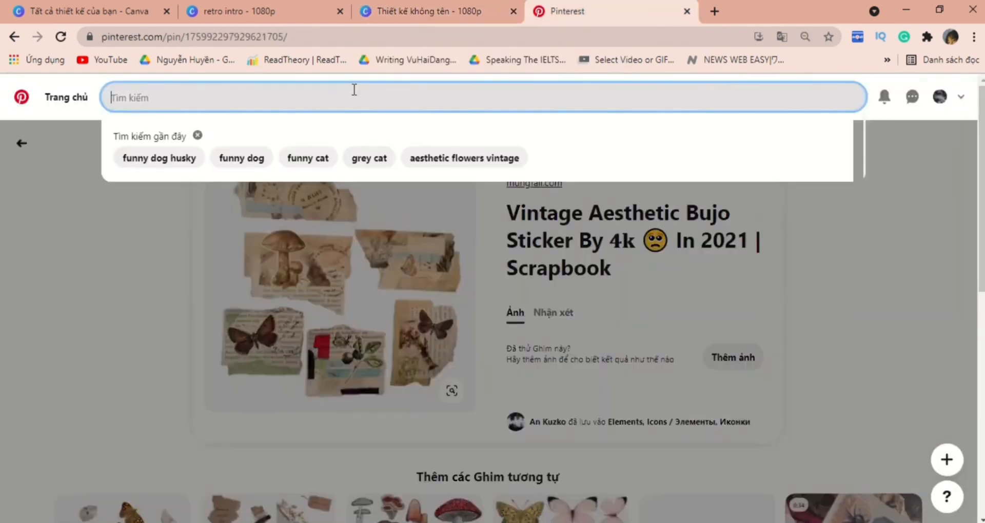
{"action": "left_click", "coordinate": [308, 157]}
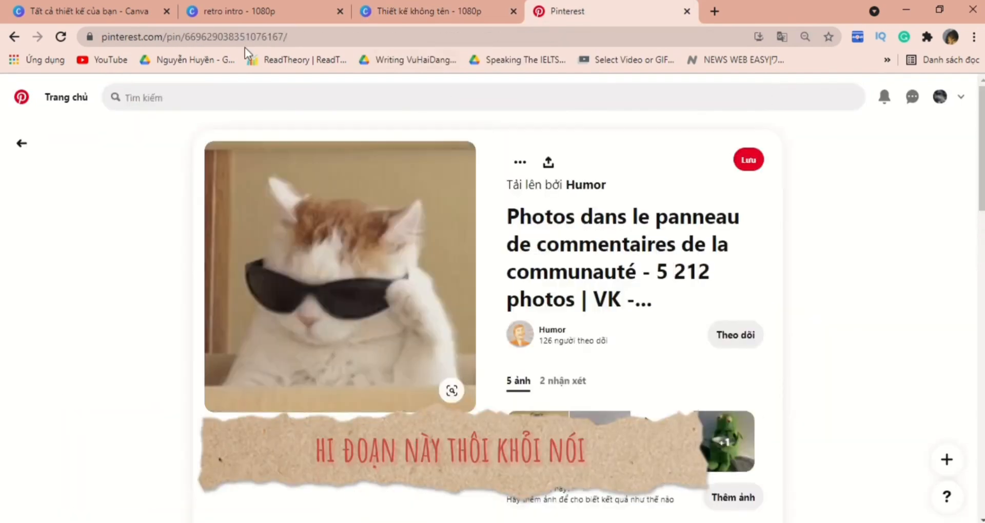
Remove the background from the sunglasses cat photo
{"action": "left_click", "coordinate": [420, 11]}
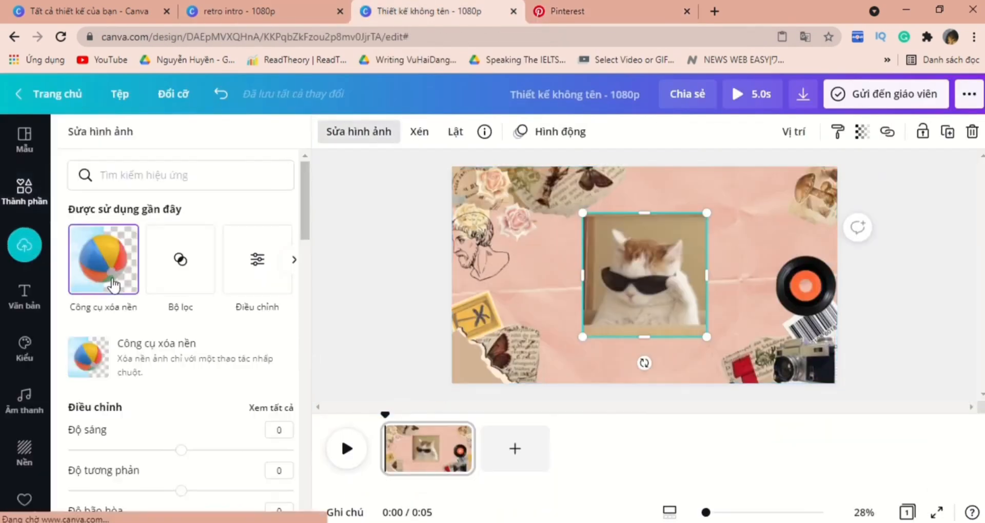
{"action": "left_click", "coordinate": [102, 259]}
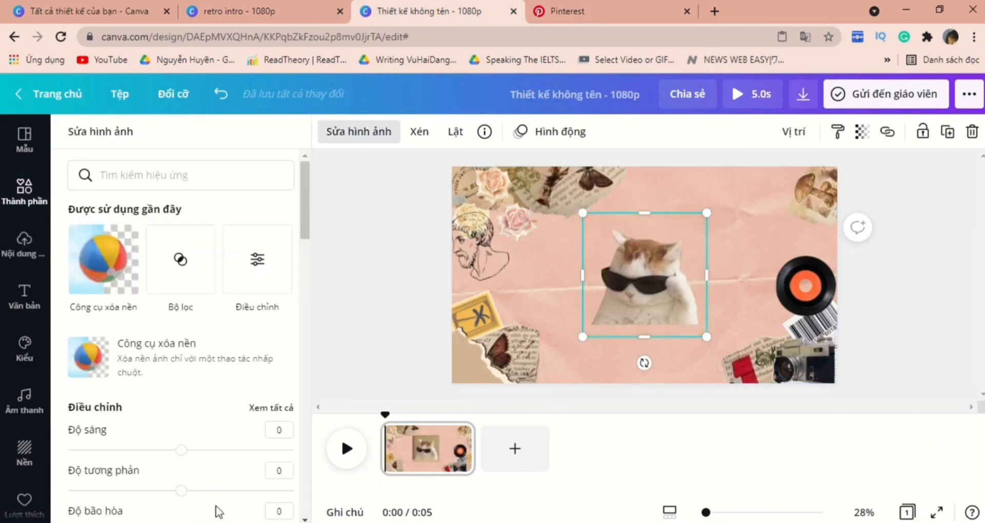
{"action": "scroll", "scroll_direction": "down", "scroll_amount": 3}
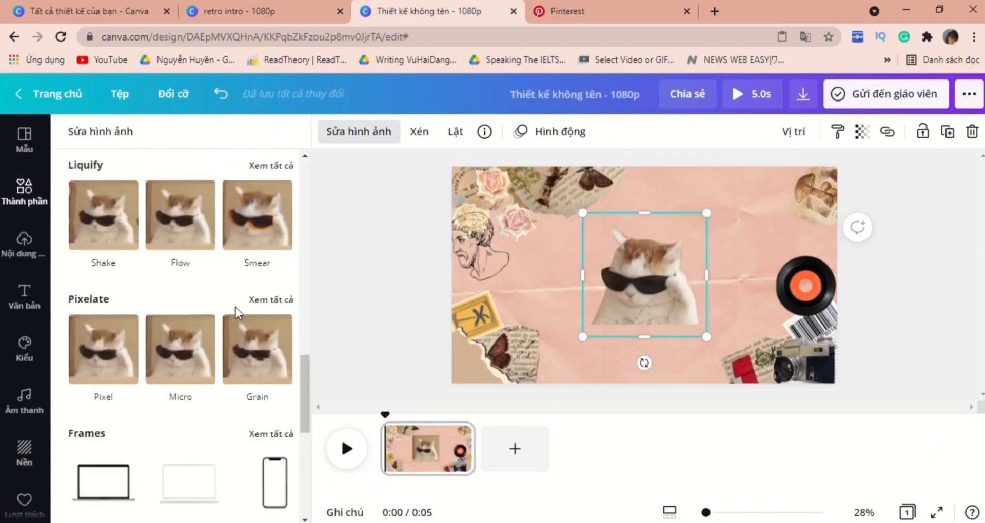
{"action": "scroll", "scroll_direction": "down", "scroll_amount": 3}
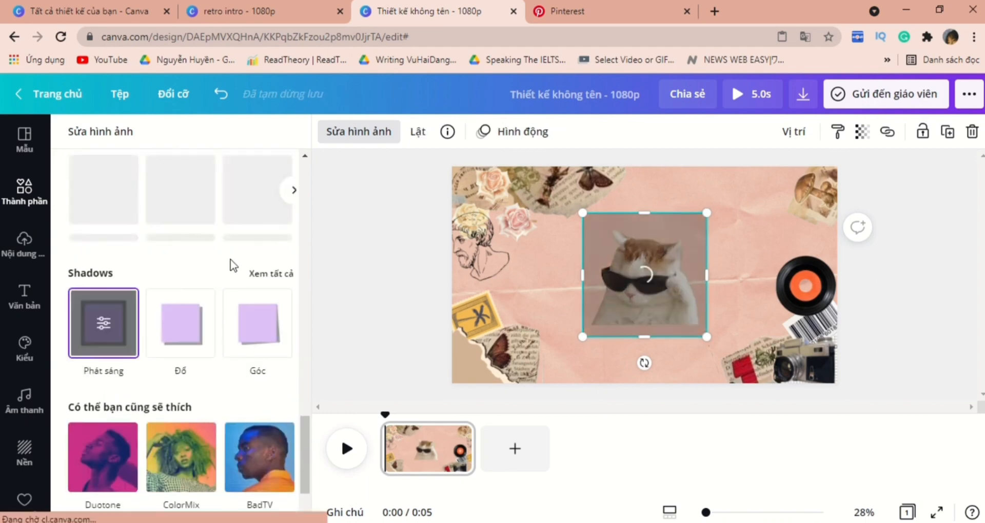
Give the cat a white, fully opaque, unblurred glow outline and shrink the sticker
{"action": "left_click", "coordinate": [103, 322]}
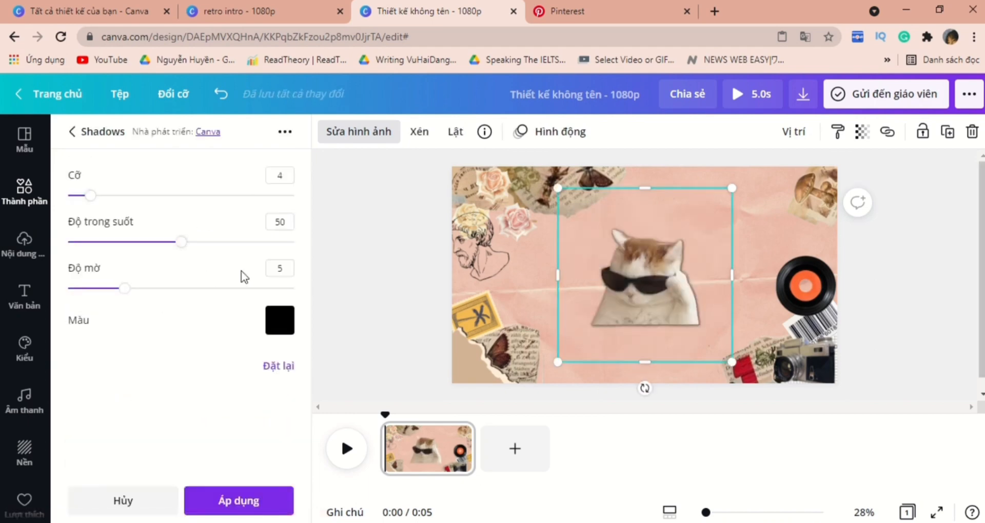
{"action": "left_click", "coordinate": [280, 320]}
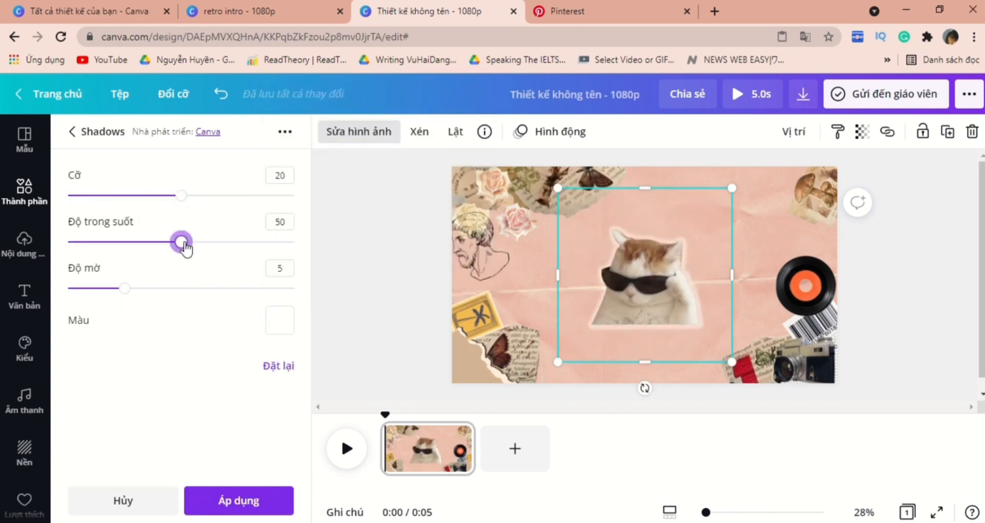
{"action": "left_click_drag", "start_coordinate": [182, 243], "coordinate": [293, 242]}
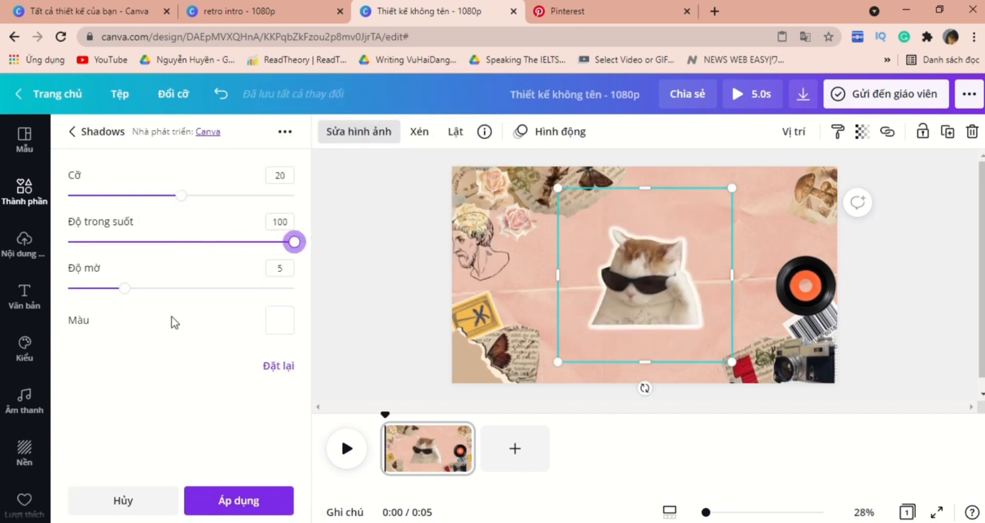
{"action": "left_click_drag", "start_coordinate": [124, 288], "coordinate": [67, 288]}
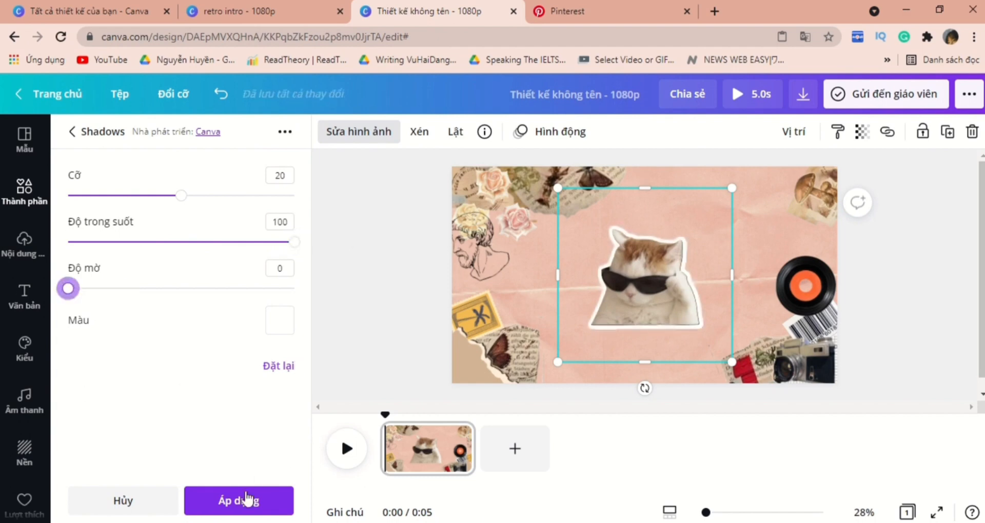
{"action": "left_click", "coordinate": [239, 500]}
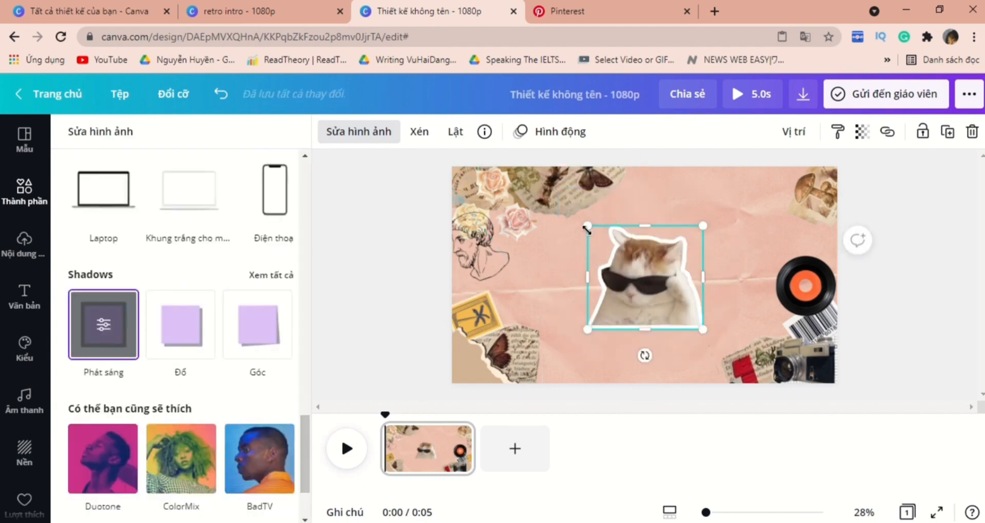
{"action": "left_click_drag", "start_coordinate": [644, 275], "coordinate": [684, 347]}
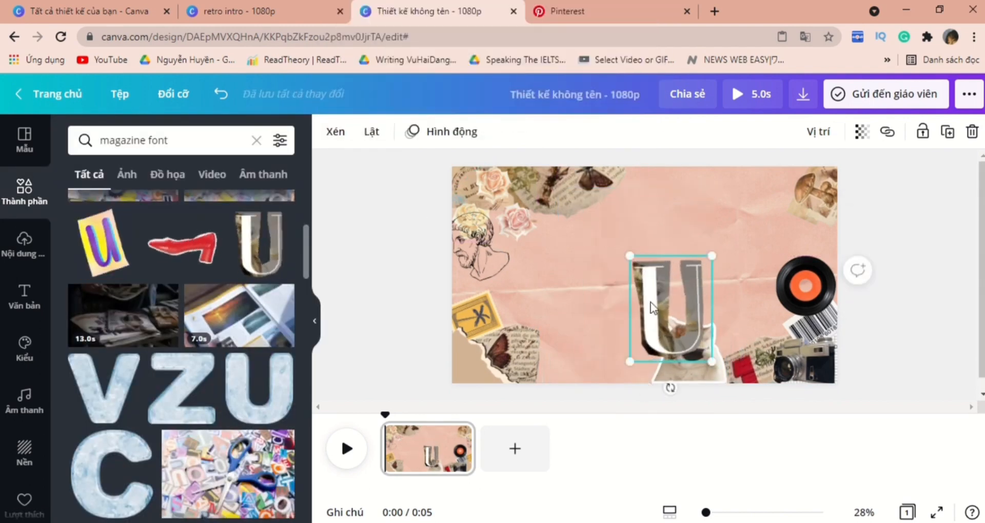
Move letter U to the right edge and add a magazine letter cutout
{"action": "left_click_drag", "start_coordinate": [669, 307], "coordinate": [807, 223]}
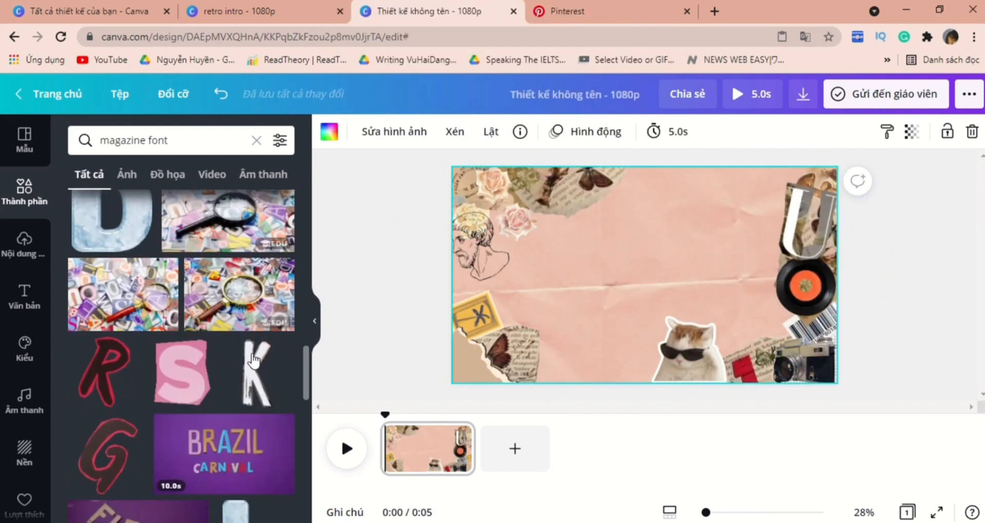
{"action": "left_click", "coordinate": [167, 175]}
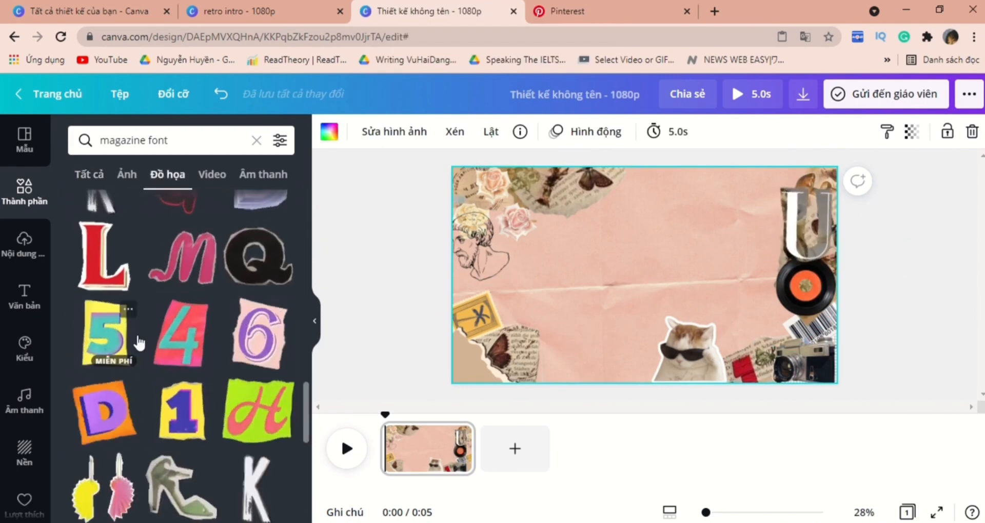
{"action": "left_click", "coordinate": [103, 265]}
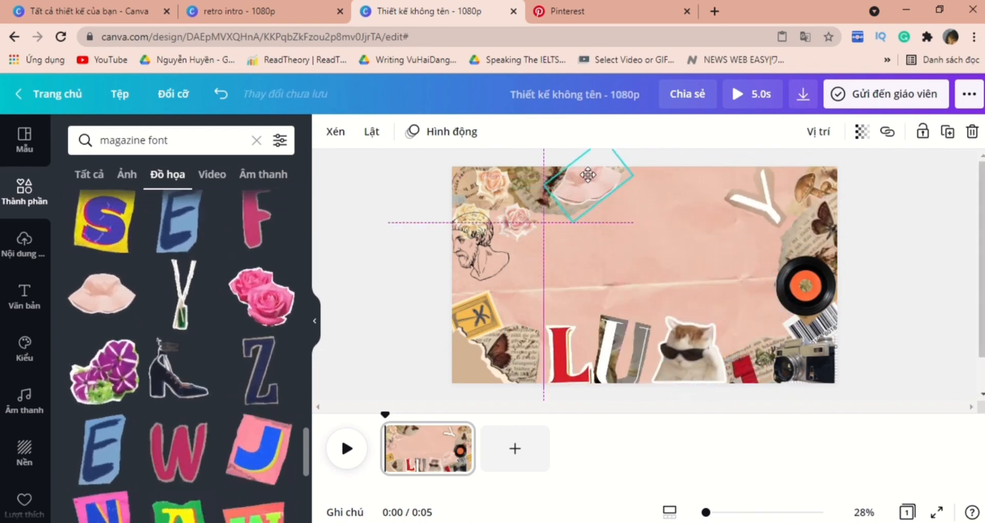
{"action": "left_click", "coordinate": [25, 295]}
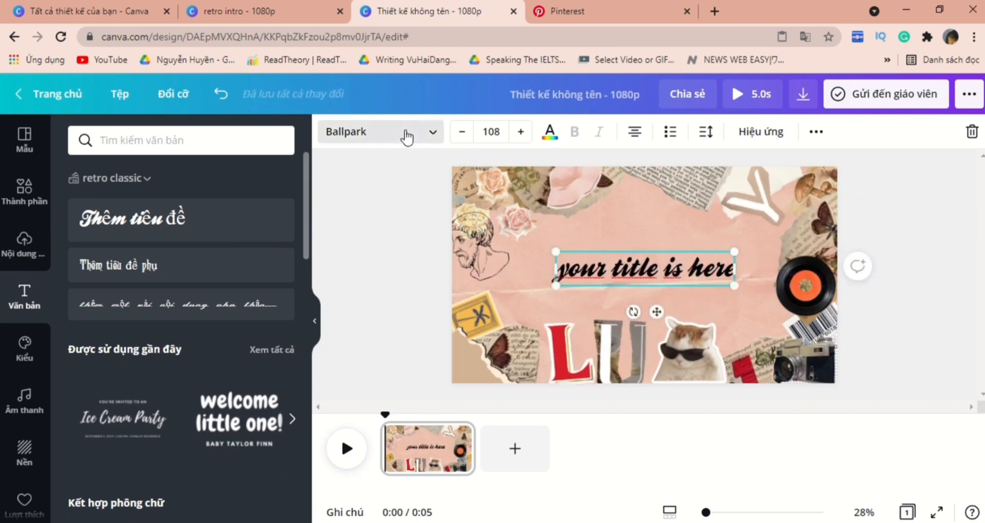
Colour the 'your title is here' heading dark red and duplicate the page with Ctrl+D
{"action": "left_click", "coordinate": [550, 132]}
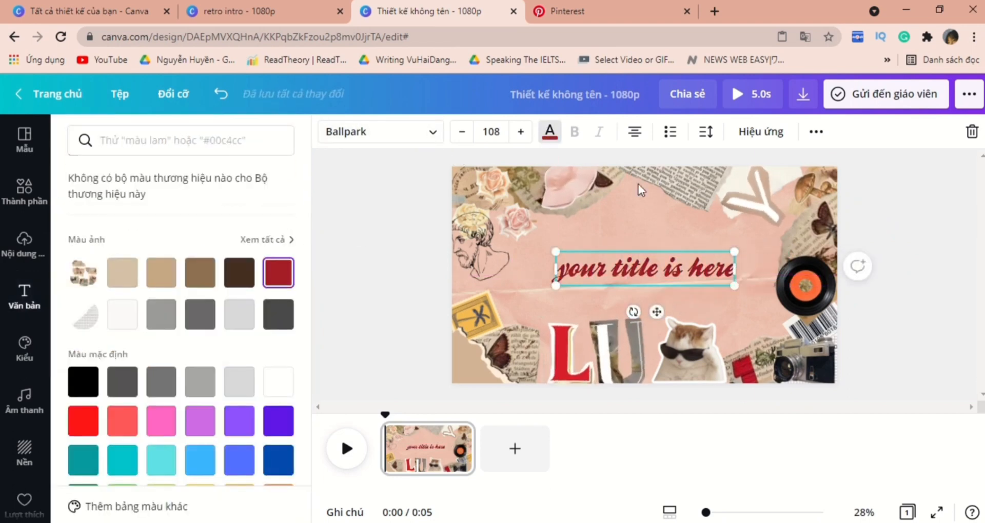
{"action": "left_click", "coordinate": [761, 131]}
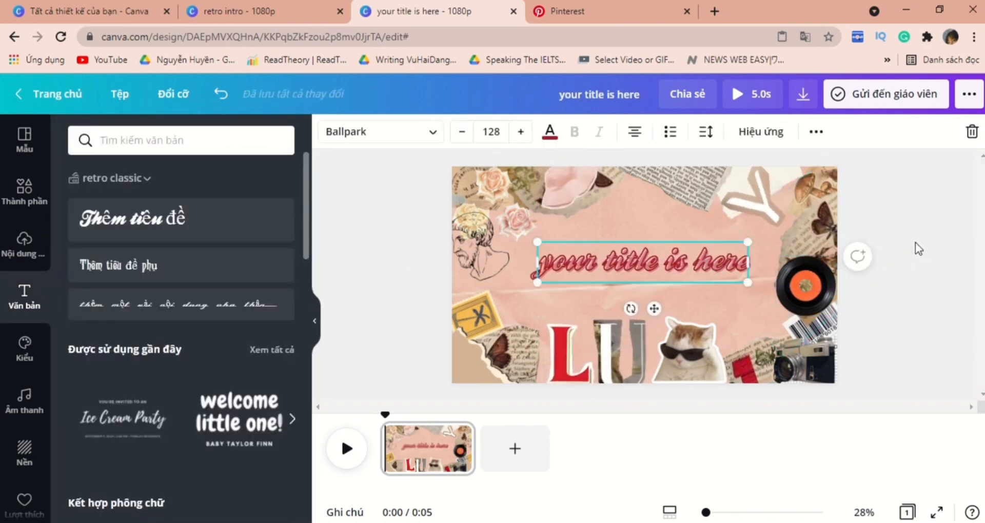
{"action": "key", "text": "ctrl+d"}
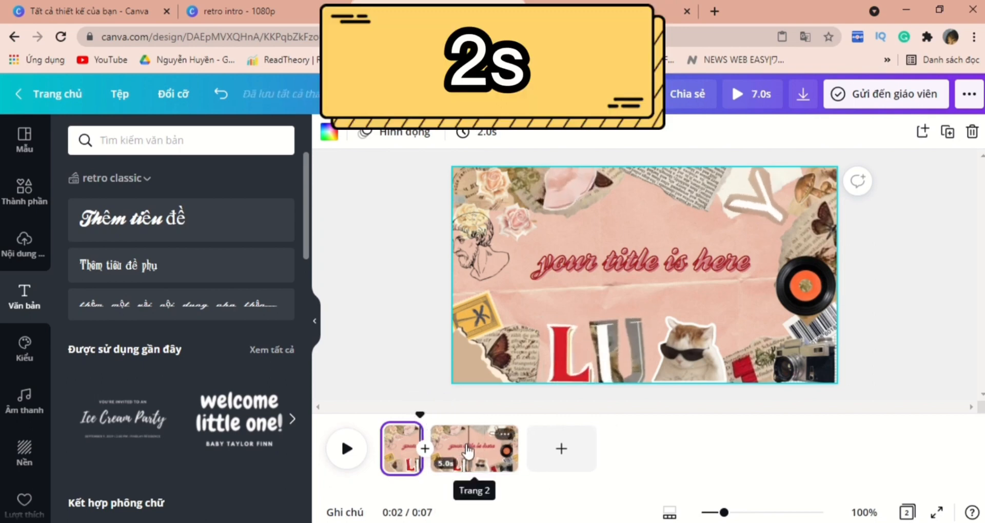
On the second page, group the stamp, L and U letters, and cat cutouts
{"action": "left_click", "coordinate": [474, 448]}
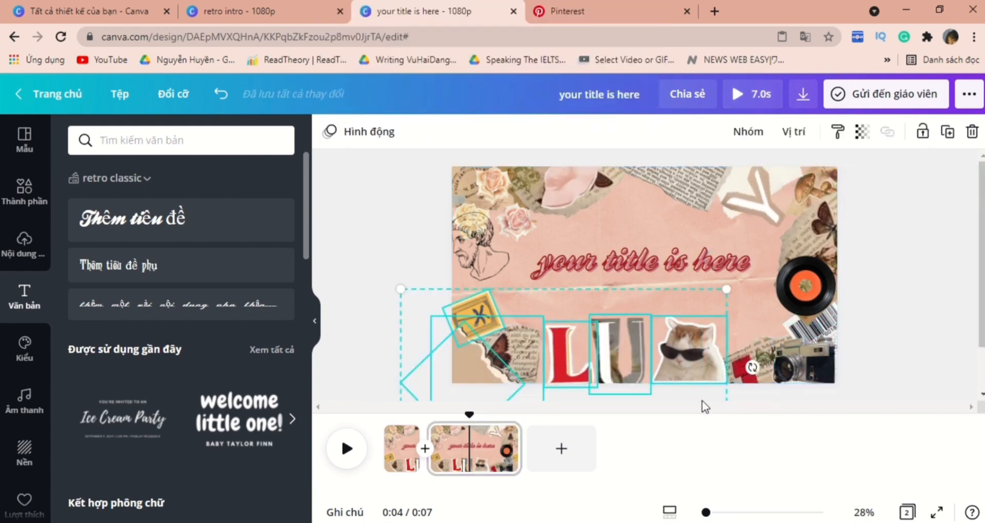
{"action": "left_click", "coordinate": [745, 132]}
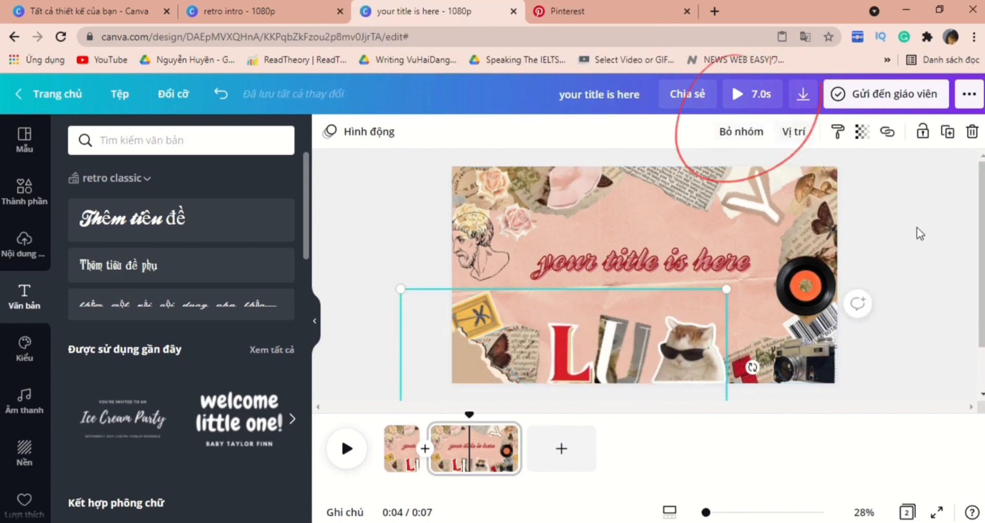
{"action": "key", "text": "ctrl+g"}
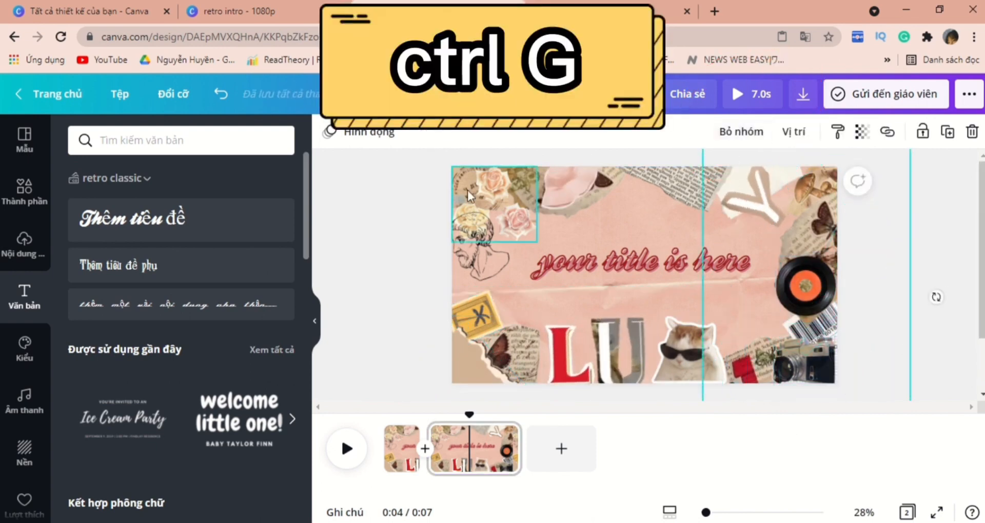
{"action": "key", "text": "ctrl+g"}
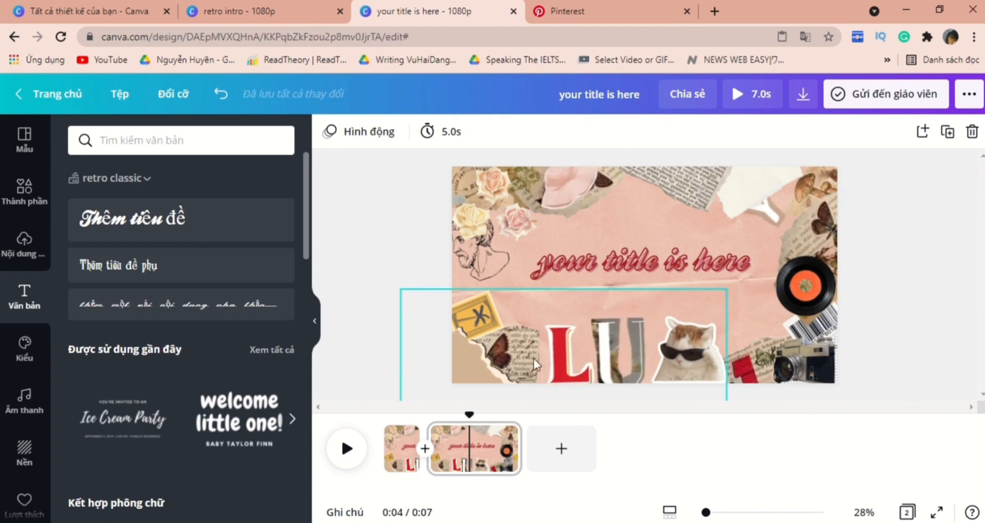
Slide the grouped letters and collage pieces past the page edges on the new pages
{"action": "left_click_drag", "start_coordinate": [517, 448], "coordinate": [494, 448]}
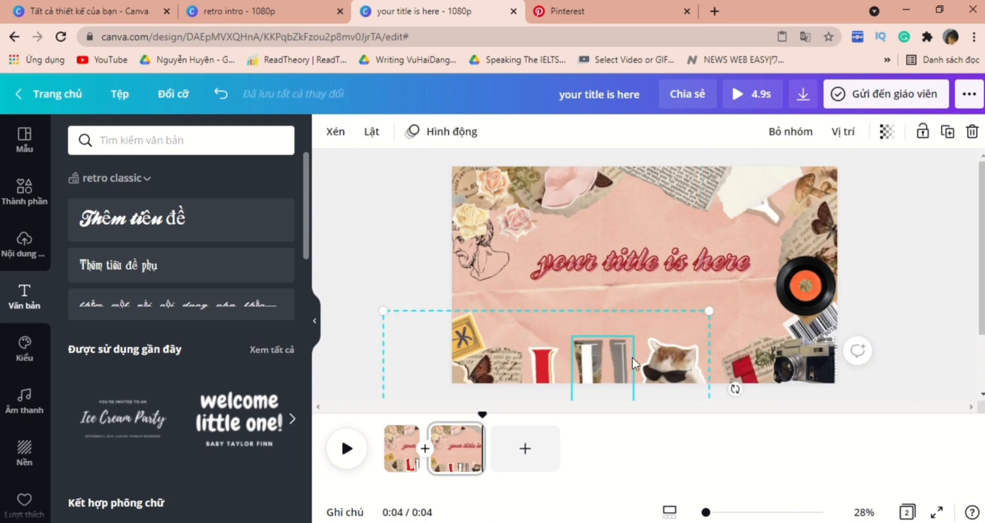
{"action": "left_click_drag", "start_coordinate": [603, 364], "coordinate": [641, 339]}
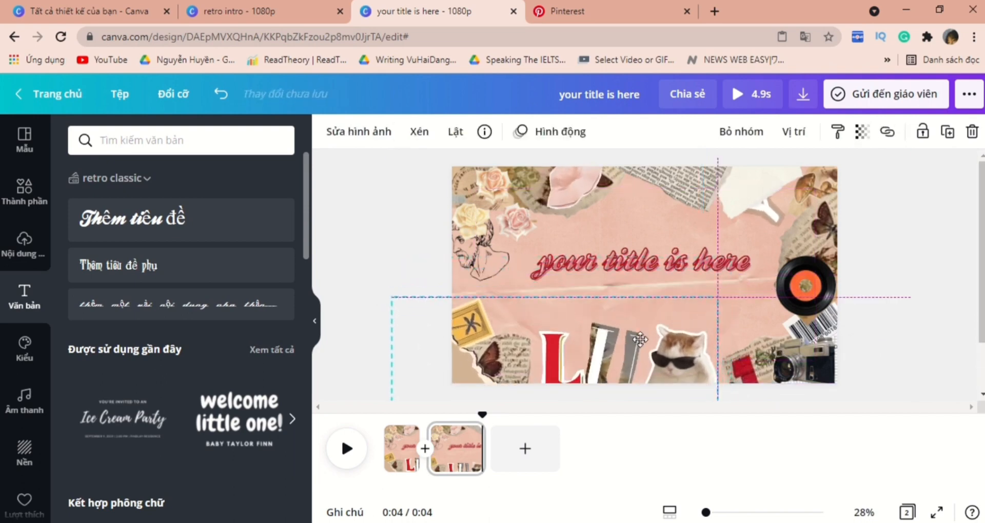
{"action": "left_click_drag", "start_coordinate": [640, 339], "coordinate": [816, 295]}
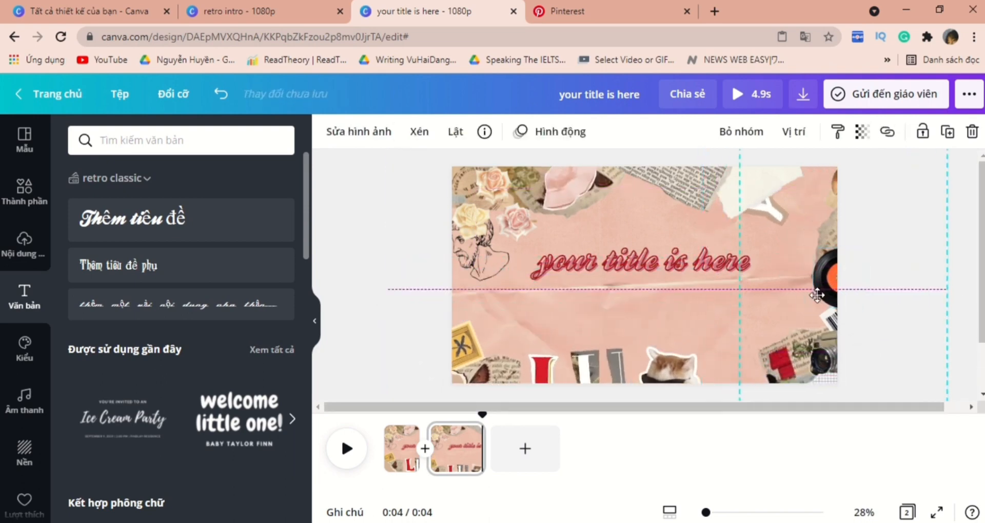
{"action": "left_click", "coordinate": [640, 267]}
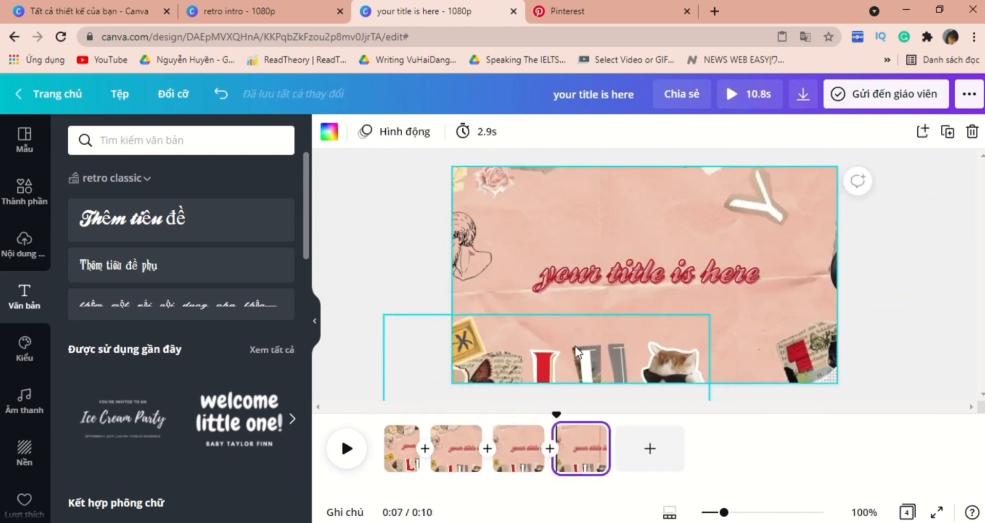
{"action": "left_click", "coordinate": [648, 274]}
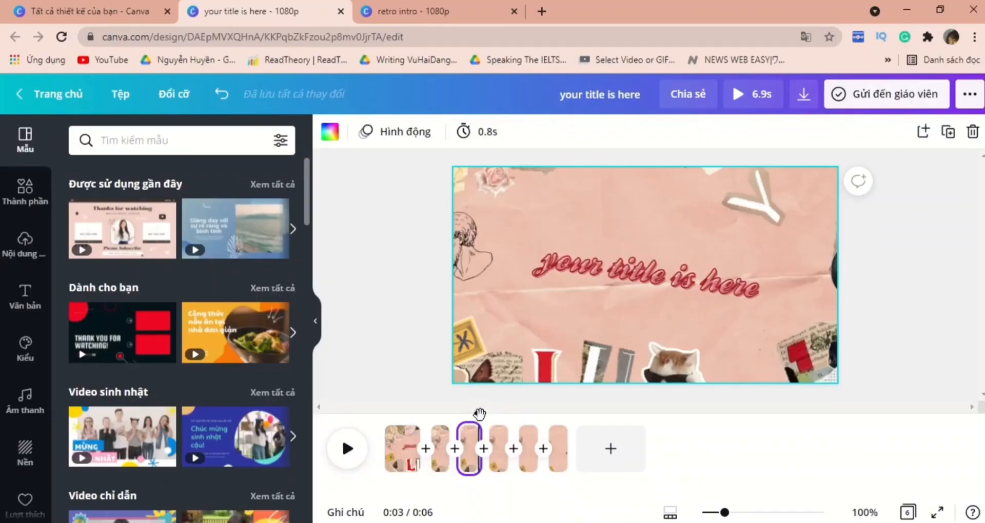
{"action": "left_click", "coordinate": [347, 449]}
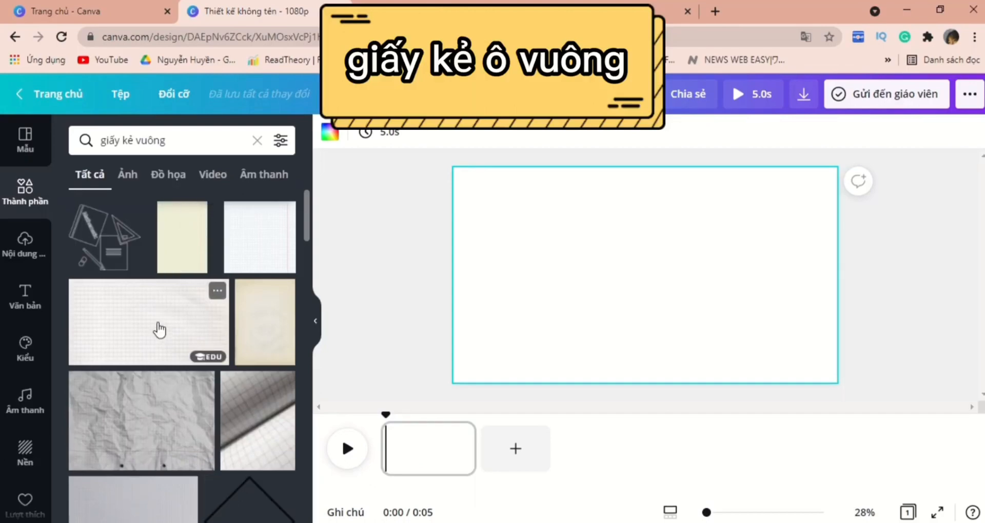
Cover the page with grid paper at warm filter intensity 45, then search 'torn paper'
{"action": "left_click", "coordinate": [160, 329]}
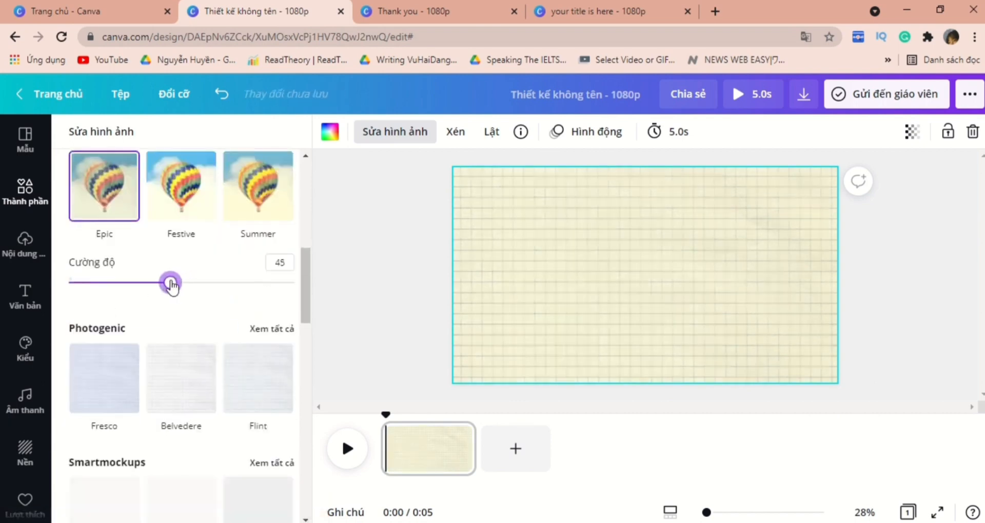
{"action": "left_click_drag", "start_coordinate": [171, 282], "coordinate": [166, 282]}
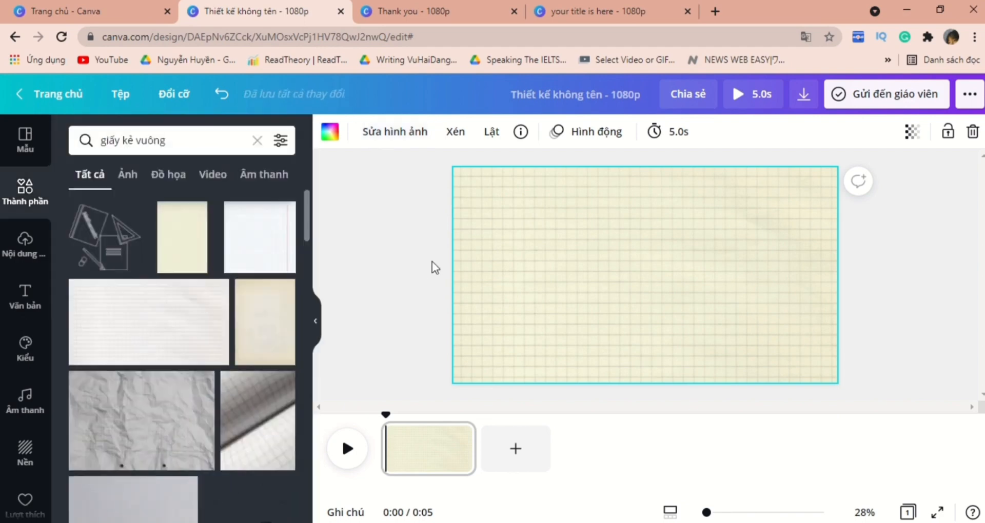
{"action": "type", "text": "torn paper"}
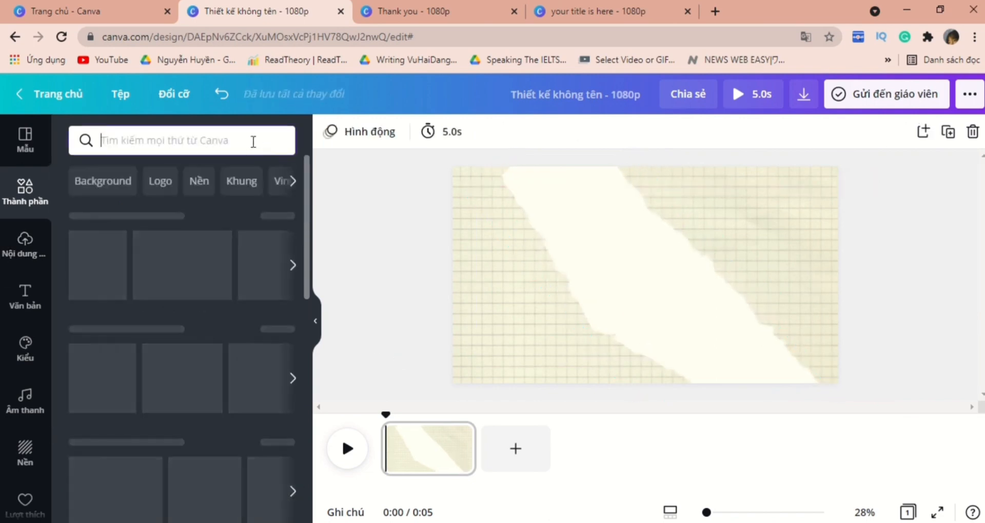
Add Instagram-style photo frames for the husky and sunglasses cat, and group them
{"action": "type", "text": "instagram posting"}
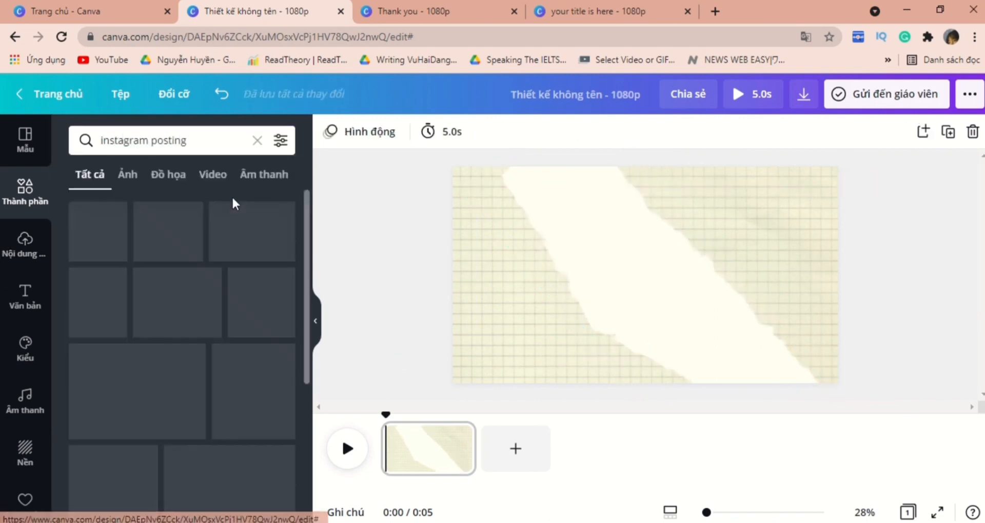
{"action": "left_click", "coordinate": [167, 175]}
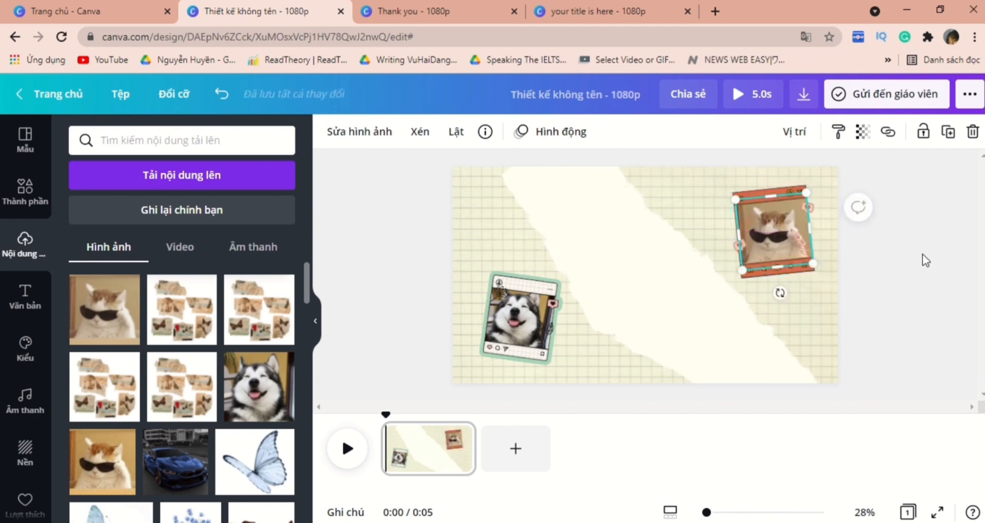
{"action": "key", "text": "ctrl+g"}
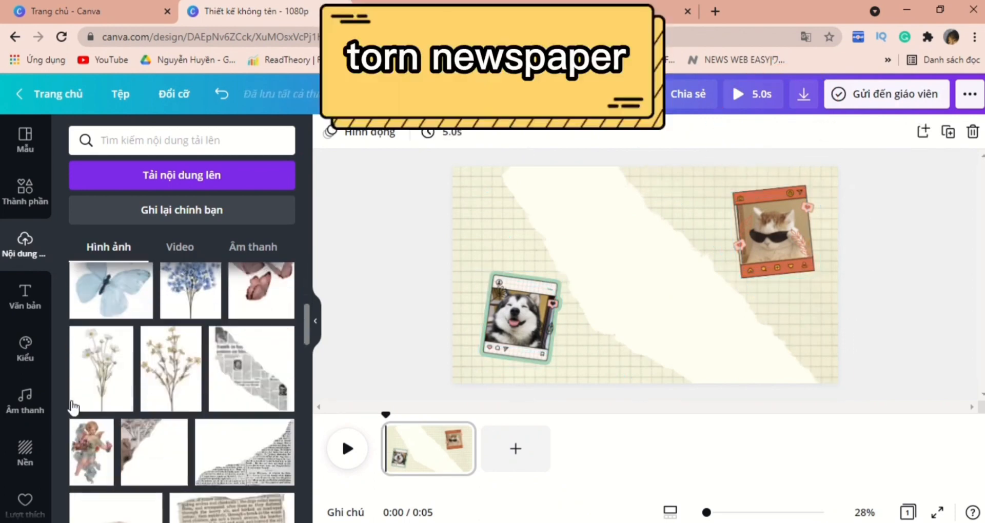
Add the torn newspaper strip and remove its white background
{"action": "left_click", "coordinate": [252, 368]}
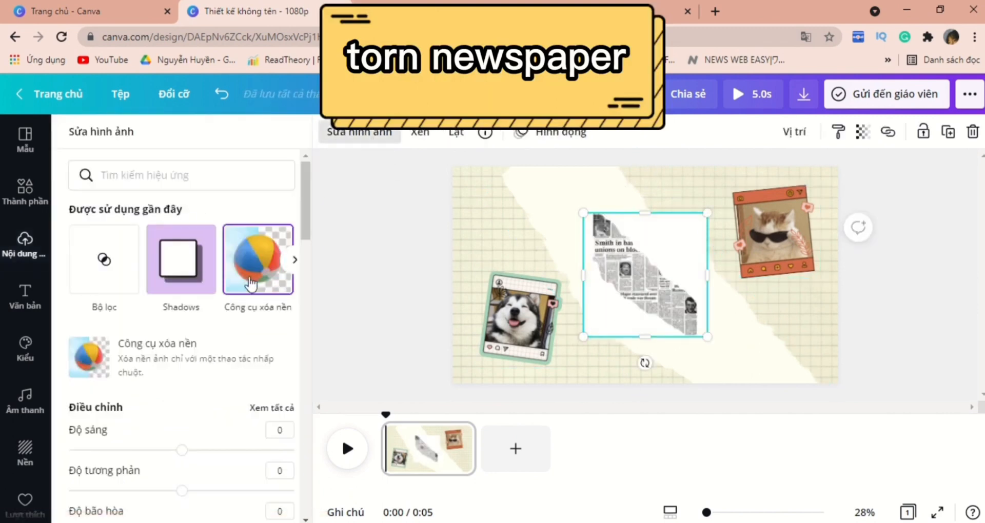
{"action": "left_click", "coordinate": [258, 259]}
{"action": "type", "text": "crumbled paper"}
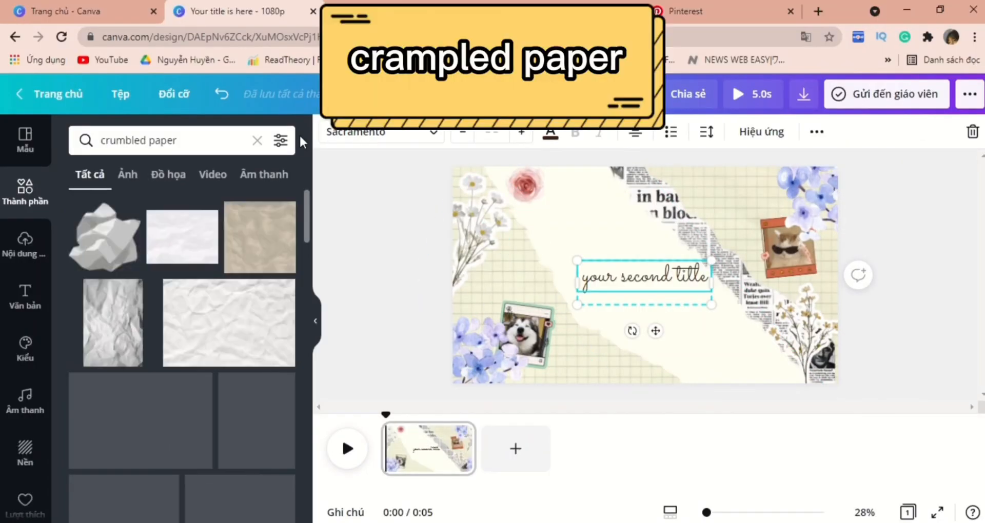
Place the crumpled paper behind the title and apply the Epic filter
{"action": "scroll", "scroll_direction": "down", "scroll_amount": 3}
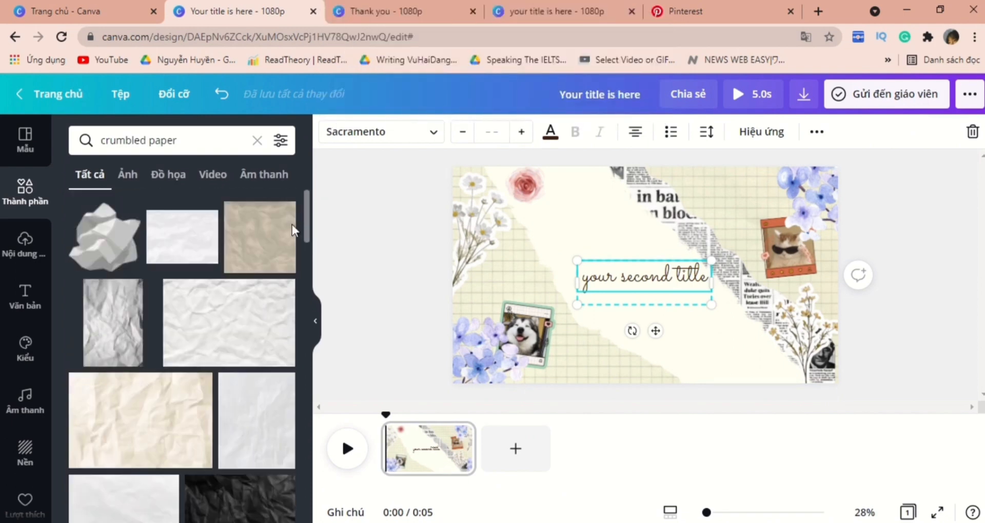
{"action": "left_click", "coordinate": [24, 509]}
{"action": "type", "text": "khung giấy rách"}
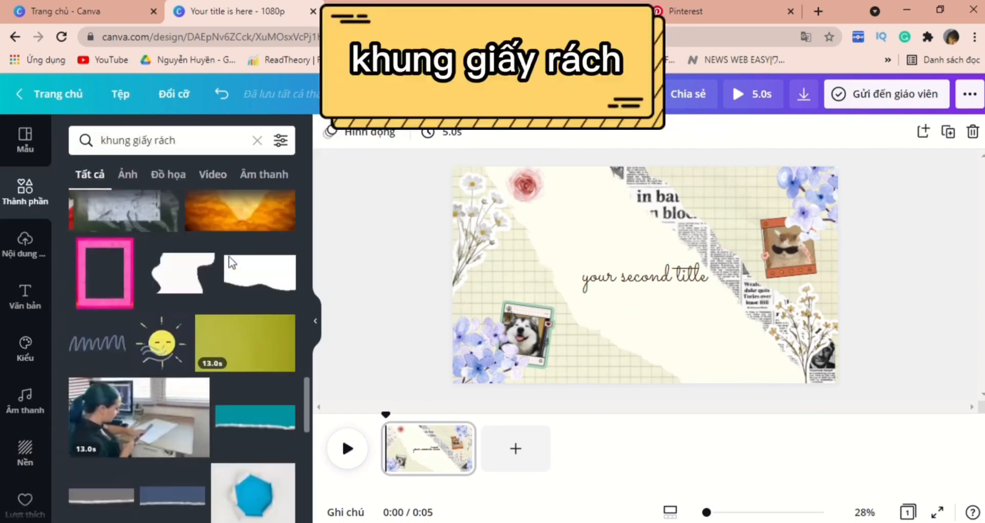
{"action": "scroll", "scroll_direction": "down", "scroll_amount": 3}
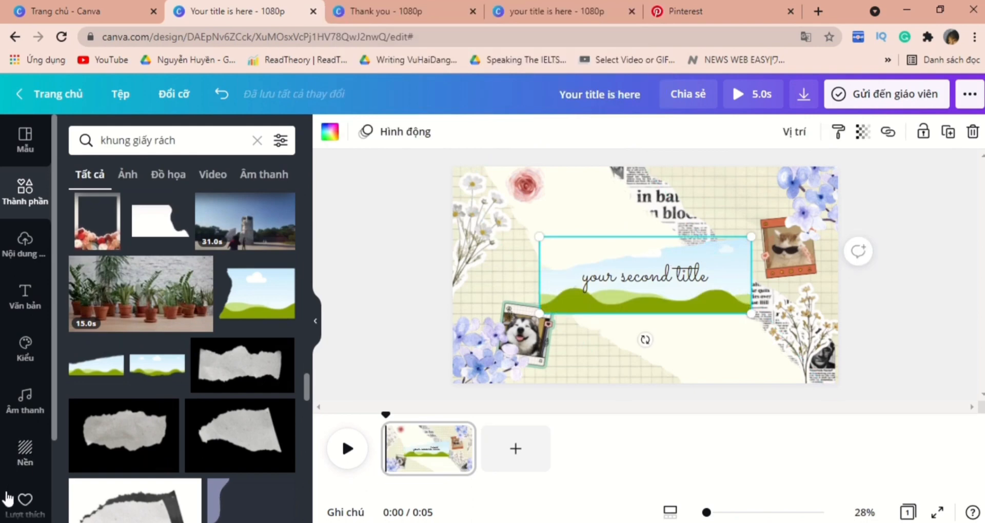
{"action": "mouse_move", "coordinate": [21, 494]}
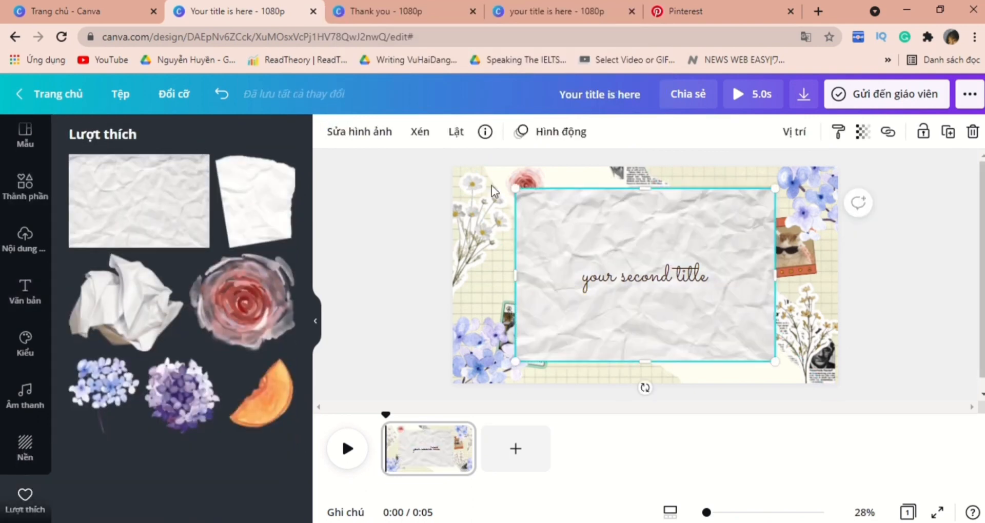
{"action": "left_click", "coordinate": [359, 132]}
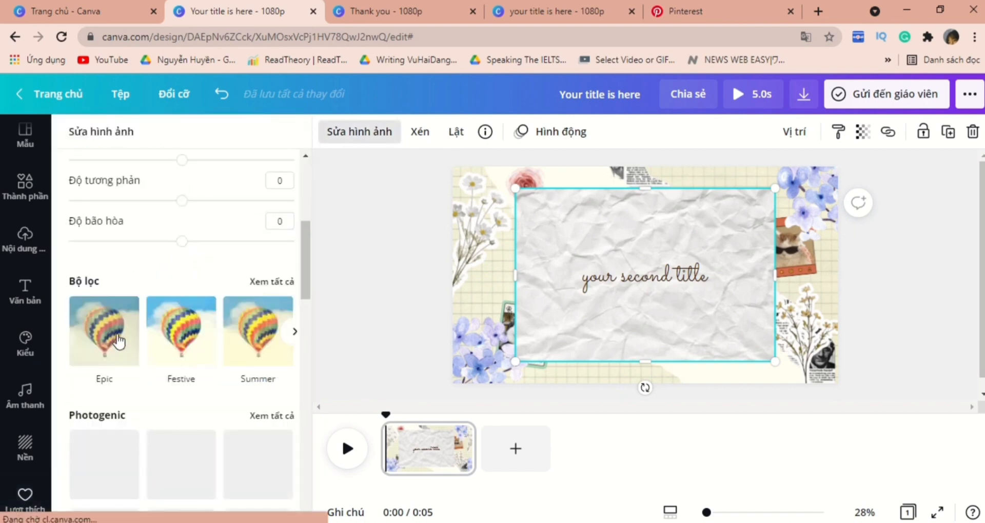
{"action": "left_click", "coordinate": [104, 330]}
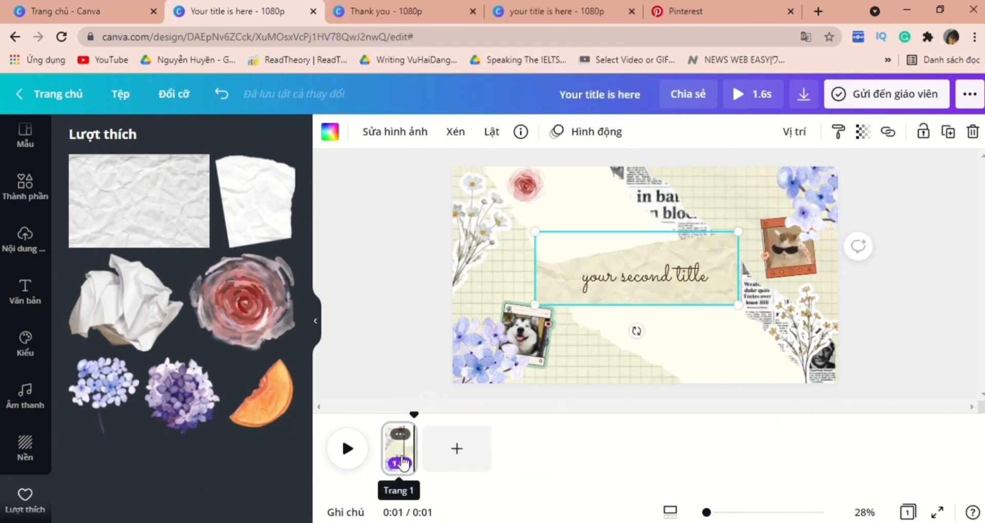
Duplicate the page, then shrink and tilt the title paper and fit the text onto it
{"action": "key", "text": "ctrl+d"}
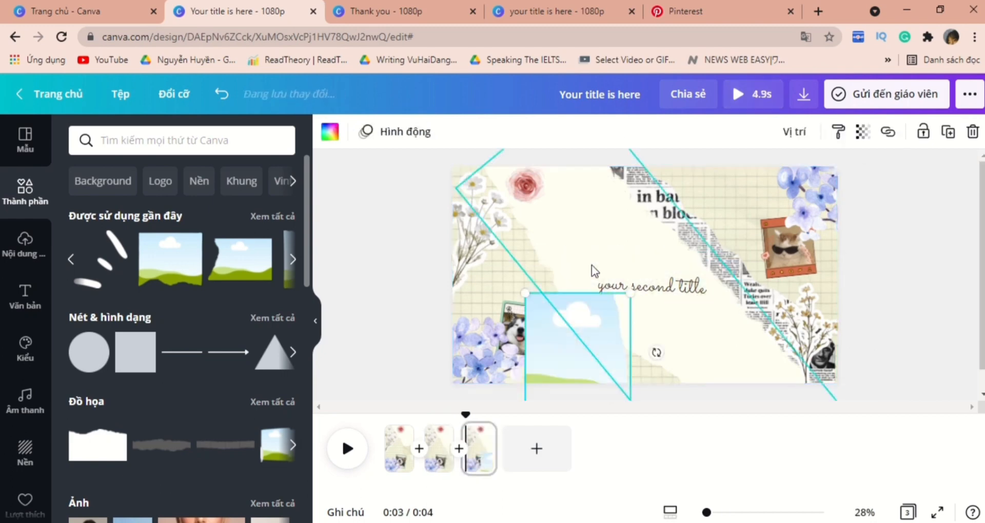
{"action": "left_click_drag", "start_coordinate": [656, 353], "coordinate": [689, 350]}
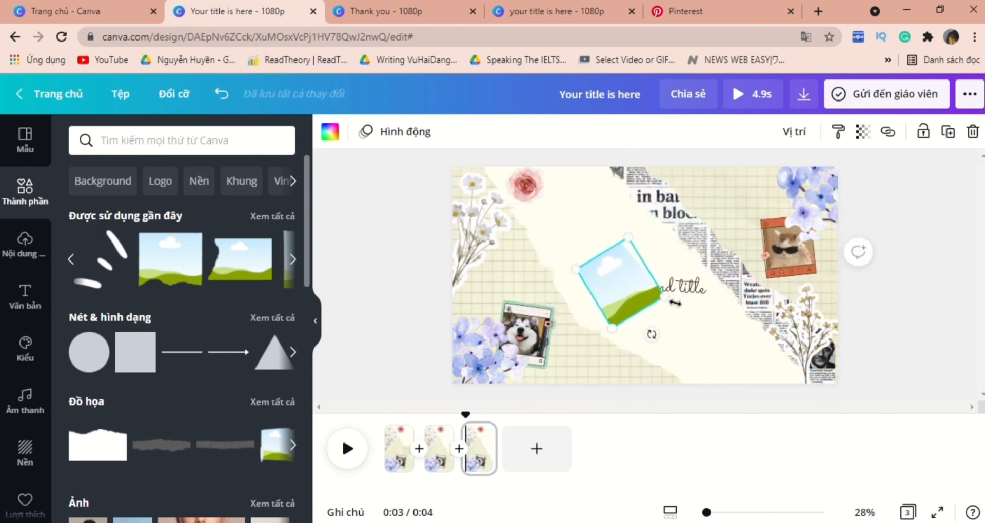
{"action": "left_click_drag", "start_coordinate": [618, 289], "coordinate": [638, 314]}
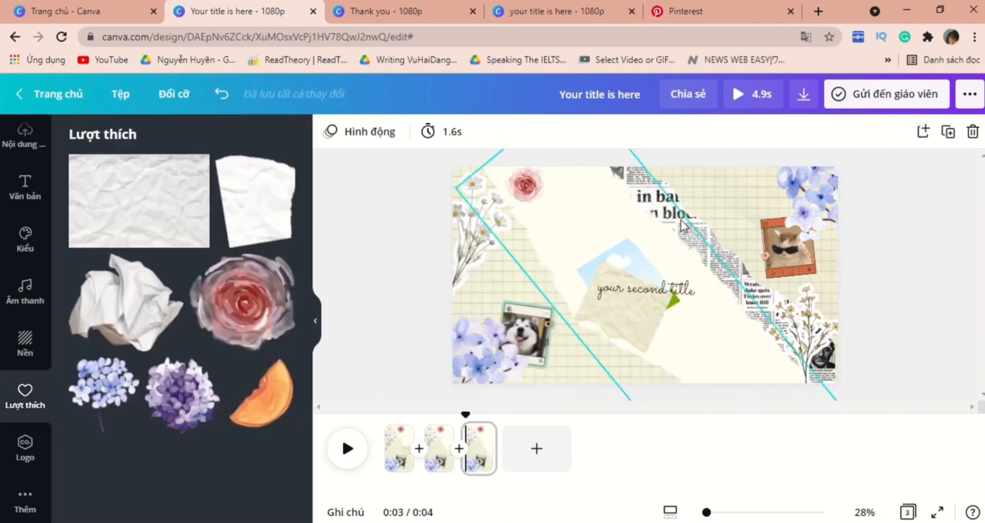
{"action": "left_click", "coordinate": [641, 291]}
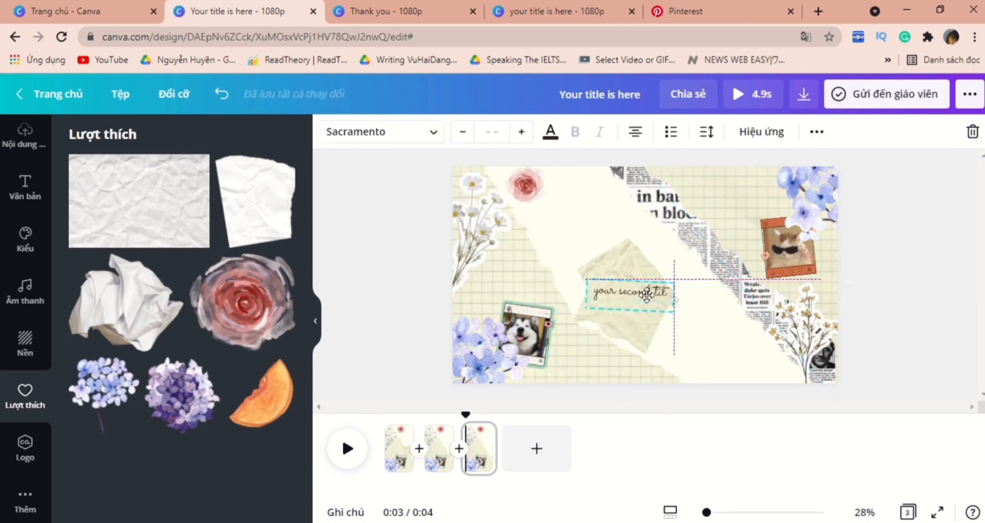
{"action": "left_click_drag", "start_coordinate": [675, 283], "coordinate": [573, 277]}
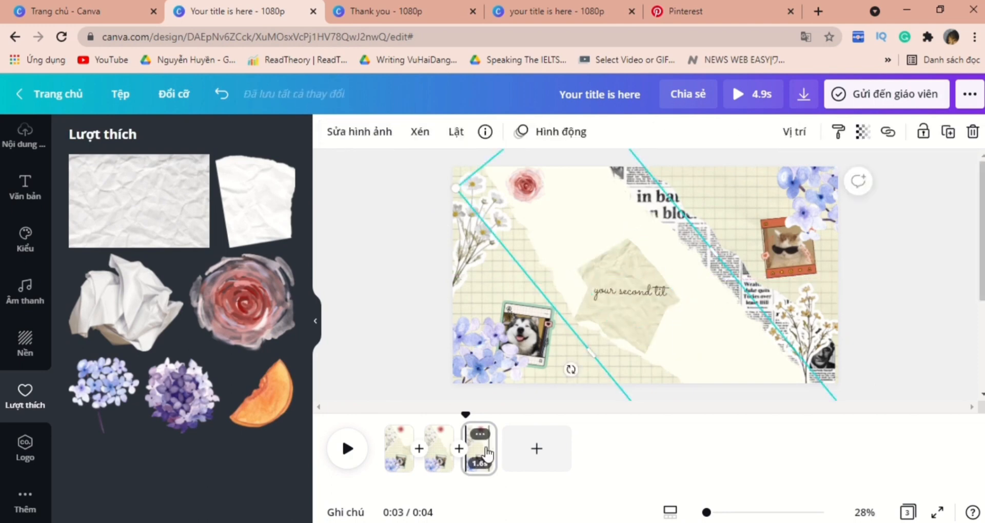
{"action": "left_click", "coordinate": [480, 448]}
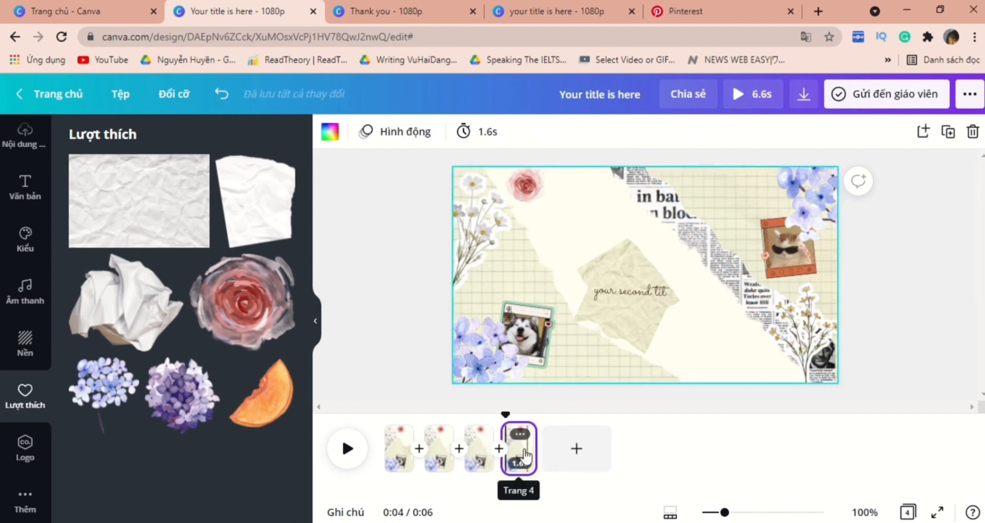
Return to the first page showing the full-size 'your second title' paper
{"action": "left_click", "coordinate": [636, 295]}
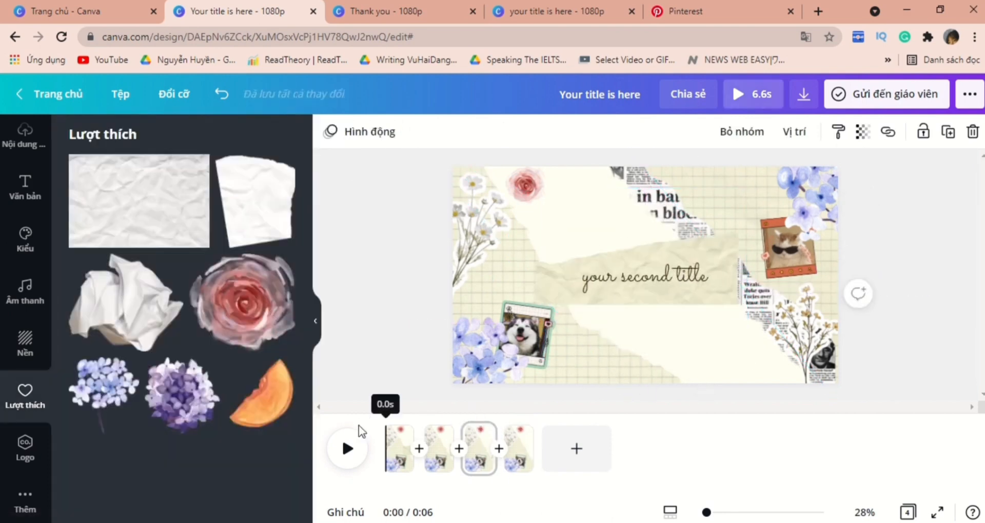
{"action": "left_click", "coordinate": [347, 448]}
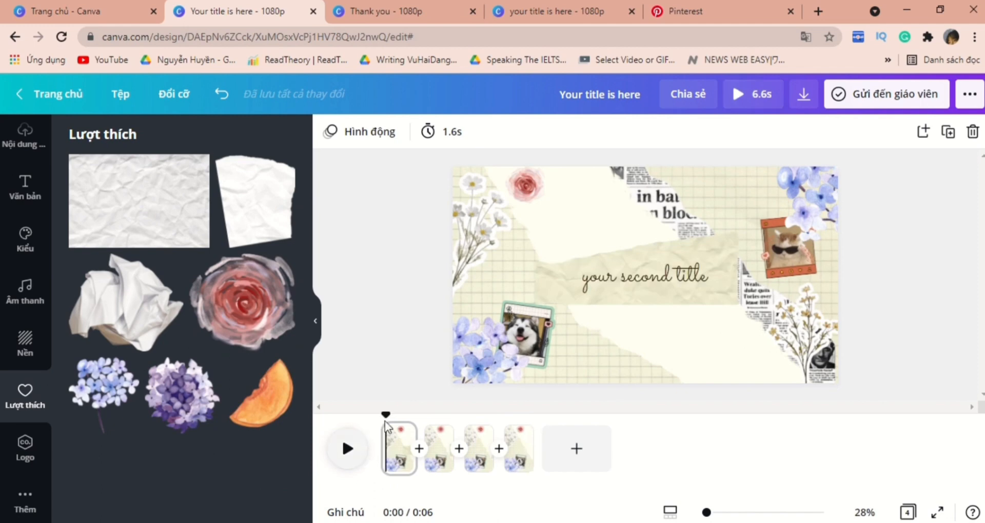
{"action": "mouse_move", "coordinate": [892, 230]}
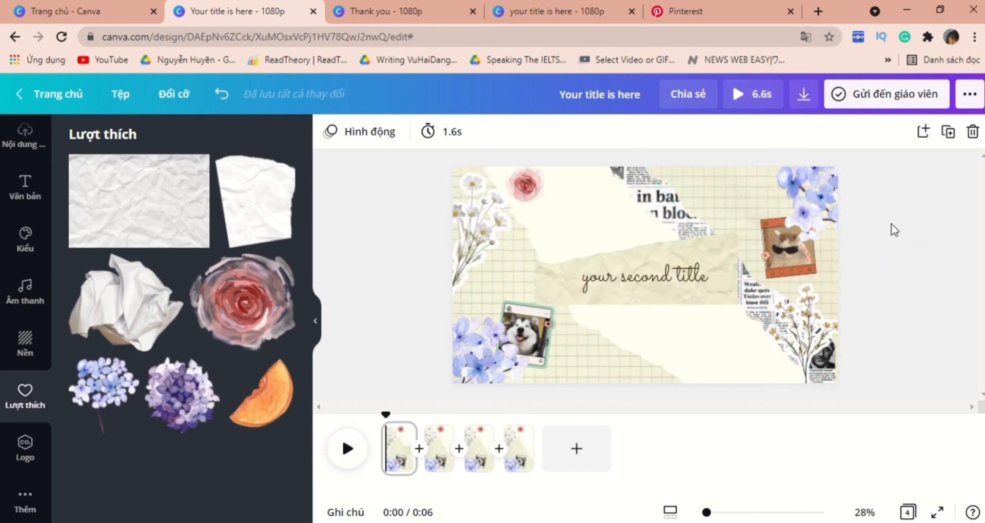